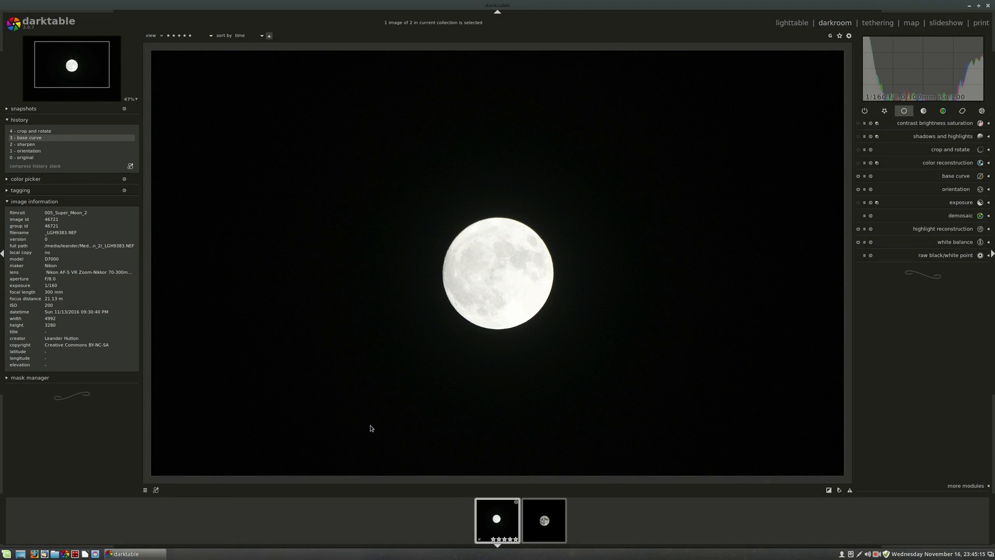
mouse_move(400, 407)
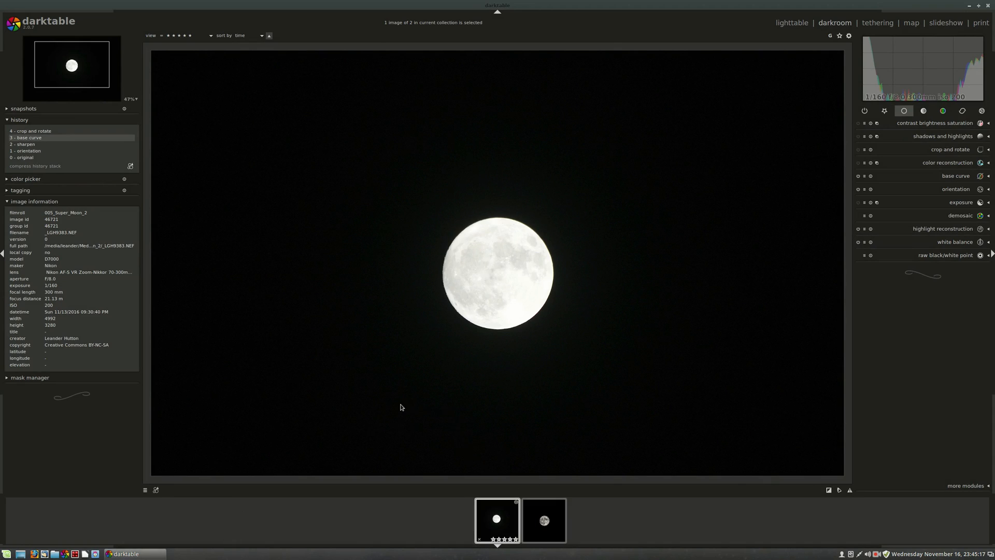
mouse_move(451, 269)
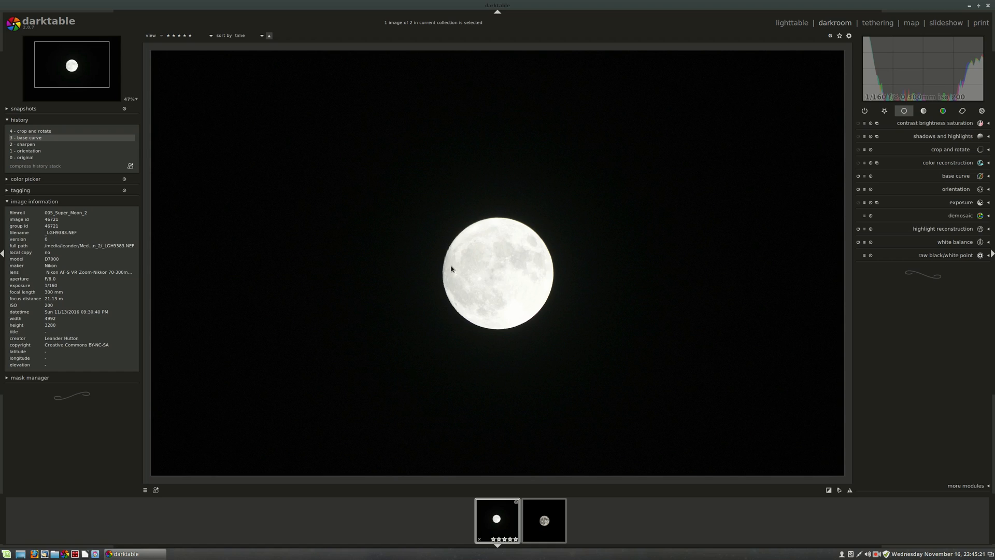
mouse_move(470, 250)
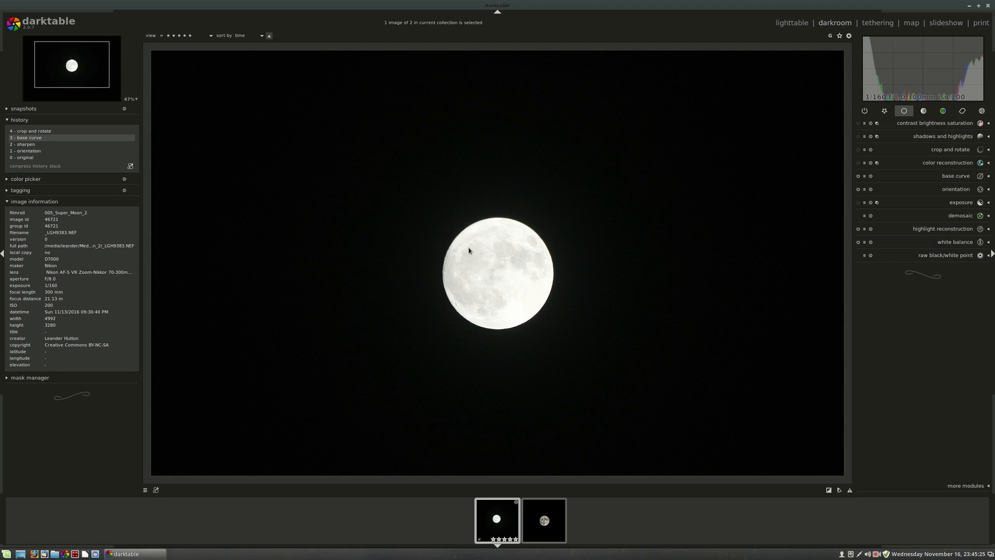
mouse_move(694, 328)
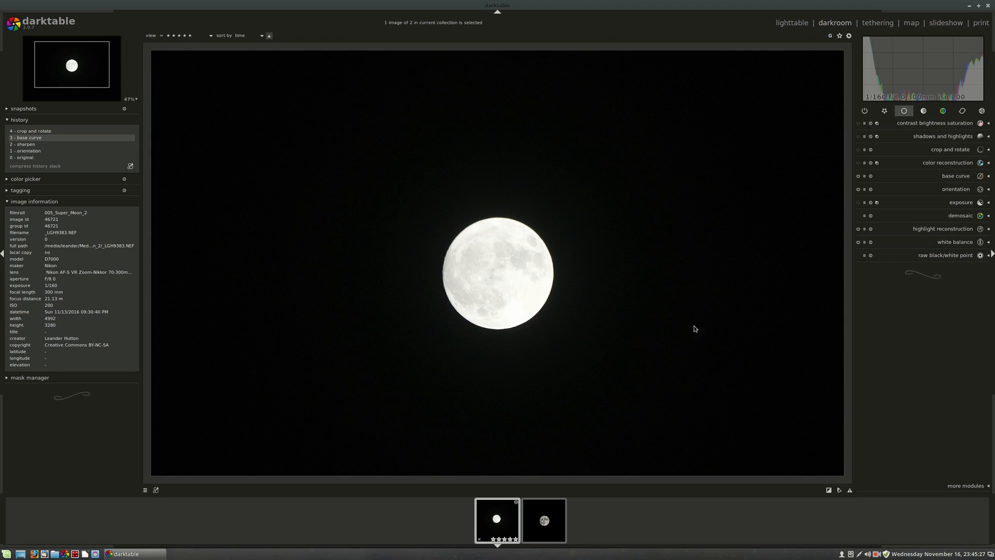
mouse_move(614, 143)
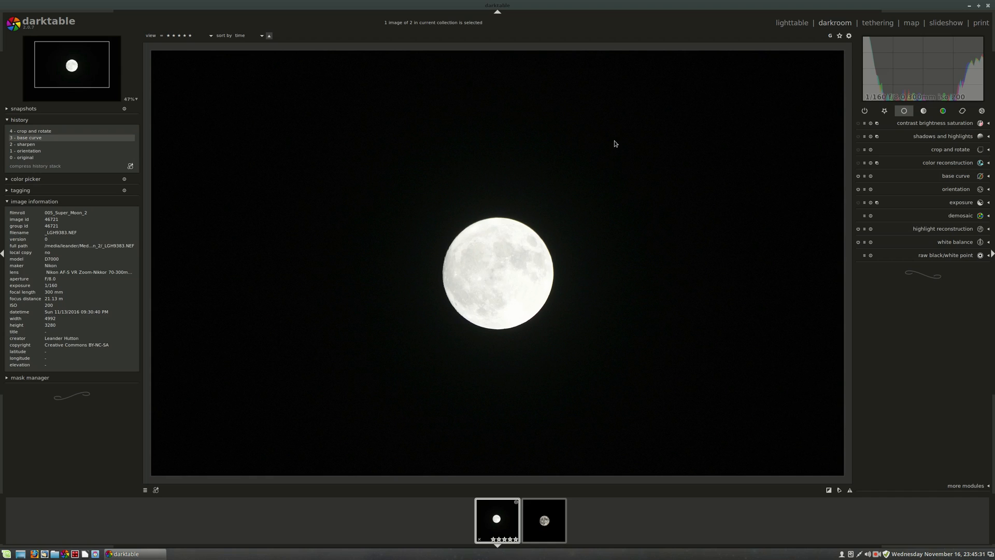
mouse_move(583, 222)
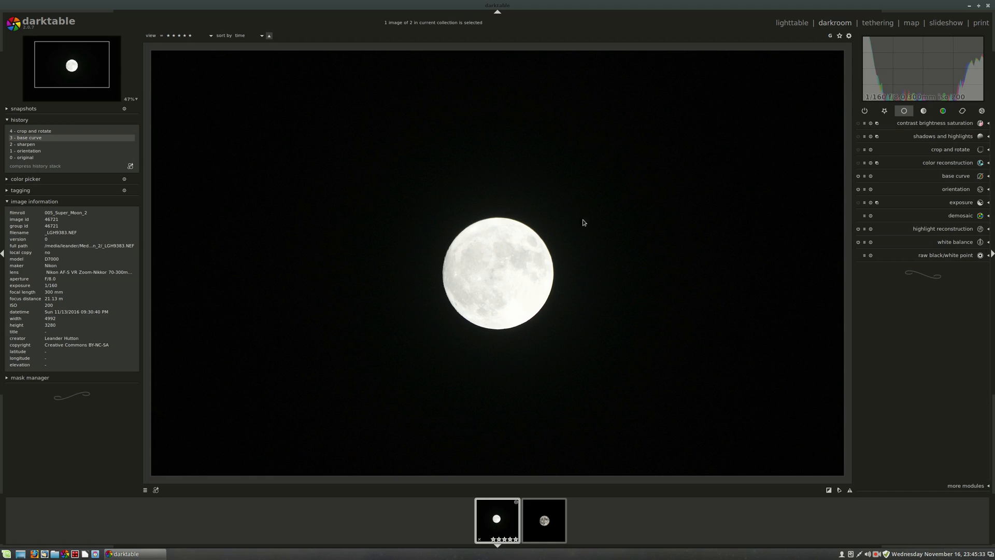
mouse_move(934, 163)
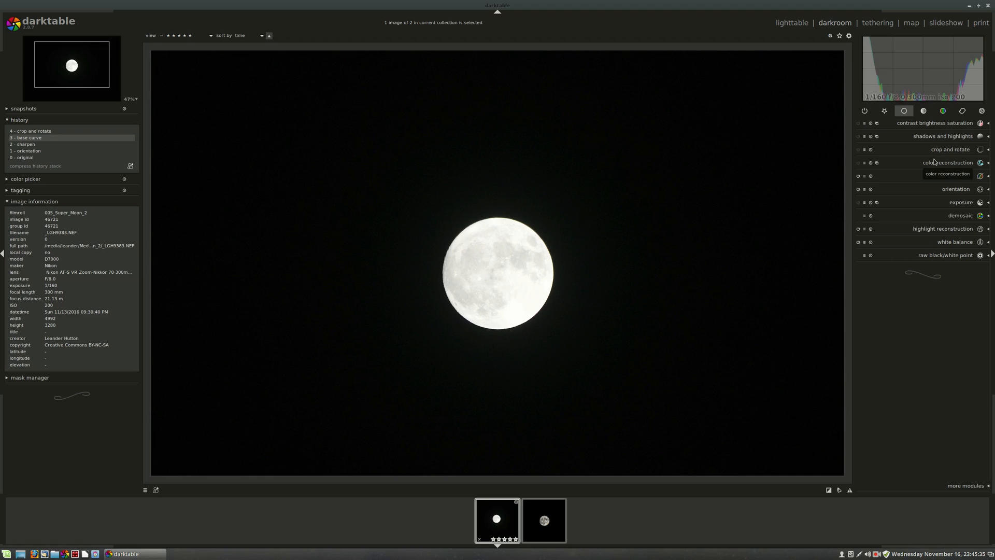
mouse_move(941, 150)
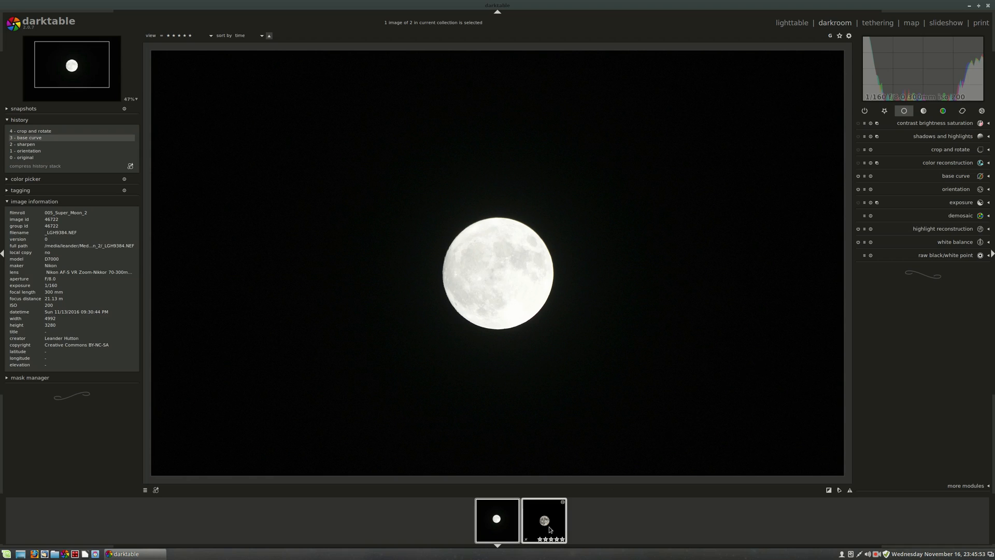
- Open the moon photo and use crop and rotate for a square crop around the moon
left_click(497, 520)
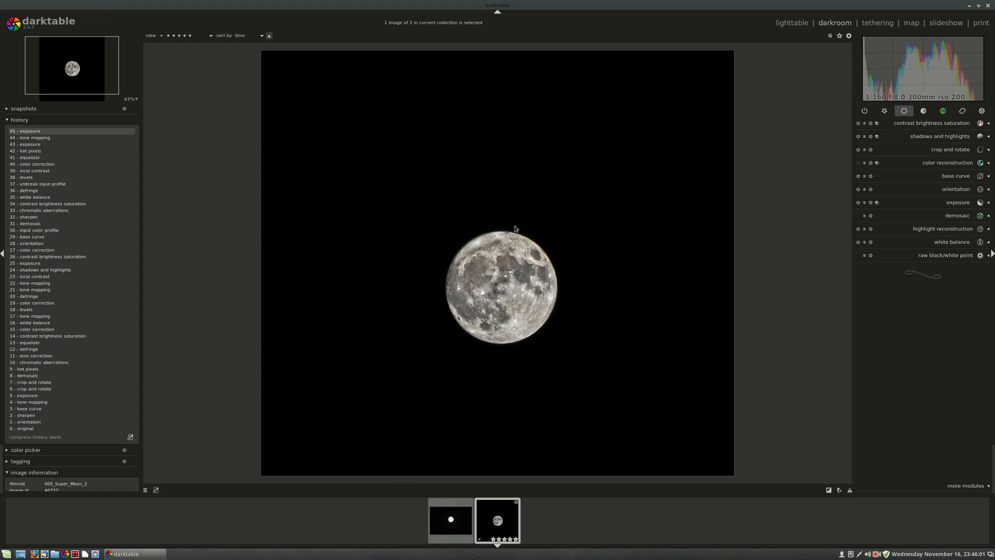
mouse_move(562, 295)
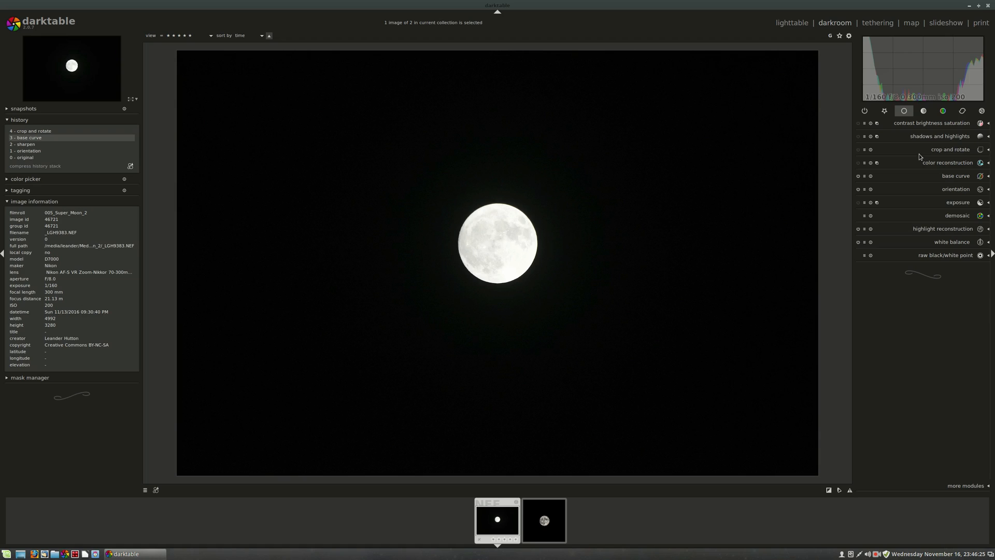
left_click(950, 150)
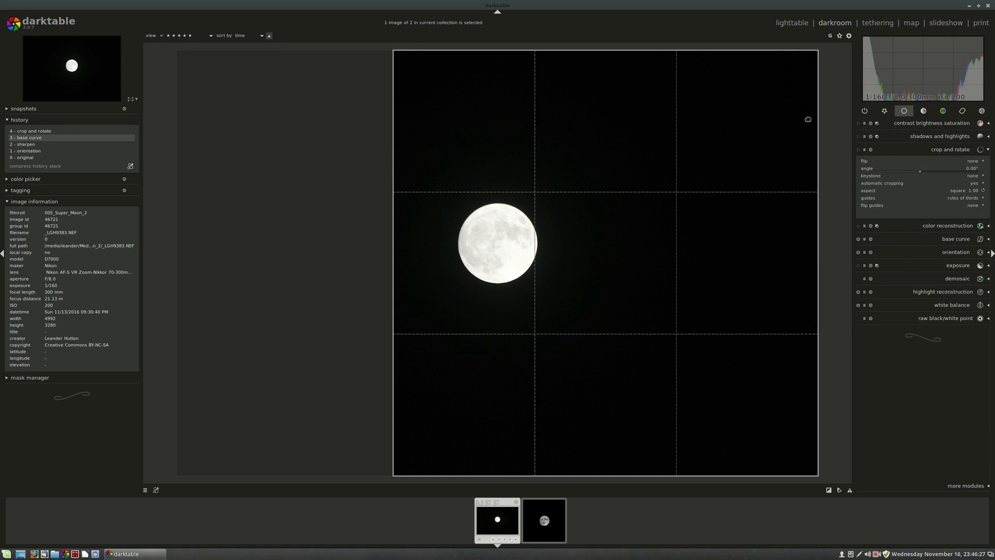
left_click(950, 149)
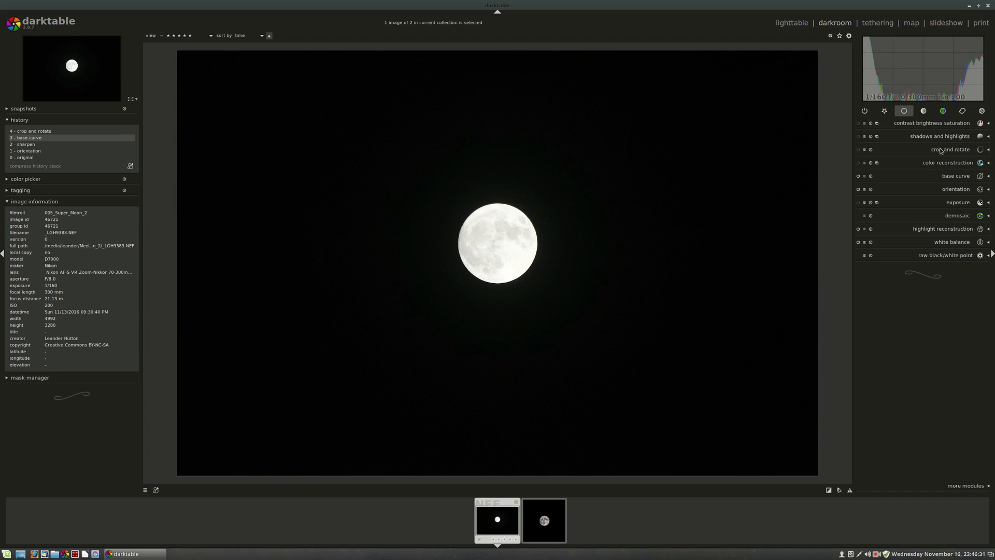
left_click(950, 150)
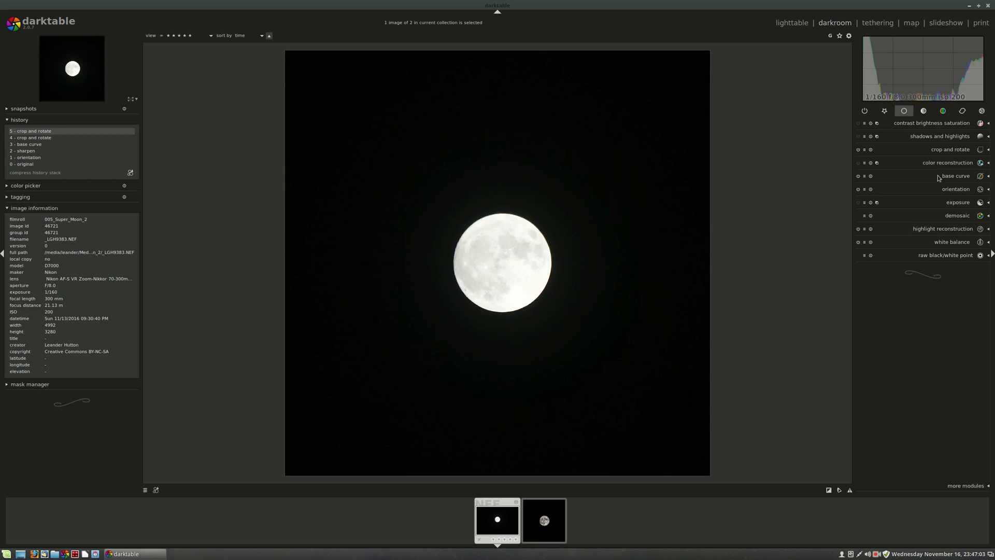
- Raise the exposure module's exposure to +0.68 EV
left_click(958, 202)
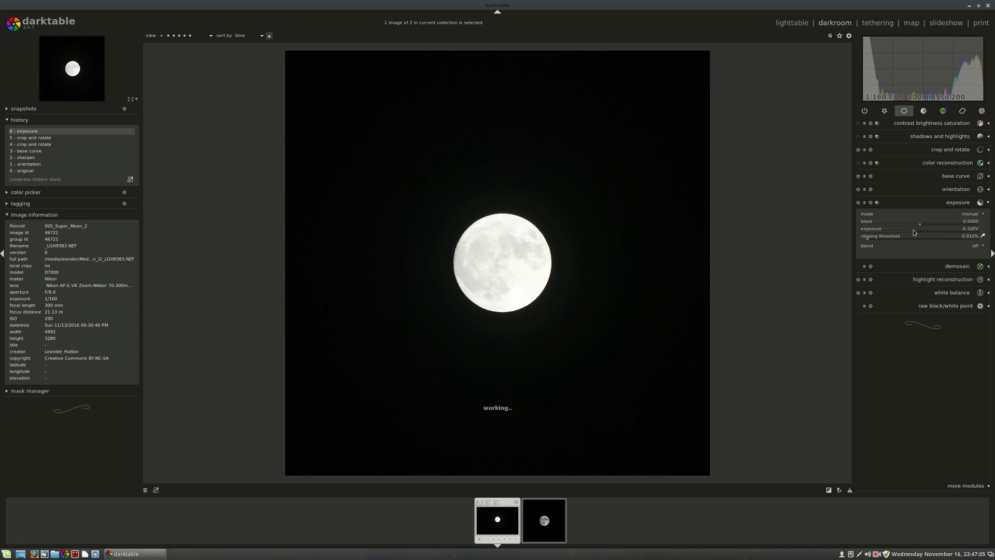
left_click_drag(919, 228, 905, 228)
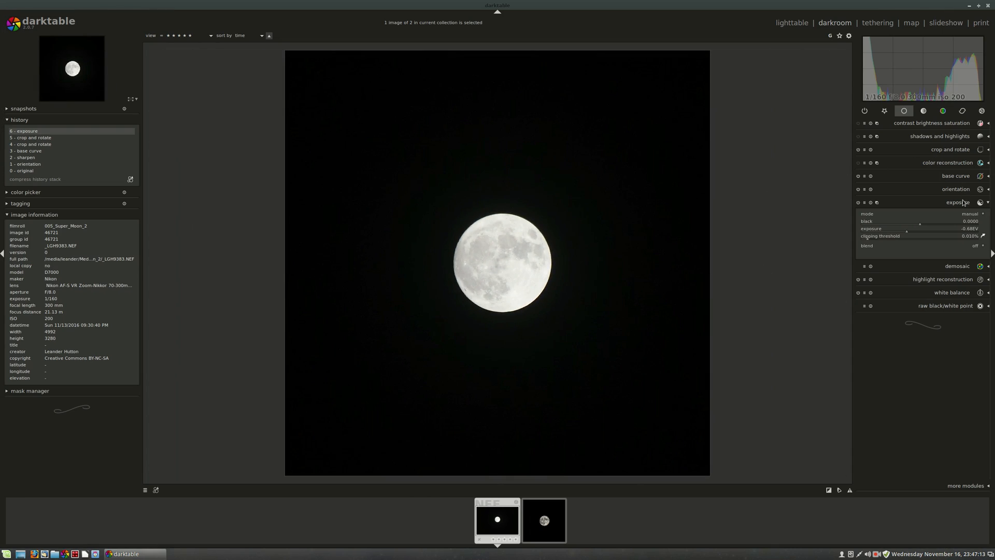
left_click(931, 122)
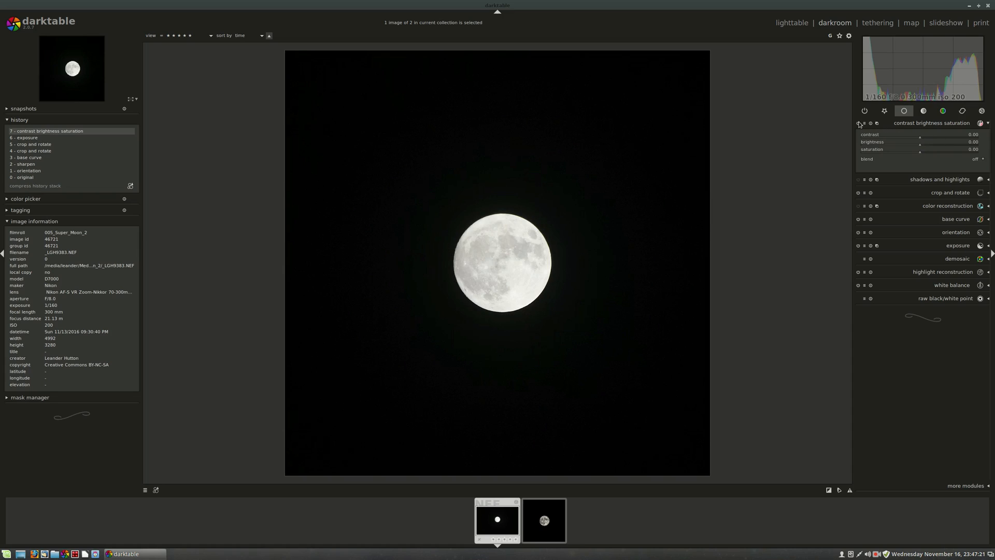
- Switch off contrast brightness saturation and show the tone module group
left_click(858, 122)
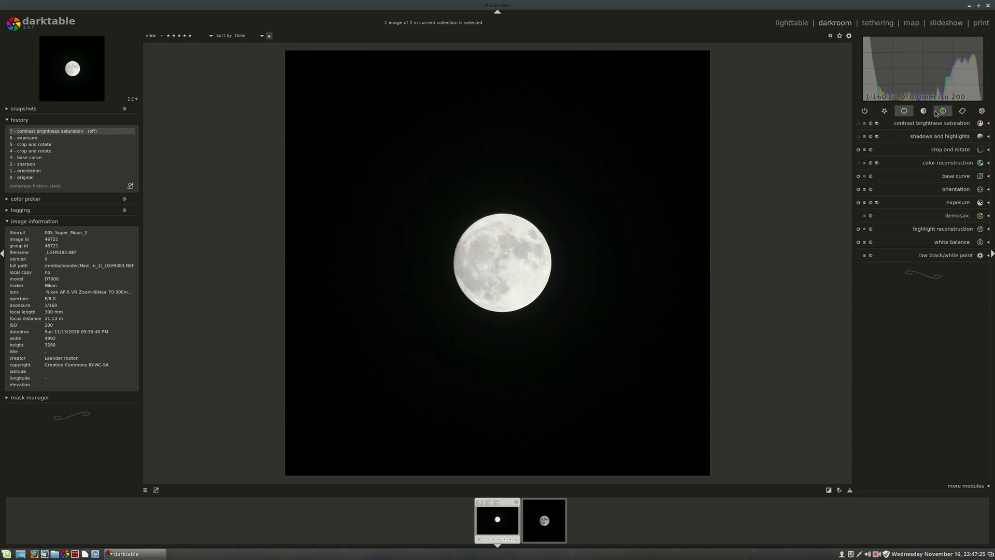
left_click(922, 111)
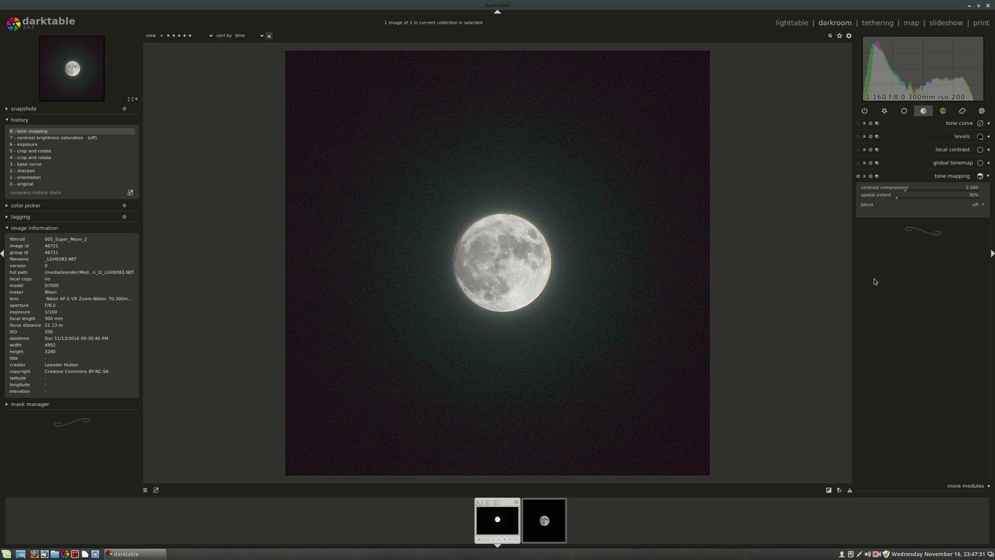
mouse_move(972, 223)
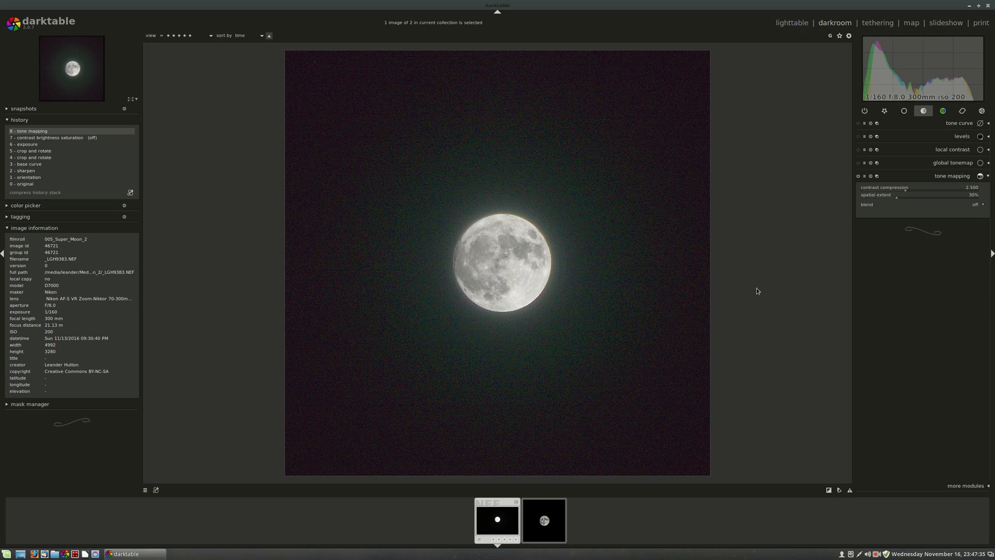
mouse_move(477, 287)
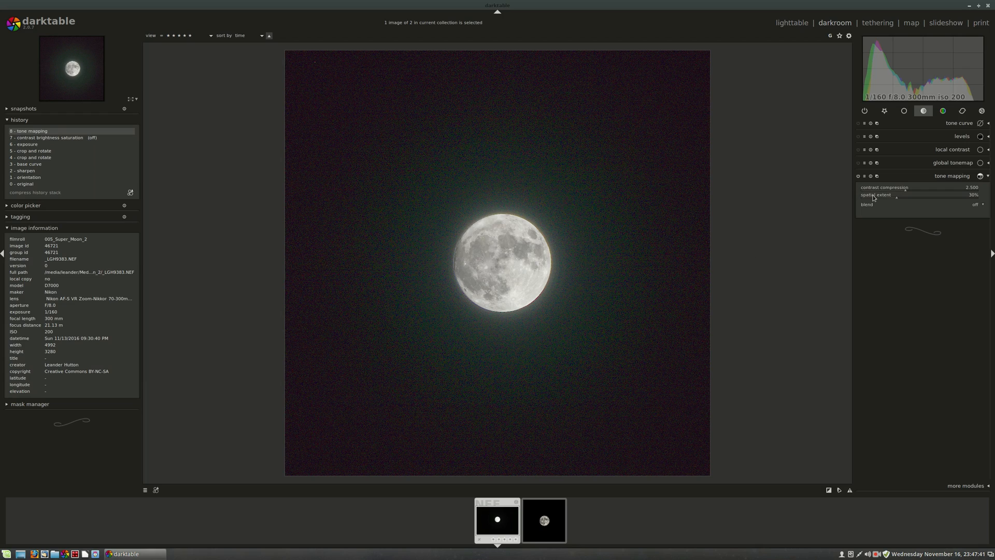
- Test tone mapping contrast compression (1.27, 1.02) and spatial extent (4%, 63%), ending at 0%
left_click_drag(898, 195, 861, 194)
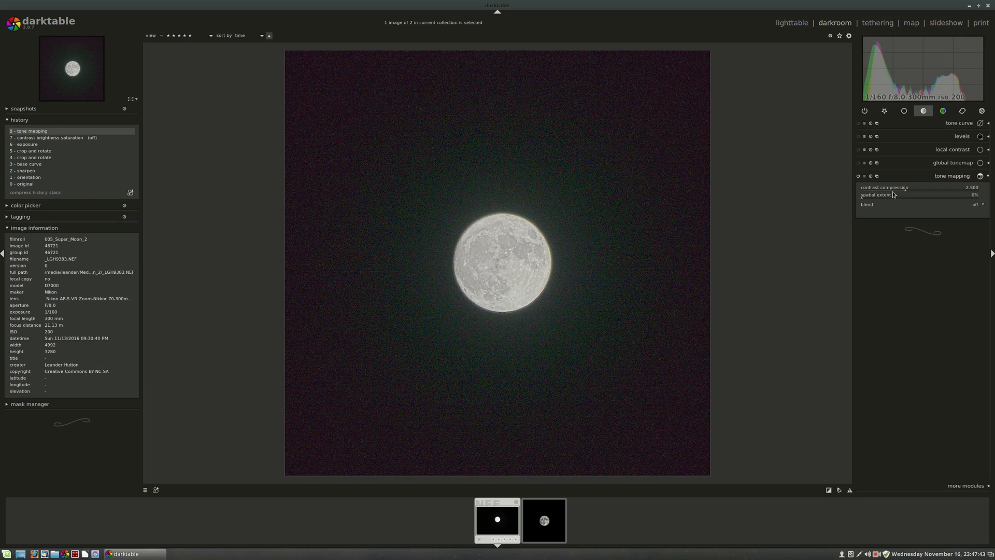
left_click_drag(907, 187, 885, 187)
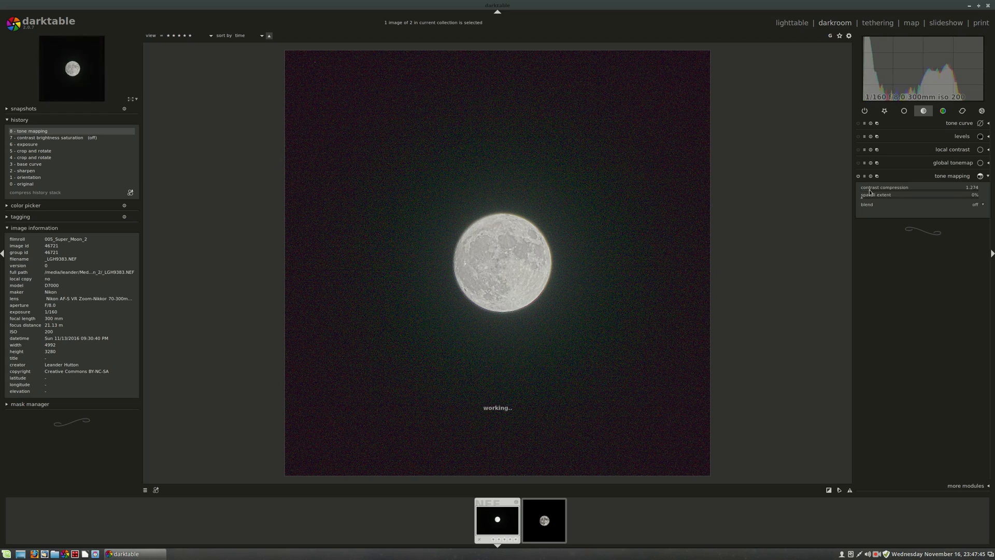
left_click_drag(920, 186, 862, 186)
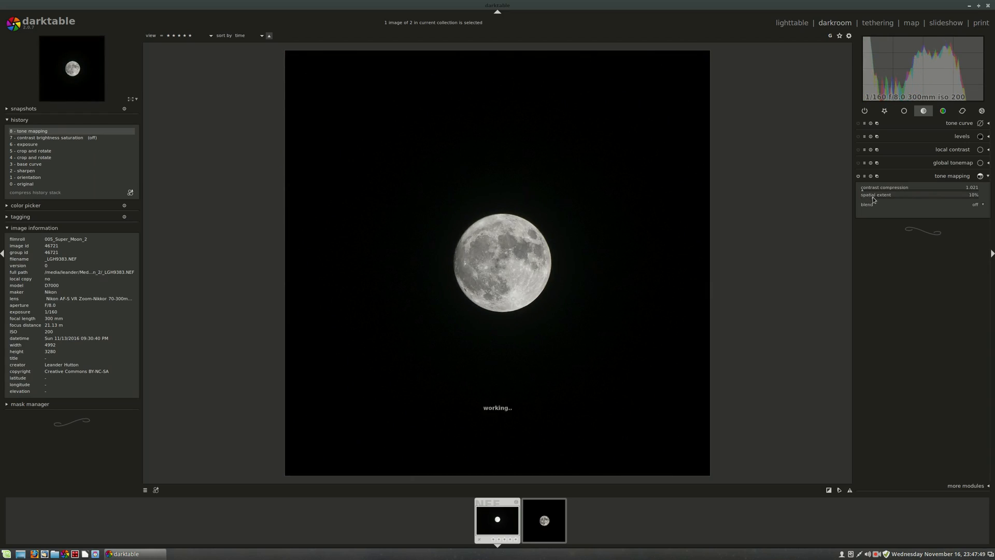
left_click_drag(920, 195, 888, 194)
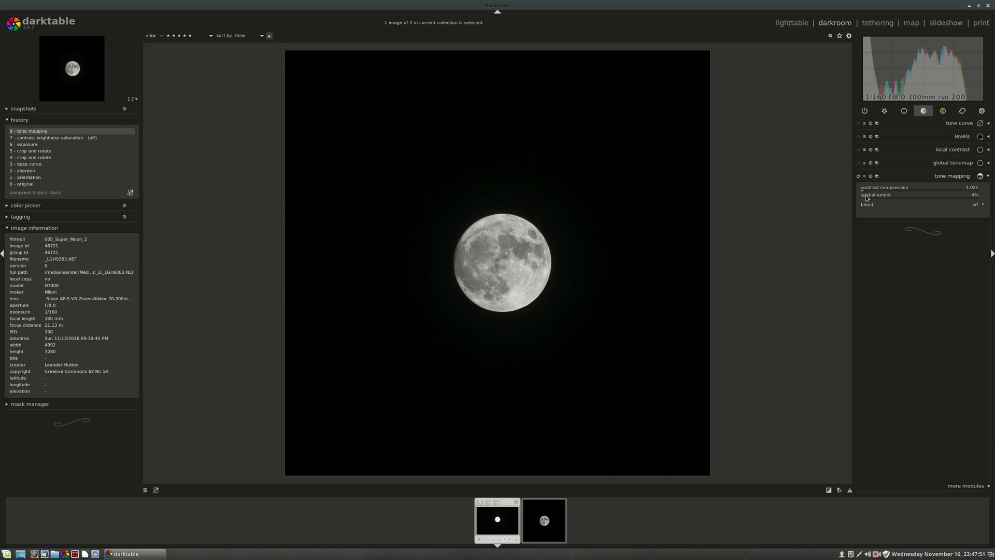
left_click_drag(920, 194, 861, 195)
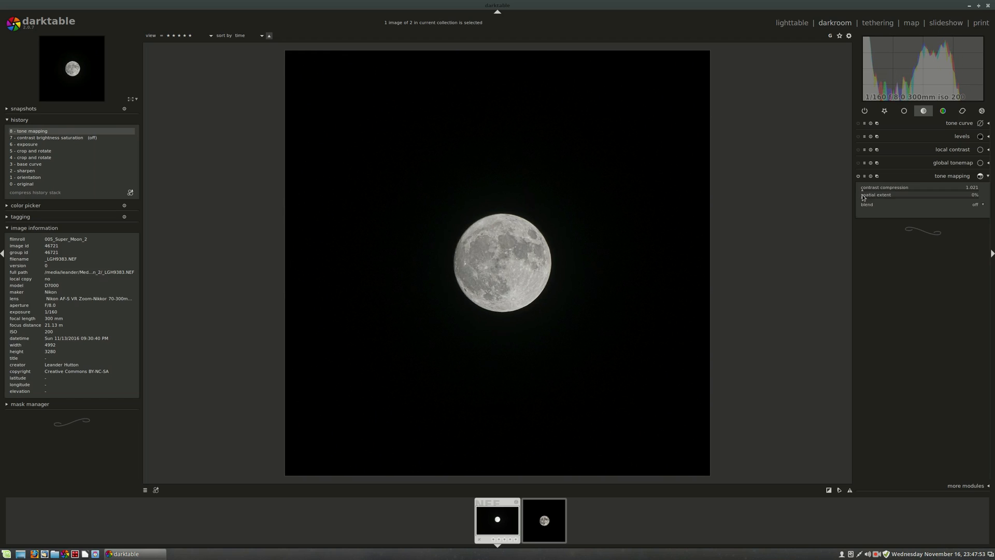
left_click_drag(862, 195, 926, 195)
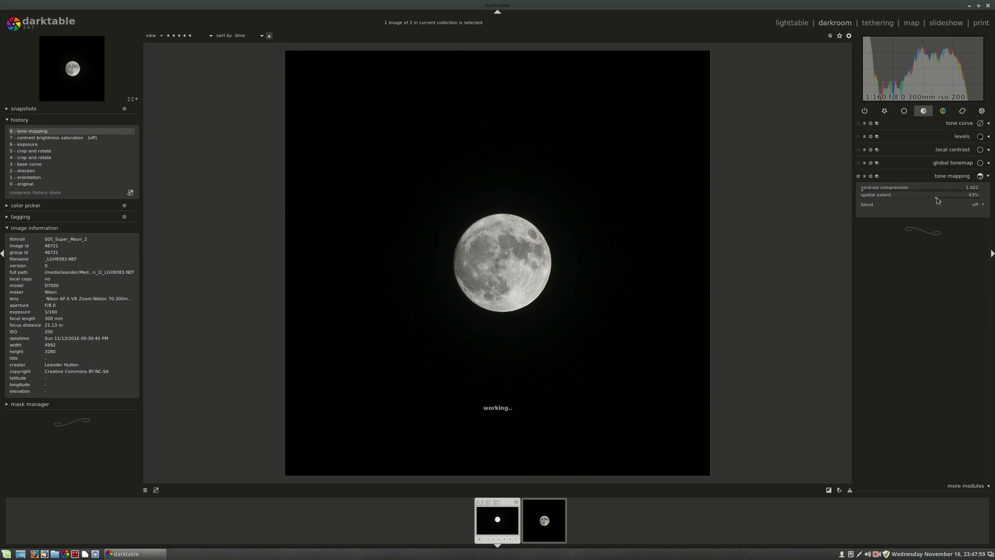
left_click_drag(933, 195, 862, 195)
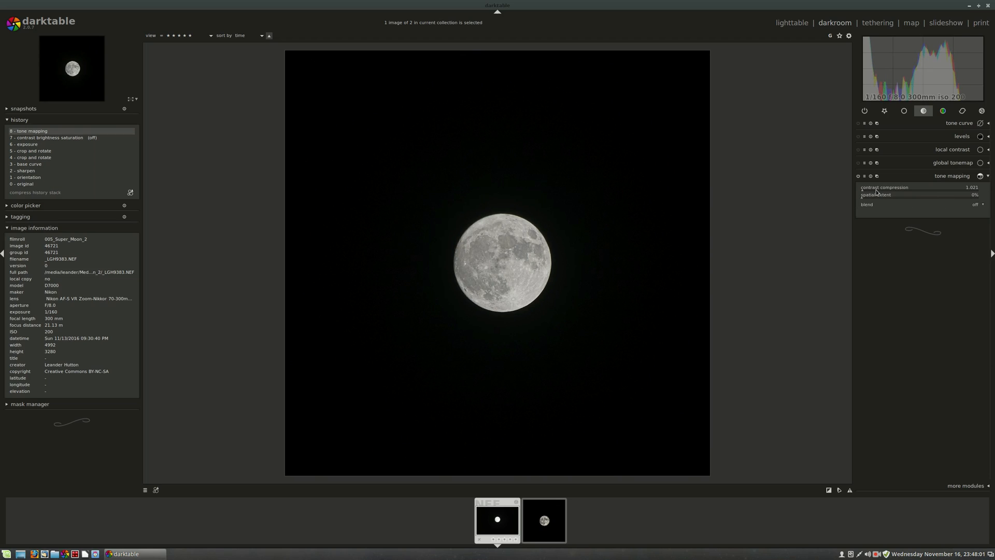
- Try contrast compression at 3.1, 3.8, 2.7 and 1.7, settling near 1.07
left_click_drag(876, 191, 924, 192)
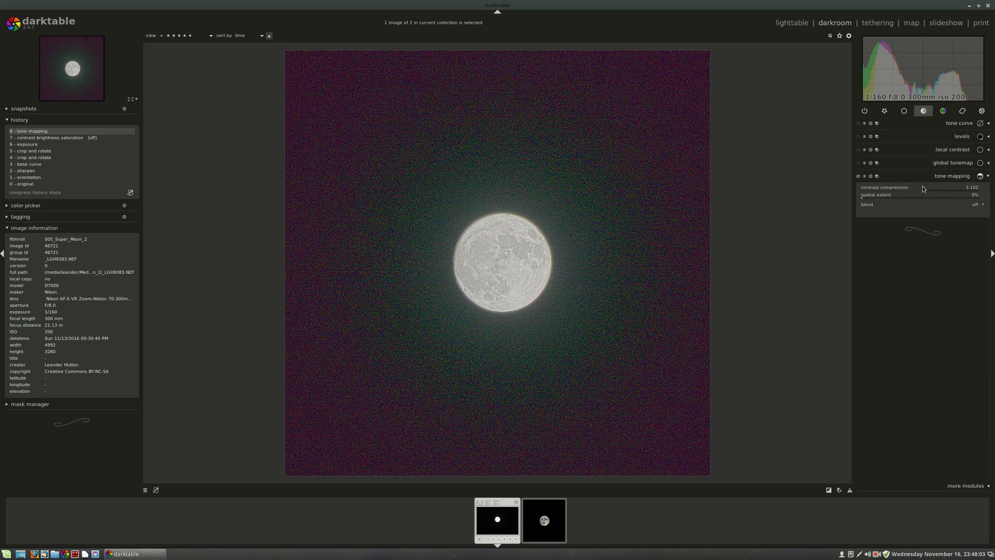
left_click_drag(923, 187, 944, 187)
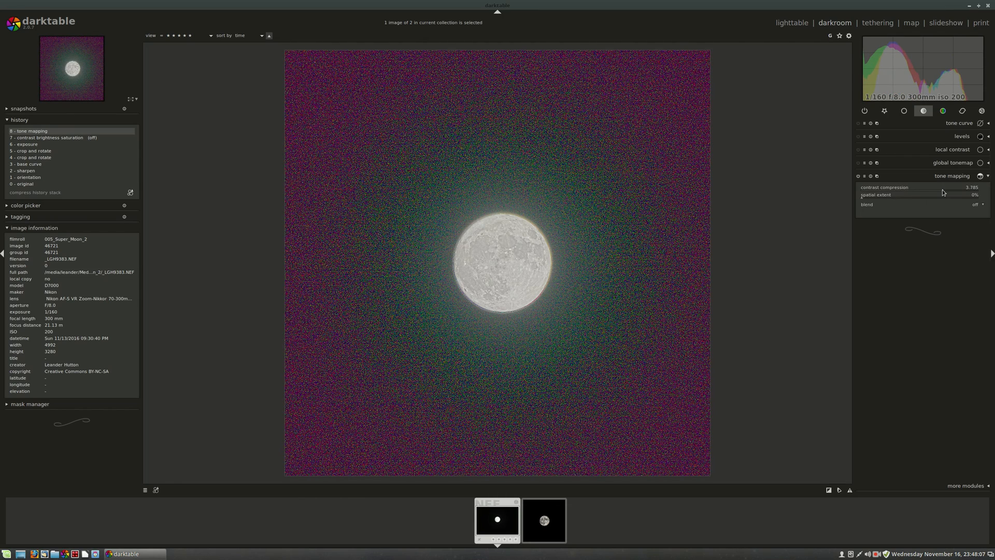
left_click_drag(945, 187, 863, 186)
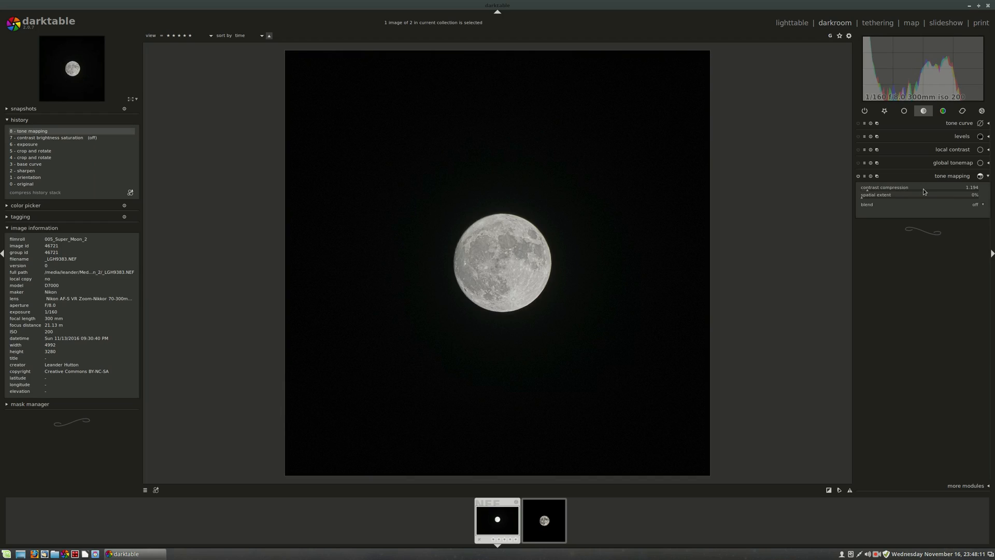
left_click_drag(901, 190, 913, 191)
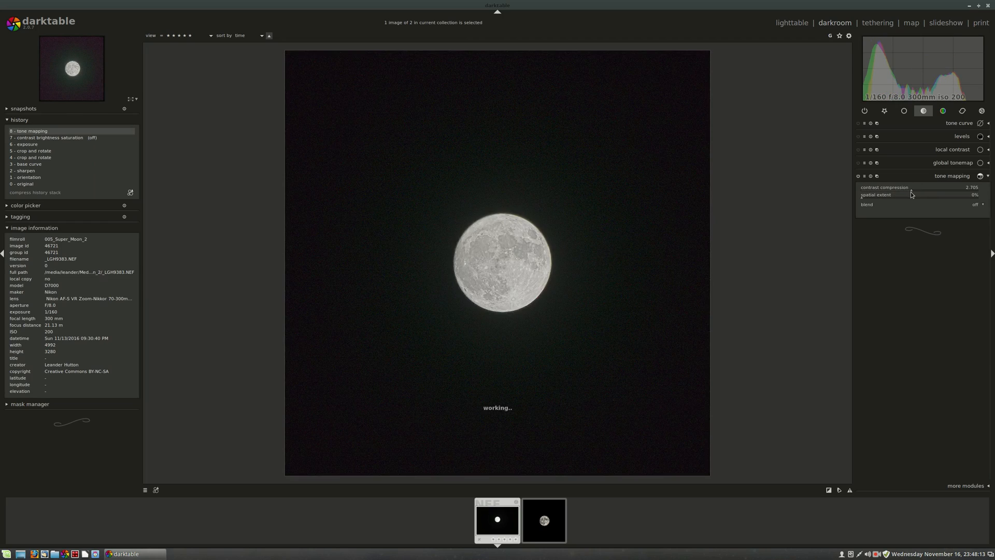
left_click_drag(911, 195, 906, 195)
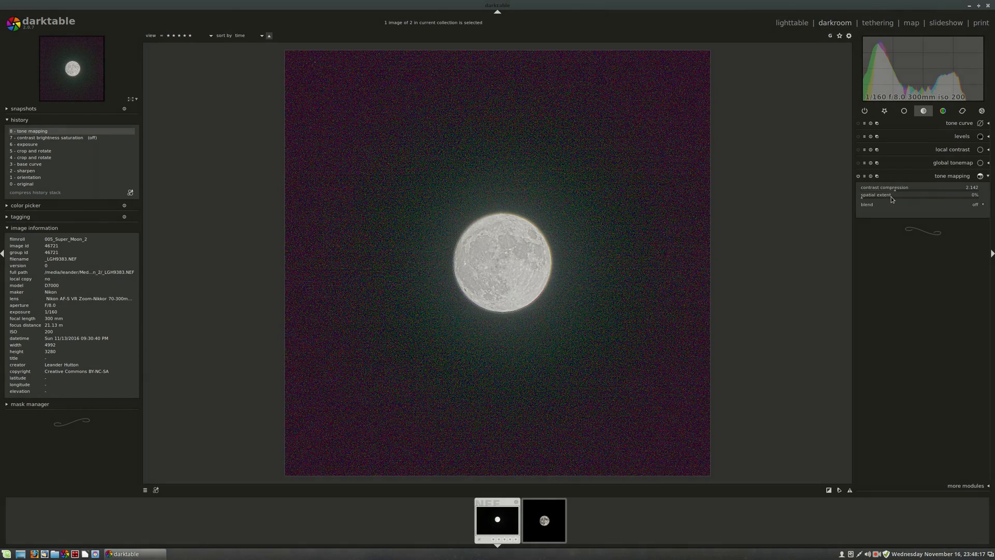
left_click_drag(920, 187, 888, 186)
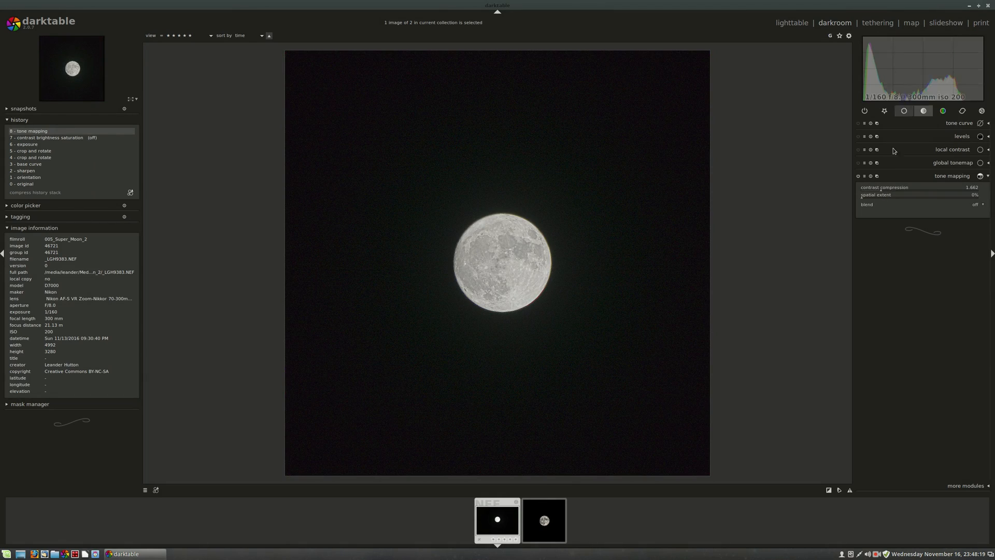
left_click_drag(933, 187, 901, 187)
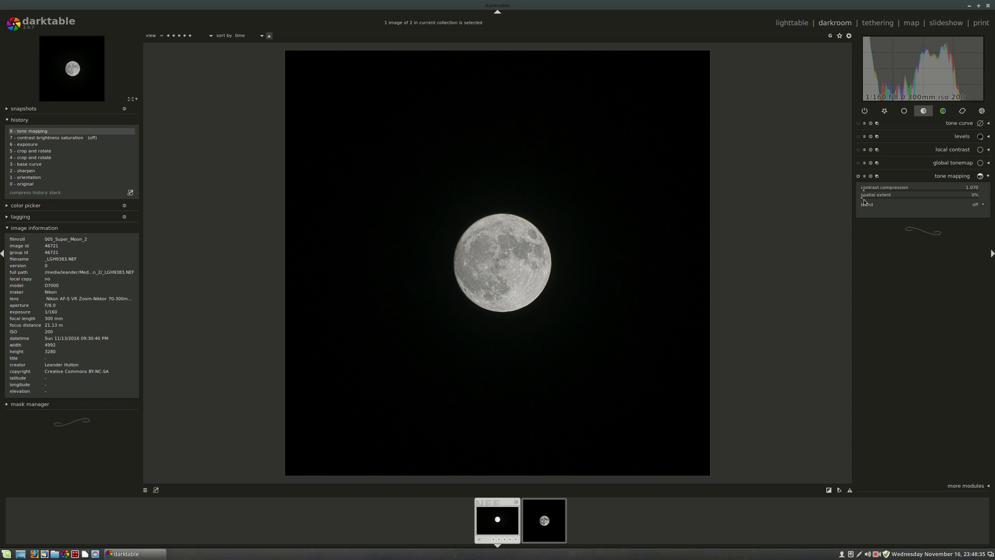
mouse_move(865, 200)
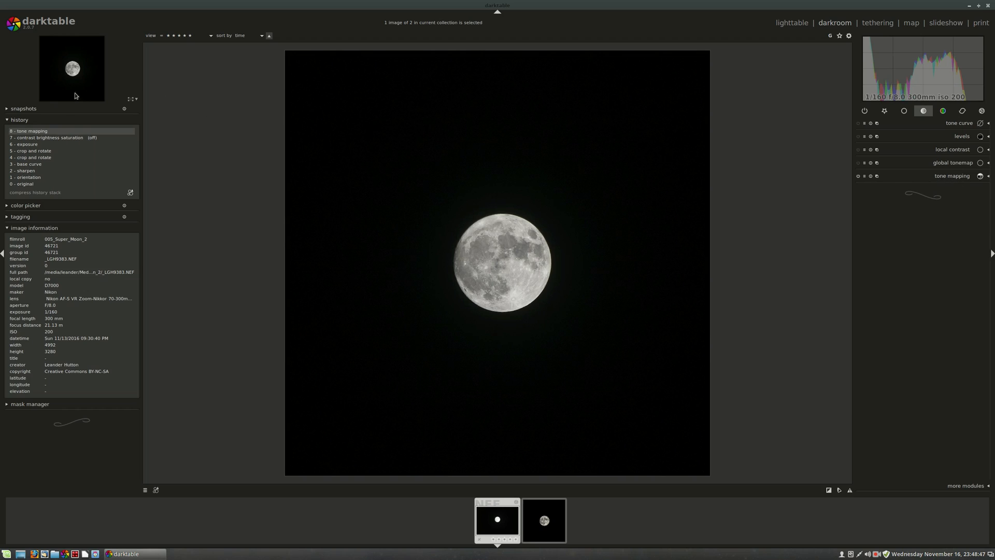
left_click(25, 144)
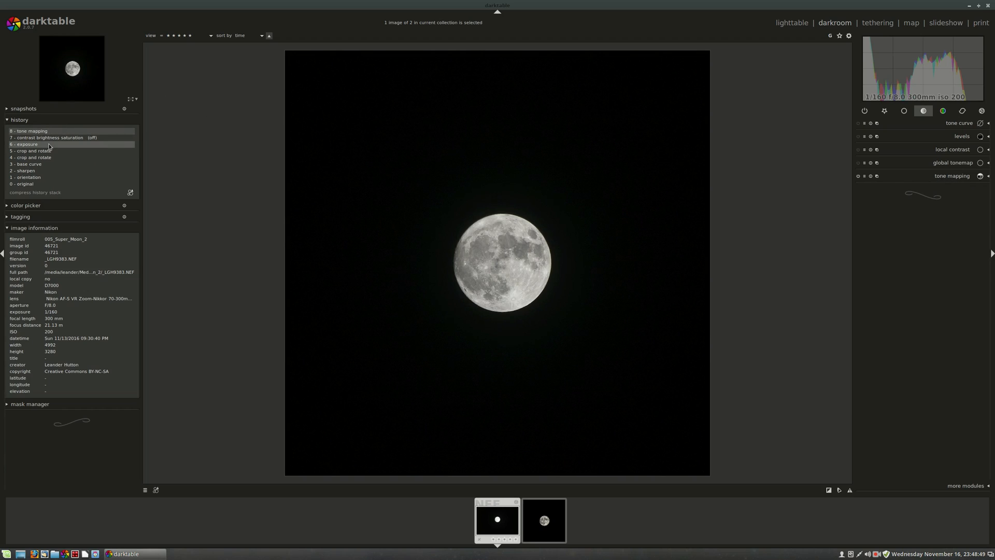
left_click(32, 150)
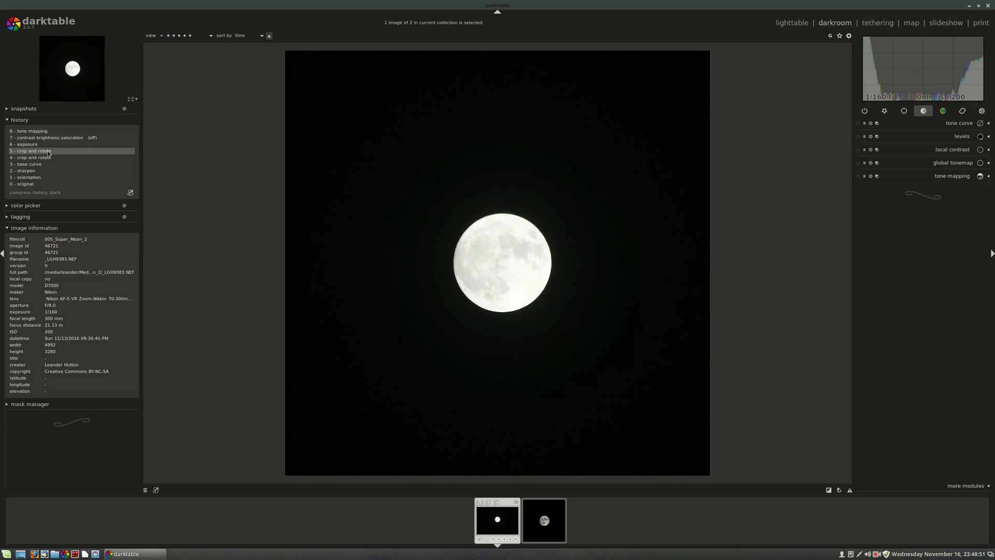
left_click(29, 131)
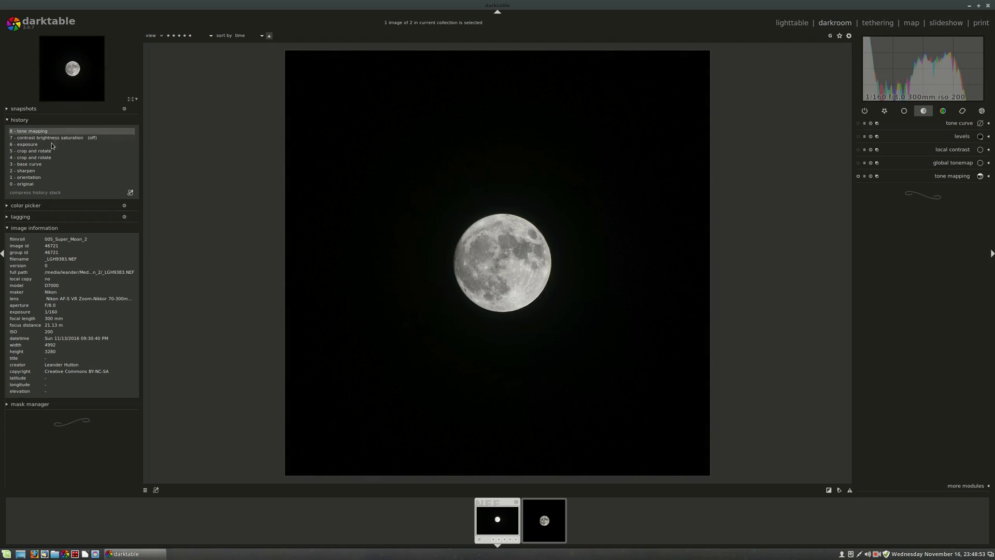
left_click(32, 150)
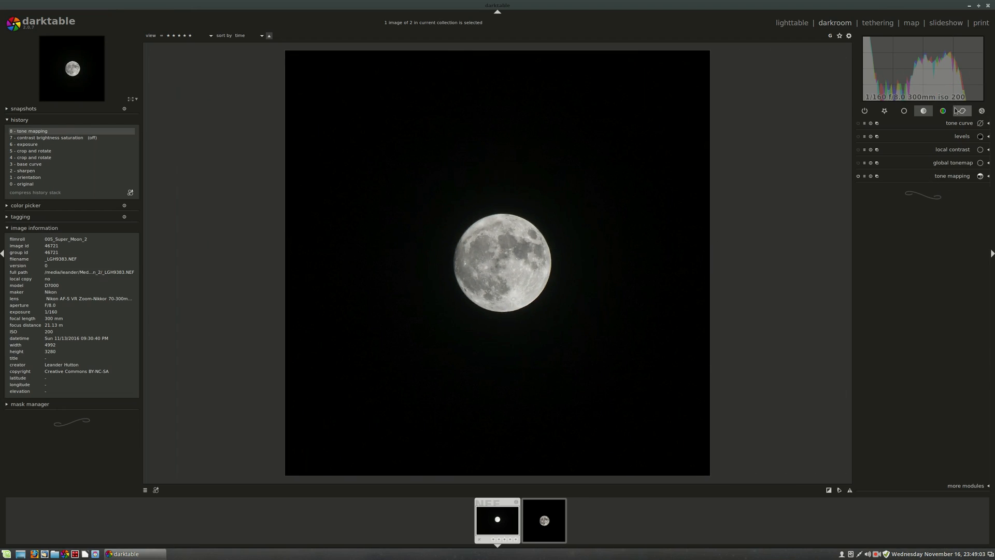
- Enable lens correction, review its settings, and turn on chromatic aberration correction
left_click(961, 110)
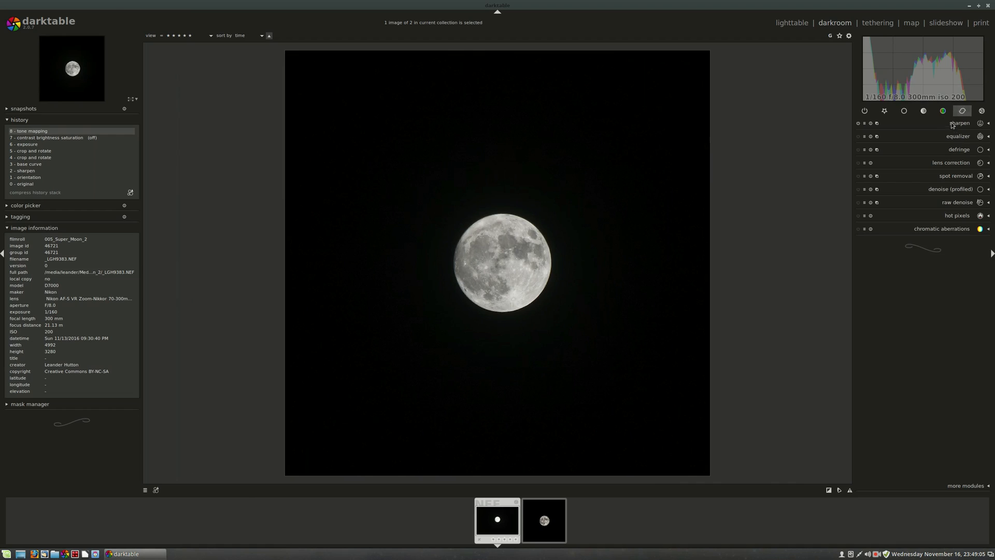
left_click(858, 162)
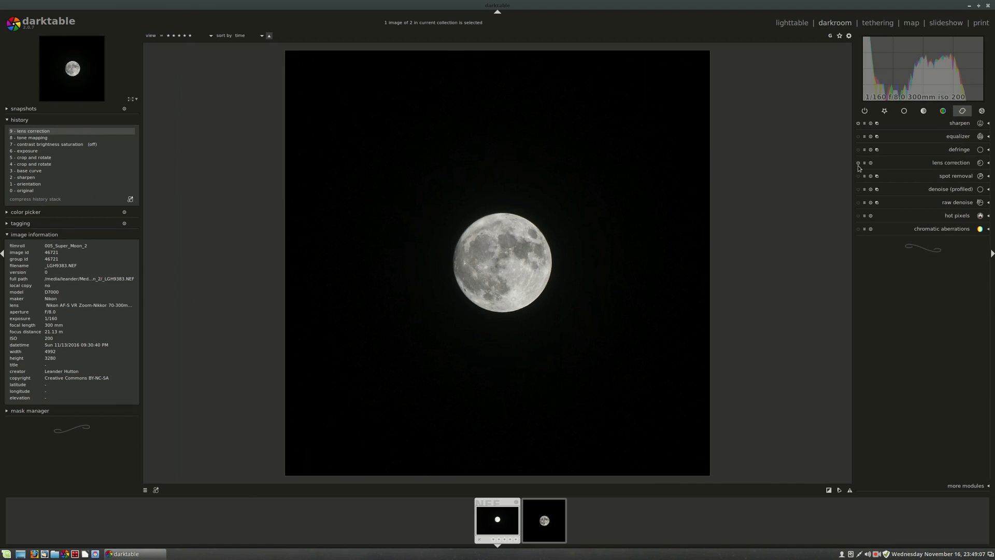
left_click(951, 162)
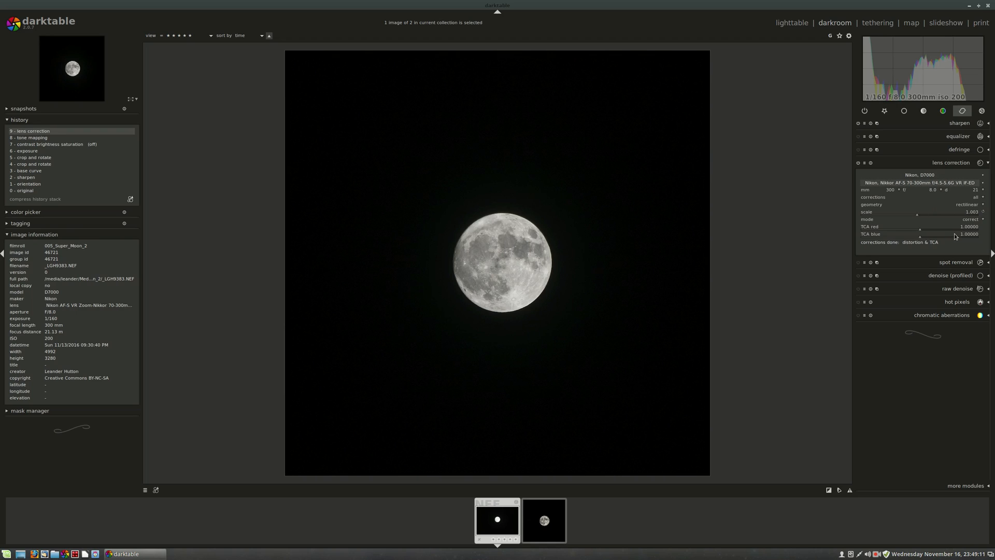
left_click(952, 163)
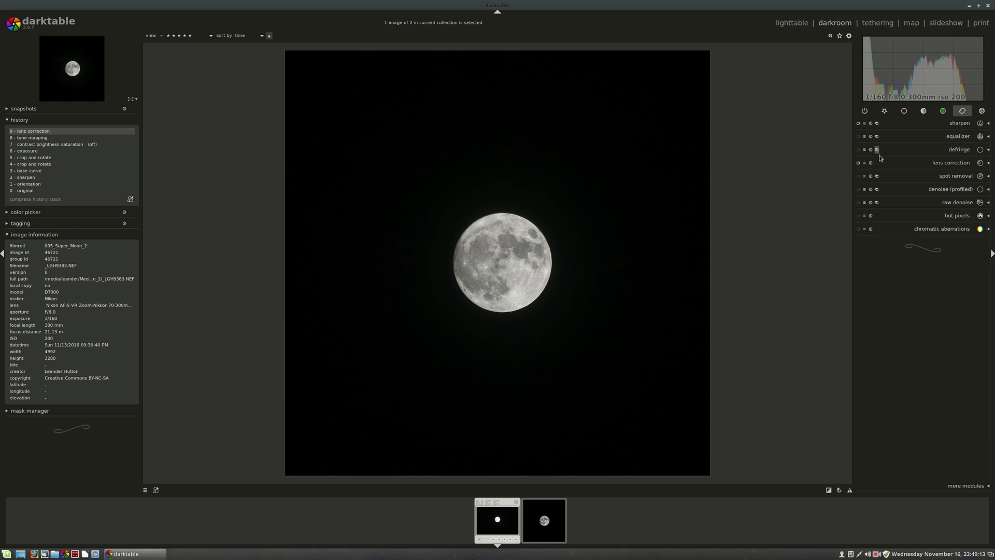
left_click(877, 149)
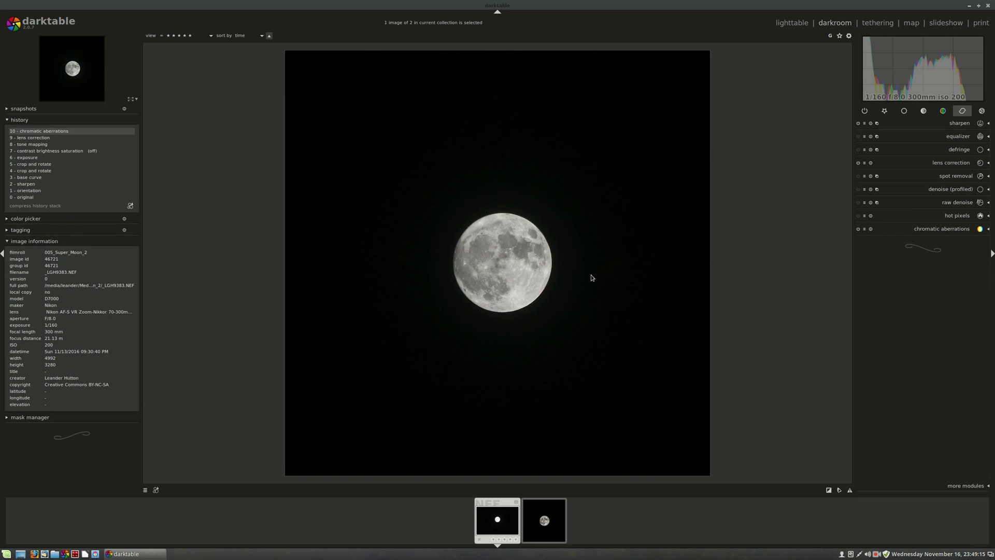
mouse_move(436, 405)
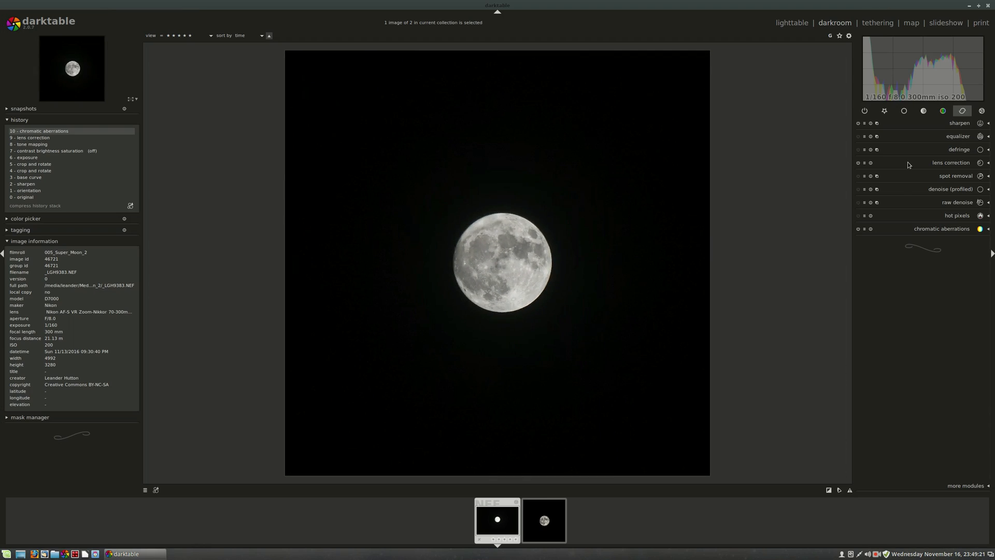
mouse_move(950, 192)
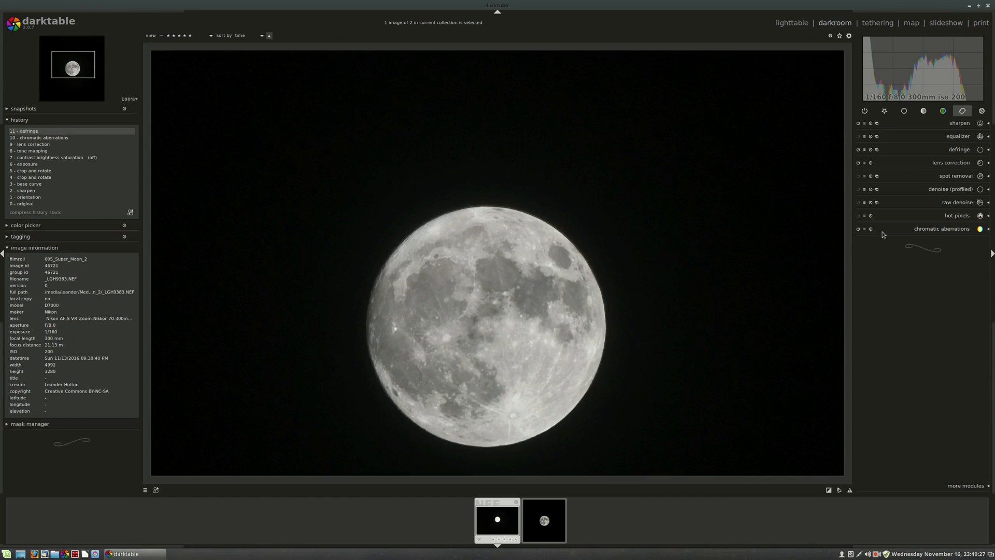
mouse_move(439, 224)
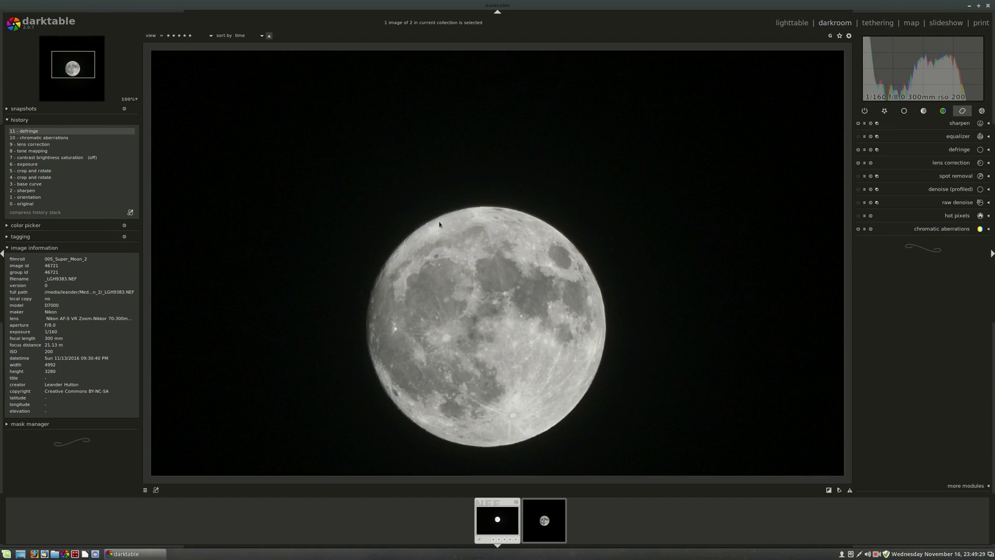
mouse_move(458, 252)
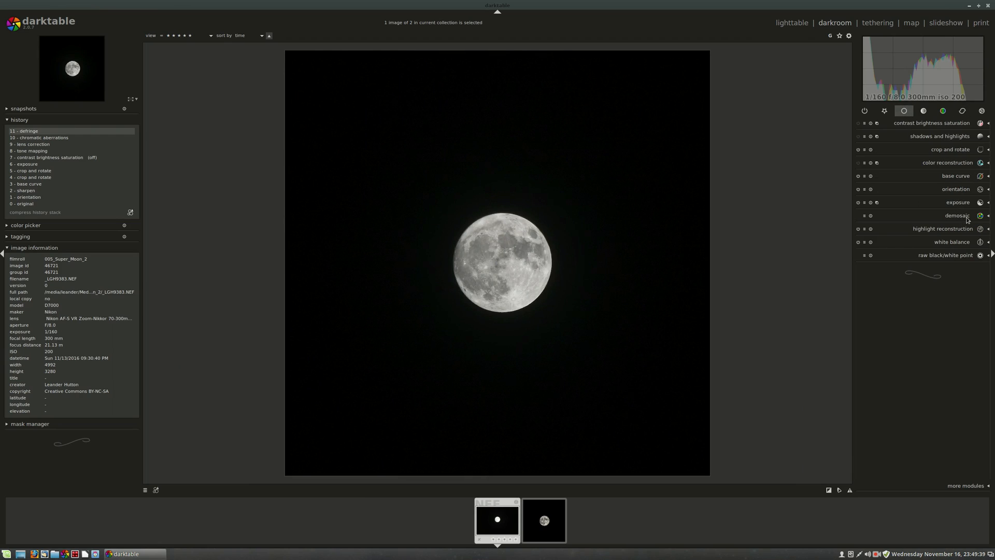
- Set the demosaic method to AMaZE
left_click(955, 215)
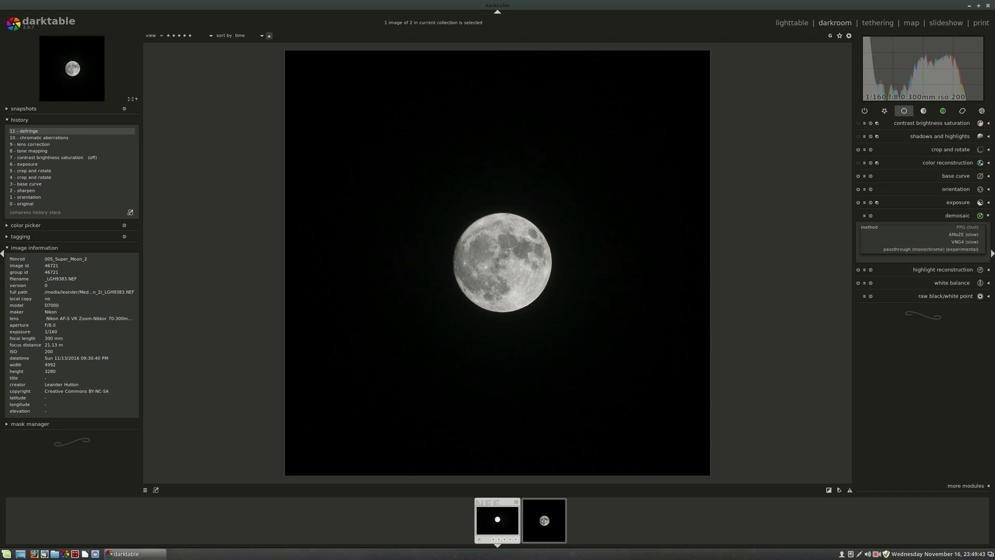
left_click(967, 226)
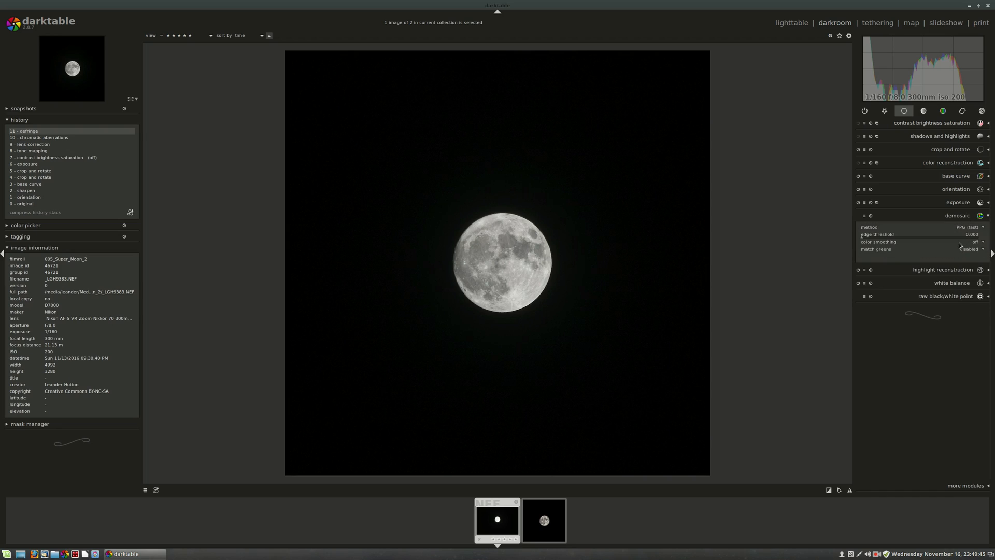
left_click(967, 227)
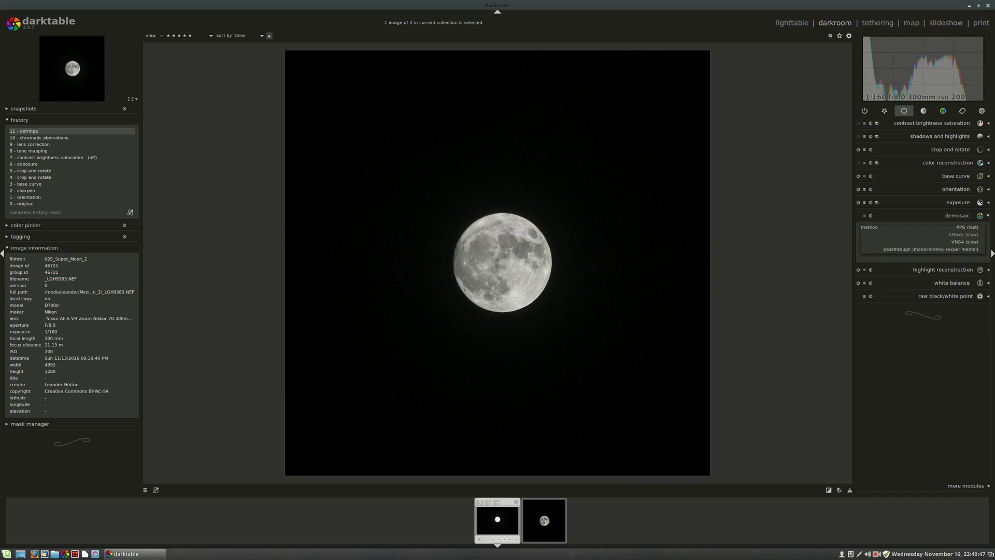
left_click(962, 234)
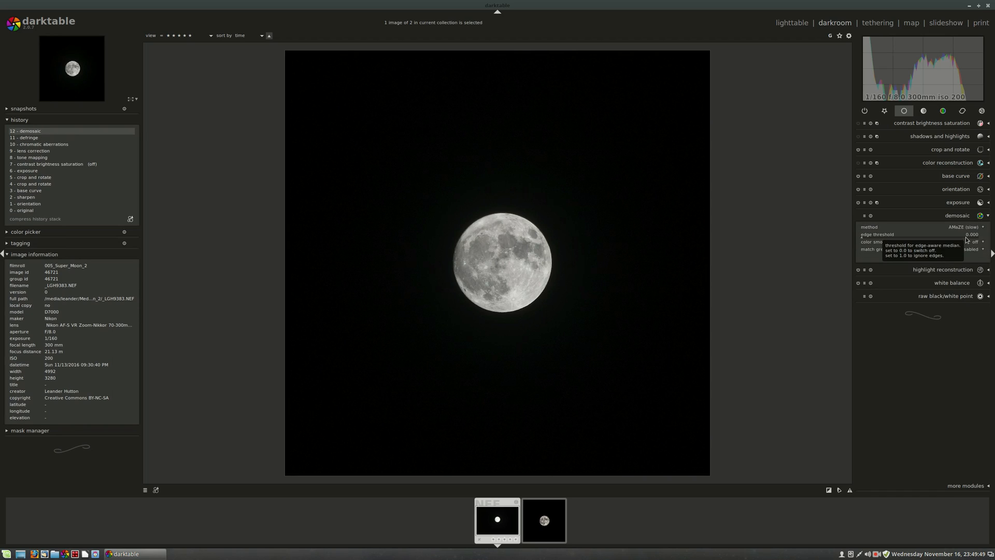
mouse_move(983, 227)
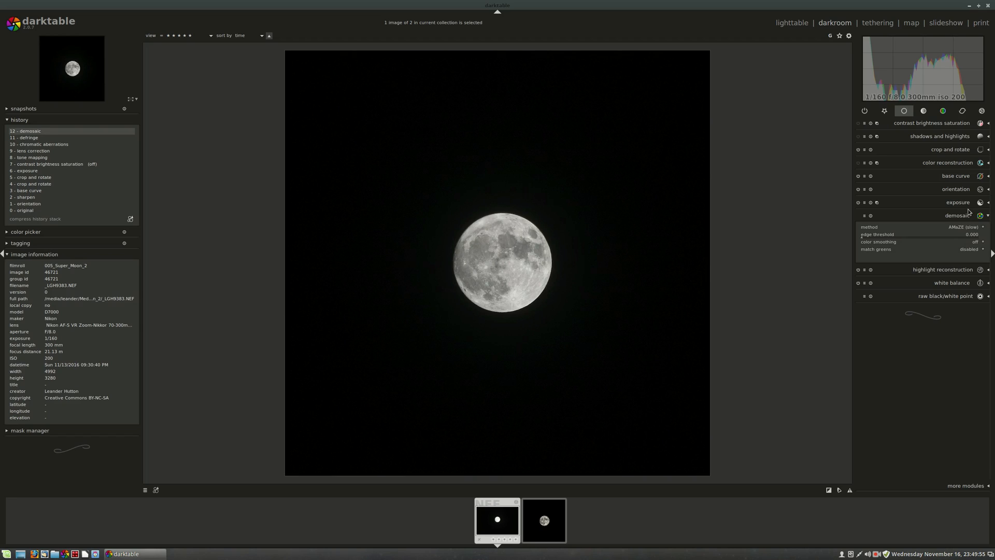
mouse_move(964, 212)
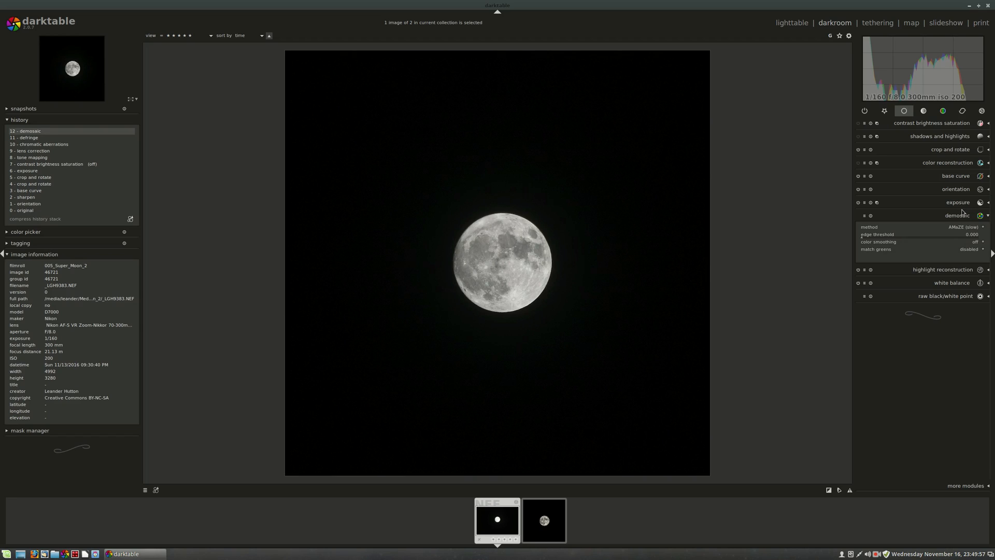
mouse_move(970, 264)
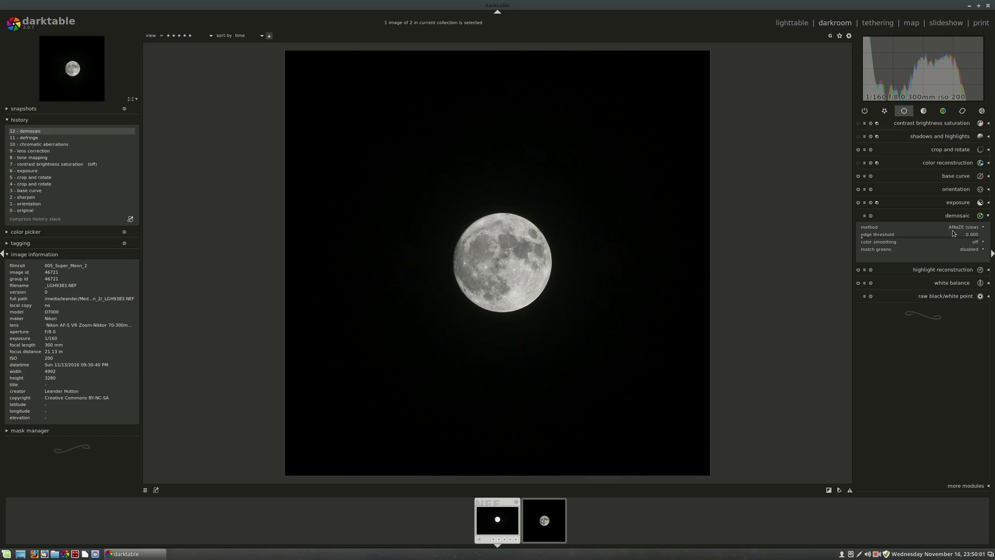
- Compare PPG demosaicing against AMaZE, then return to AMaZE
left_click(952, 226)
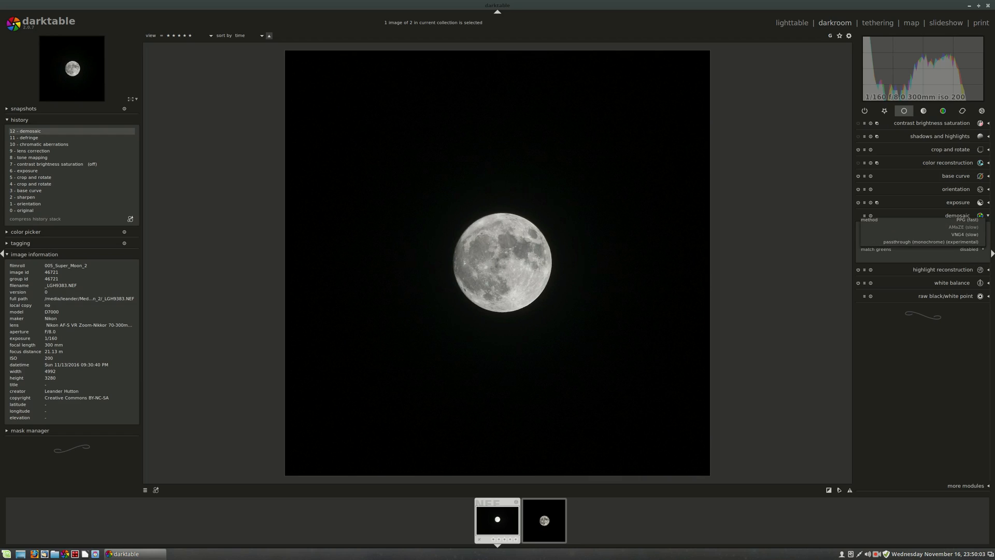
left_click(963, 227)
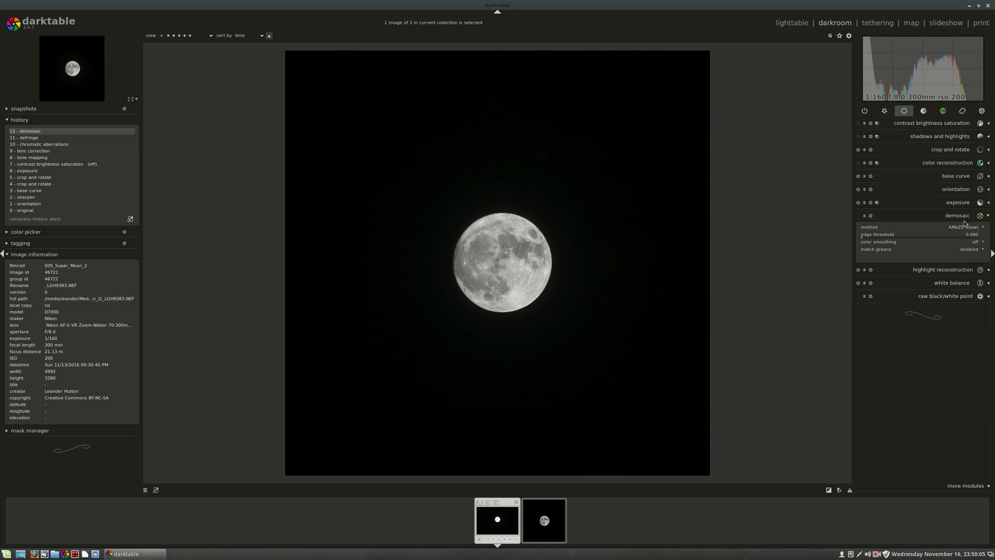
left_click(967, 227)
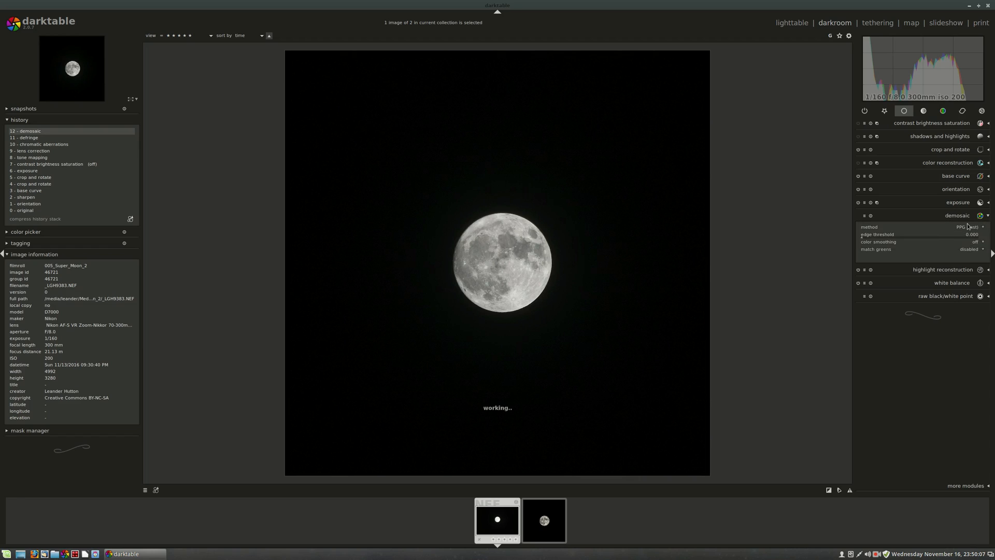
left_click(964, 227)
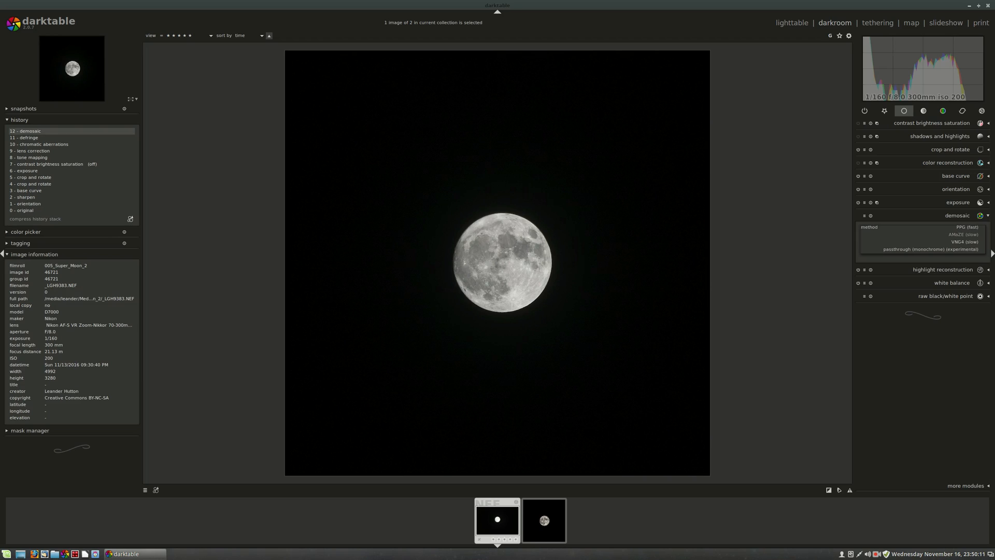
left_click(957, 234)
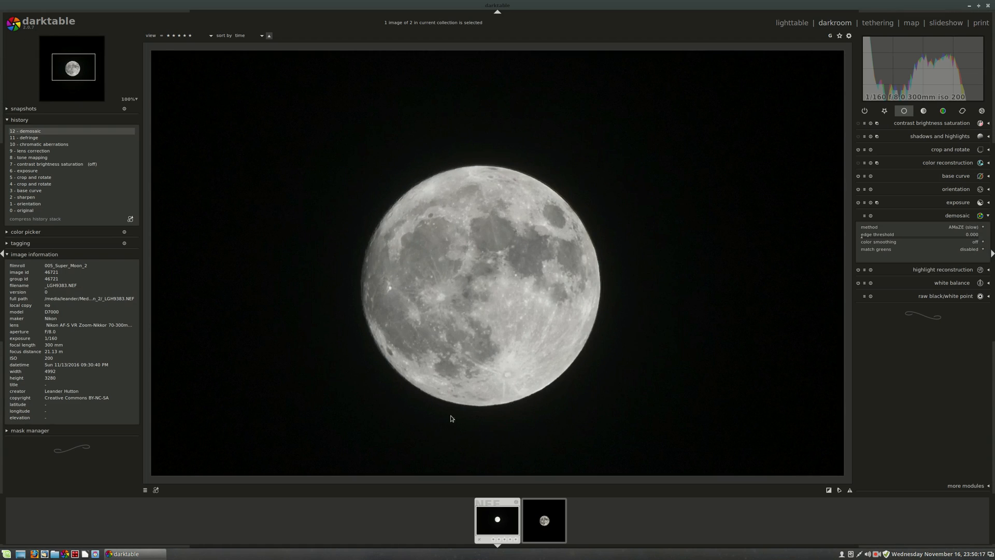
mouse_move(417, 313)
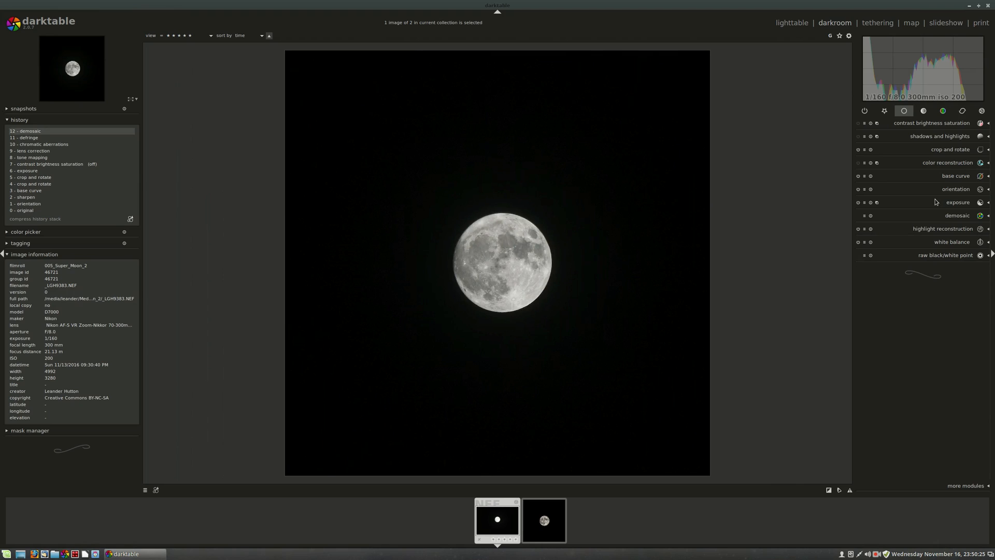
mouse_move(623, 385)
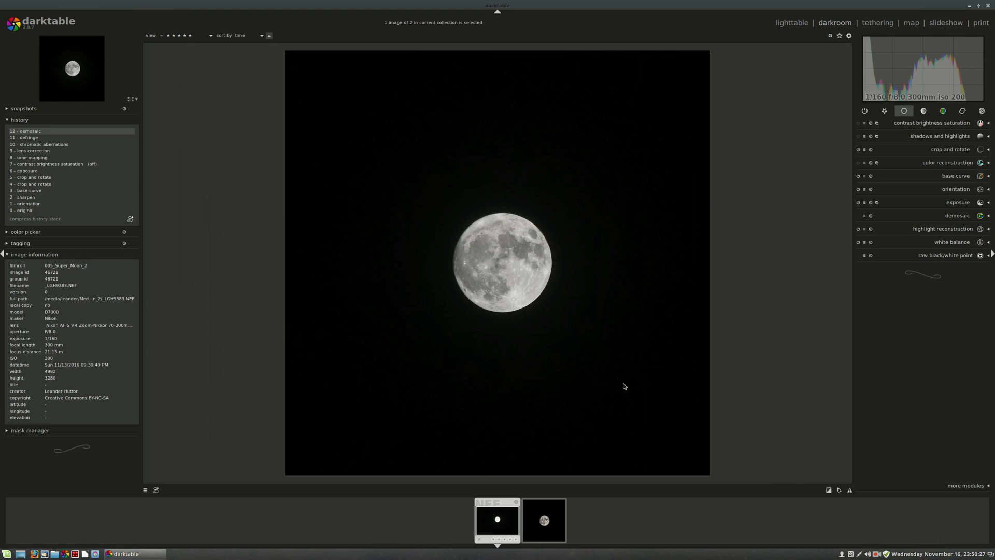
mouse_move(560, 294)
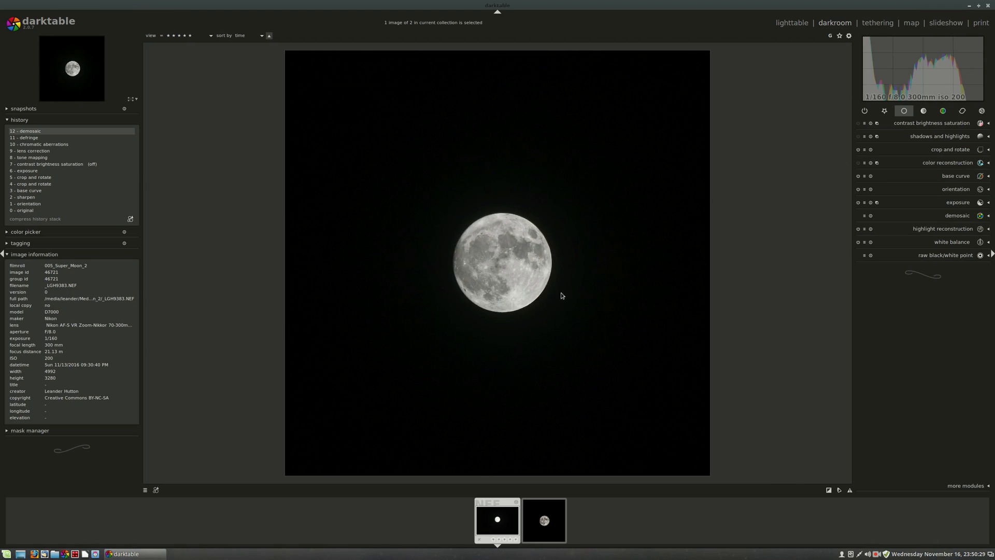
mouse_move(553, 235)
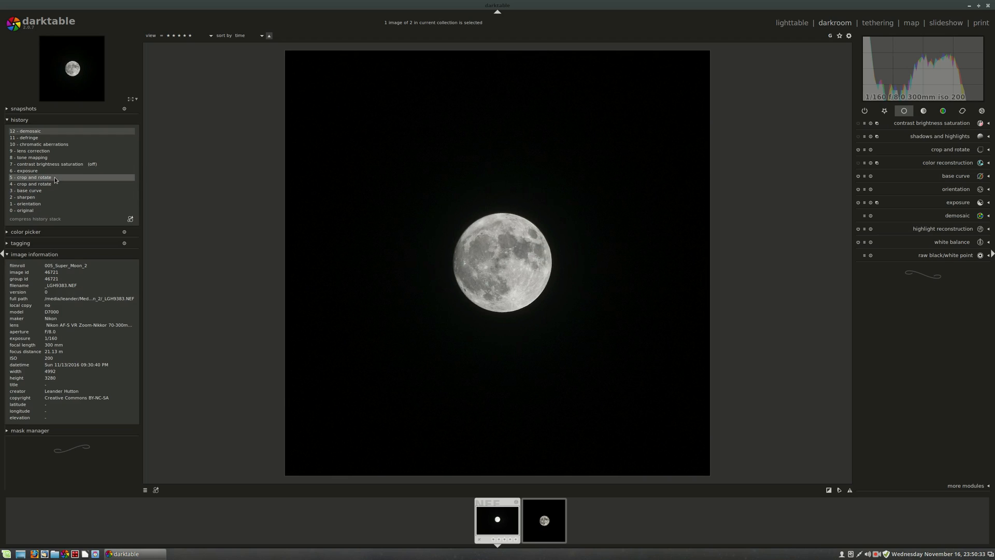
left_click(26, 131)
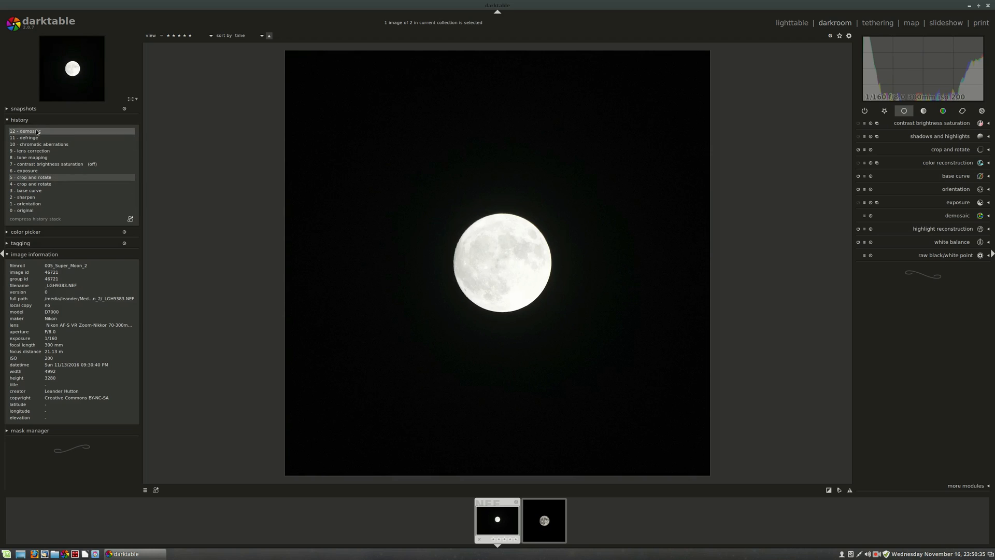
left_click(26, 131)
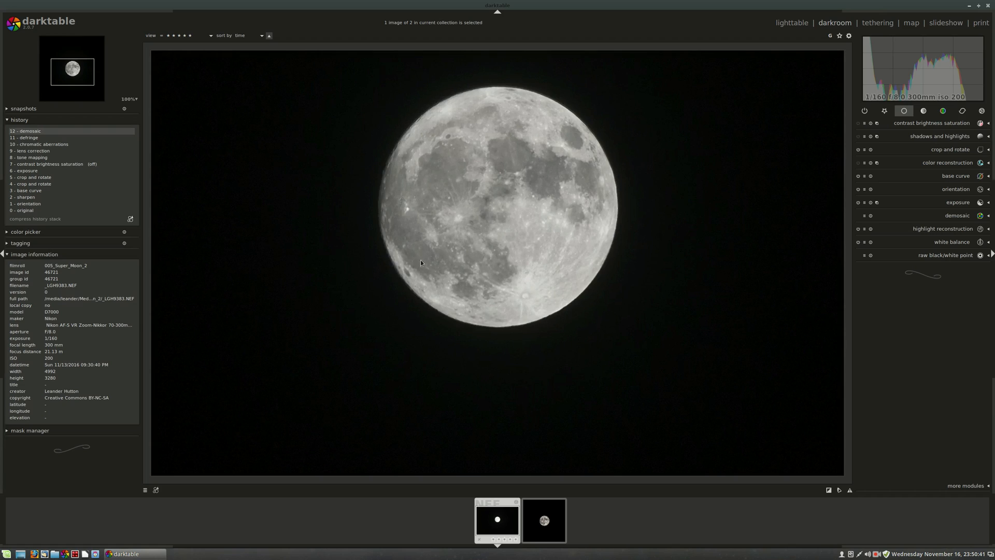
mouse_move(442, 175)
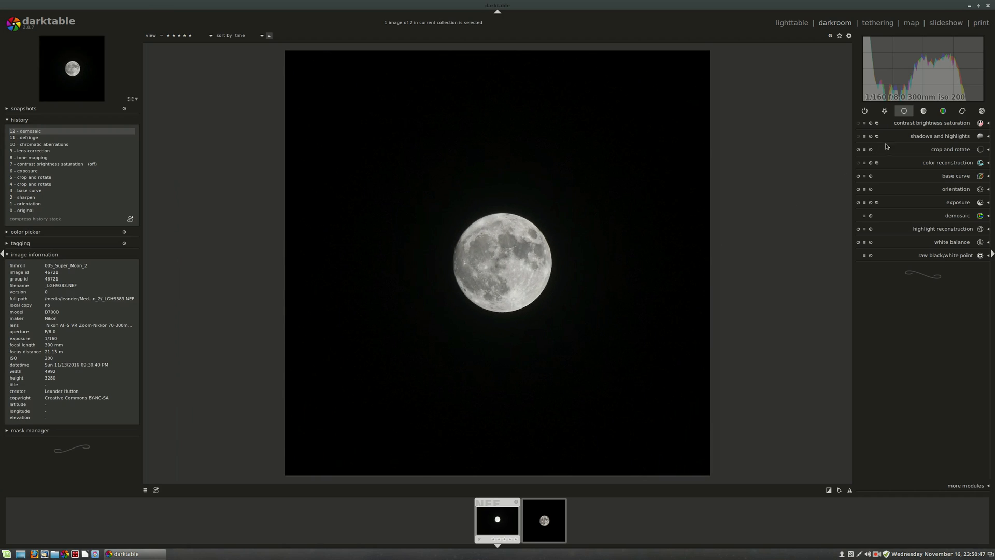
- Drag the tone curve's highlight and shadow end points, then toggle the module to compare
left_click(924, 110)
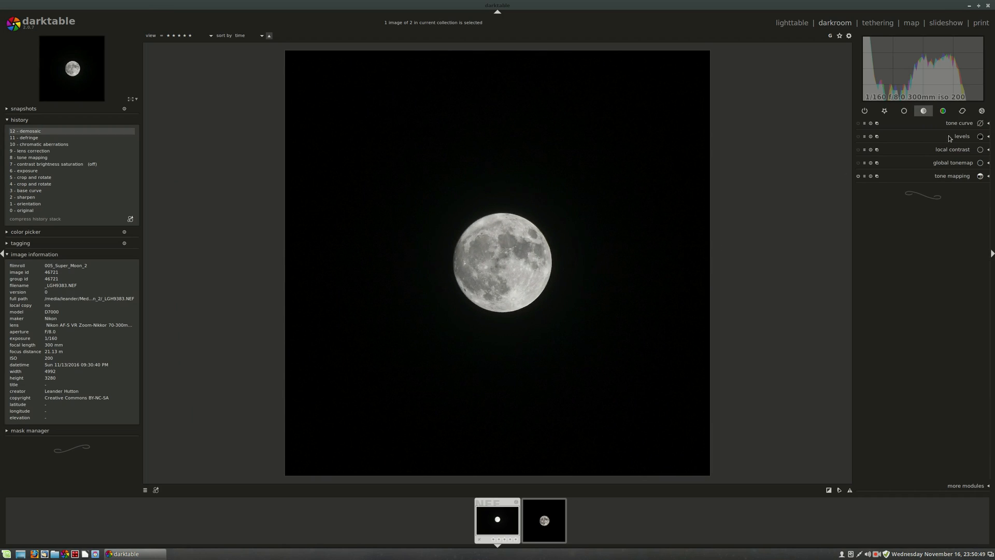
left_click(959, 124)
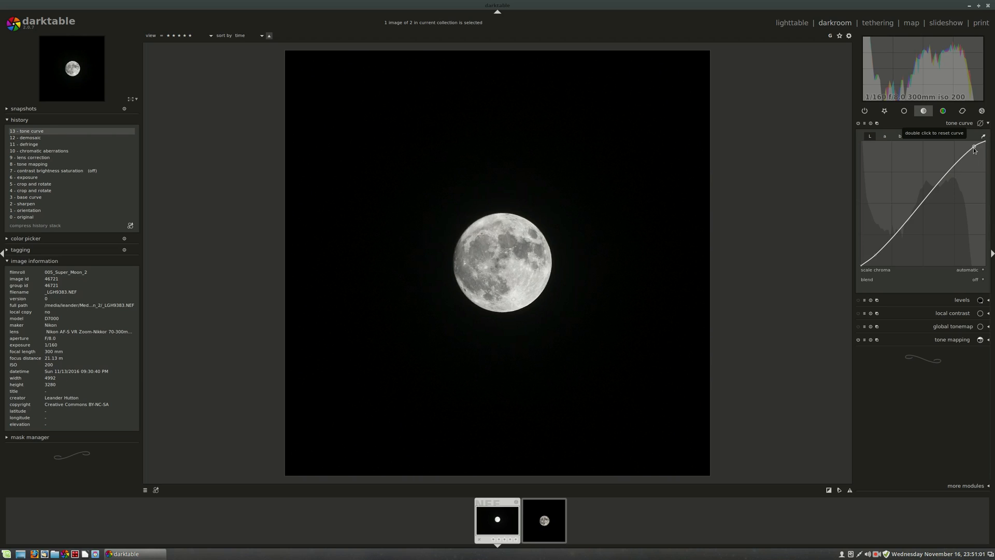
left_click_drag(973, 148, 873, 260)
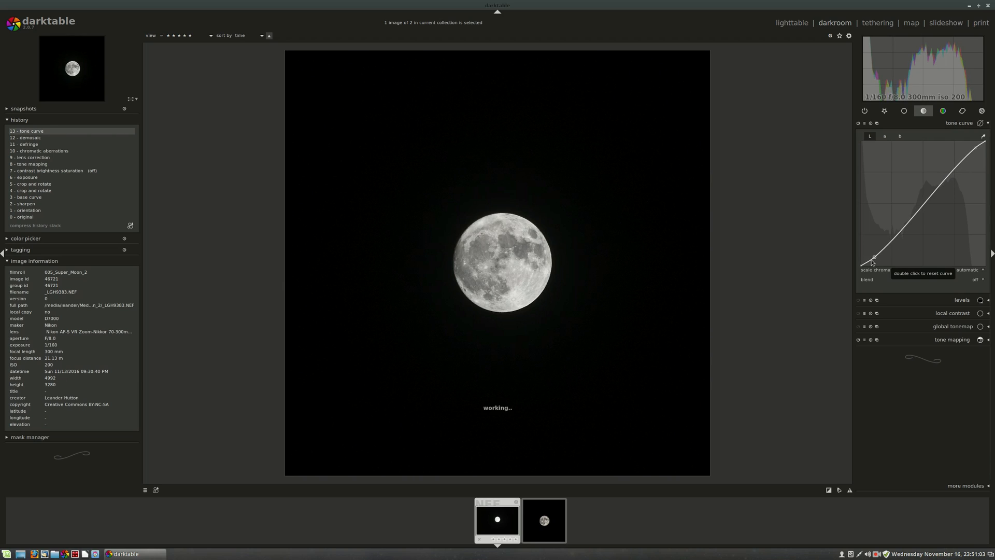
left_click_drag(874, 260, 873, 262)
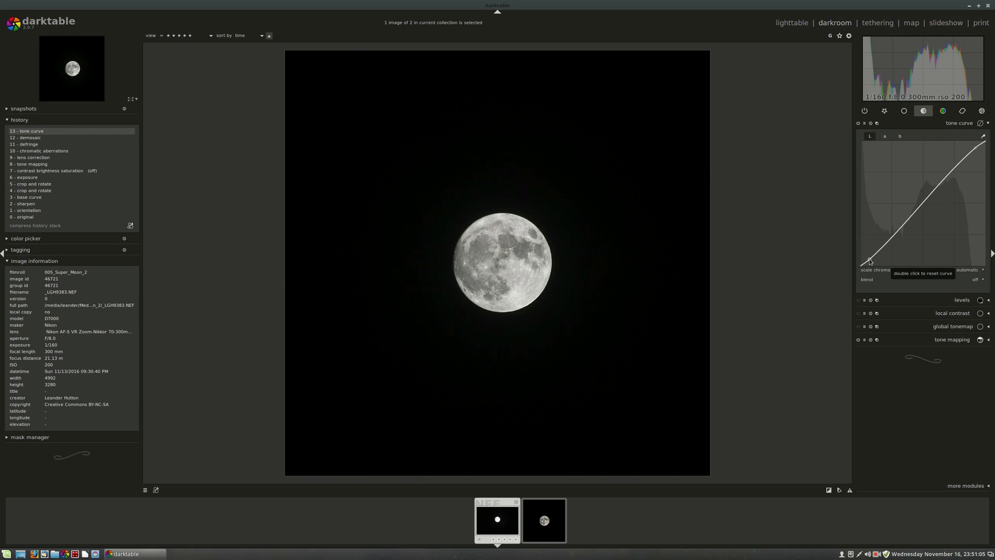
mouse_move(952, 126)
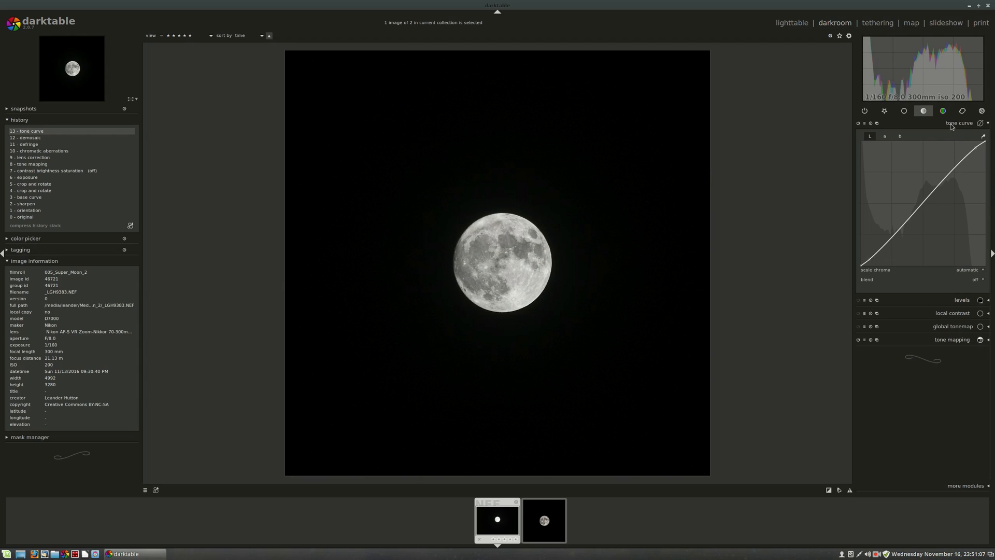
mouse_move(959, 272)
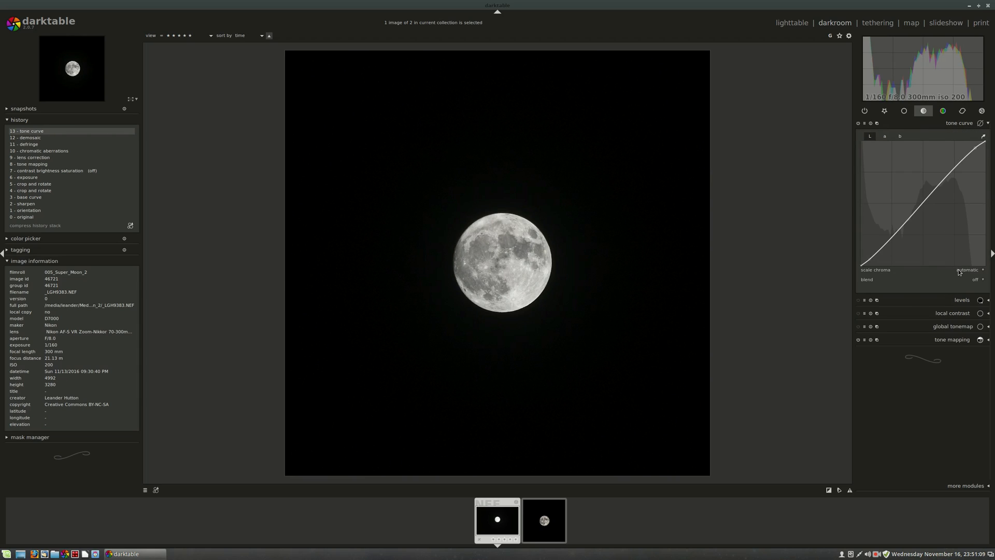
left_click(959, 122)
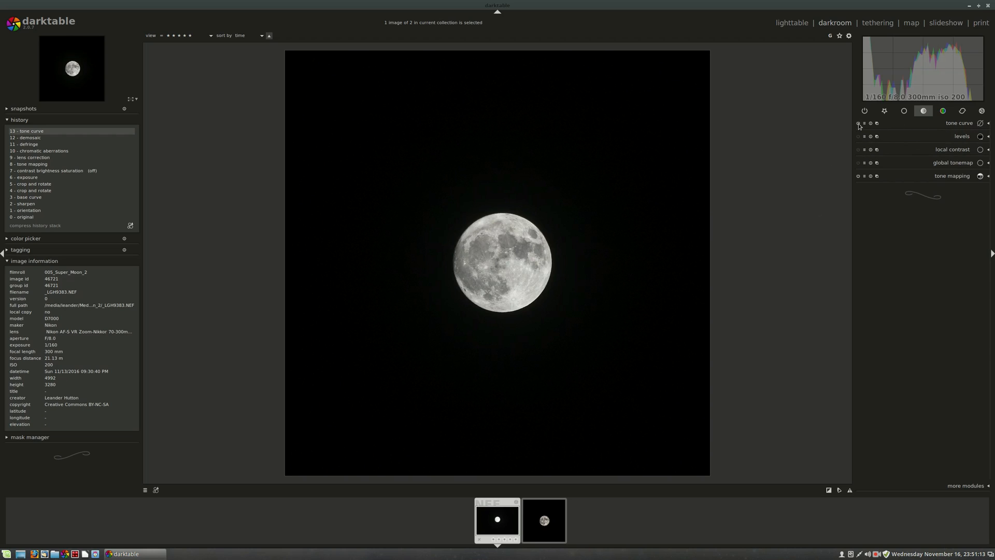
left_click(858, 123)
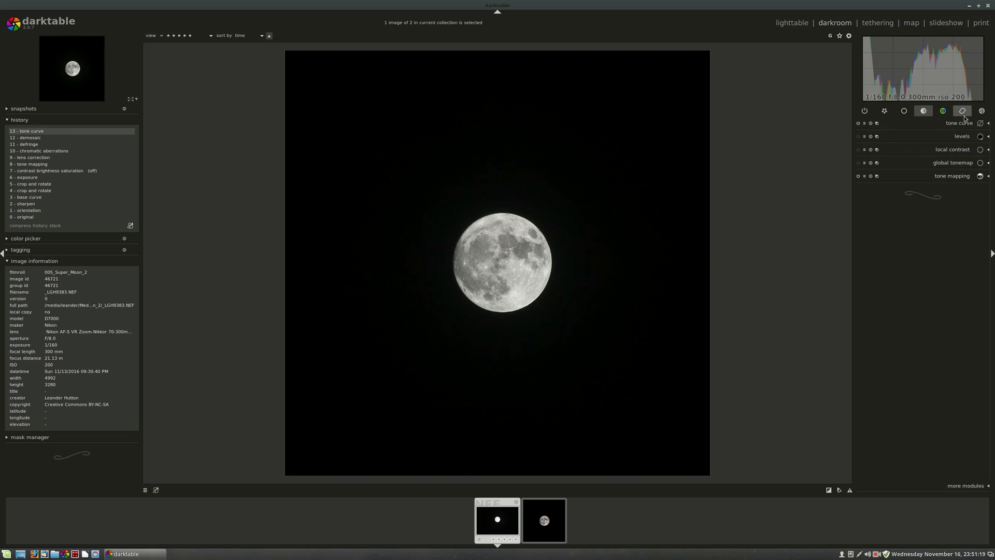
- Adjust the contrast brightness saturation slider from the base module group
left_click(904, 110)
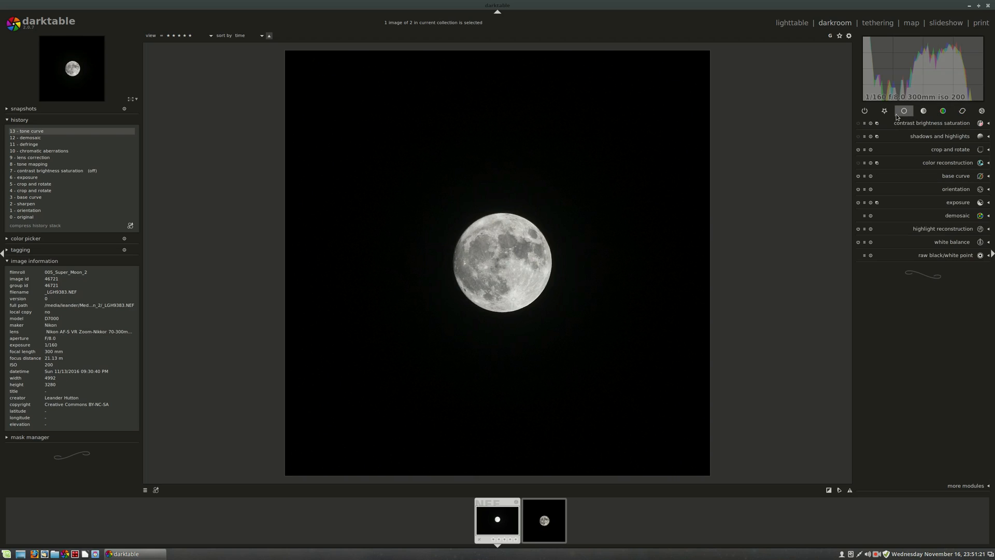
mouse_move(542, 202)
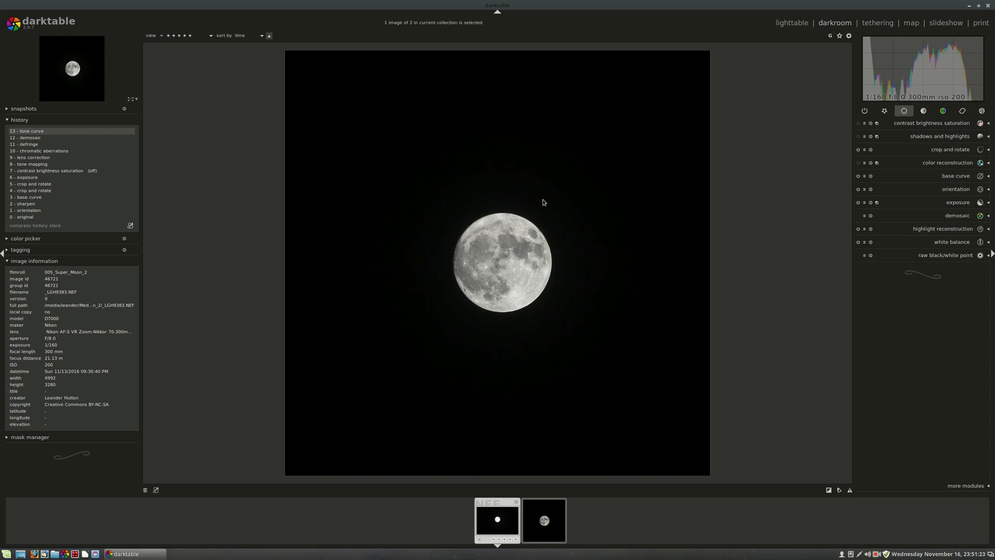
left_click(924, 111)
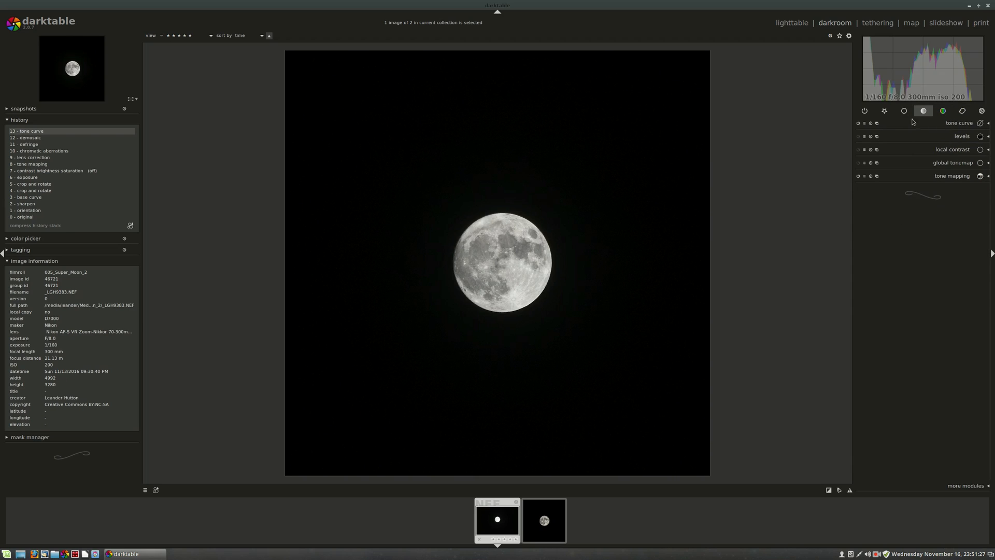
left_click(904, 111)
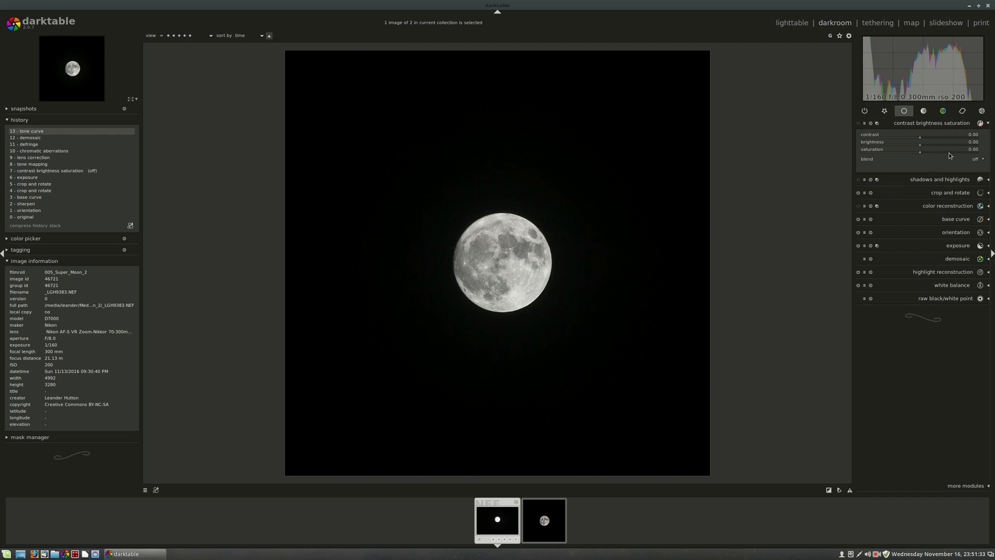
left_click_drag(920, 149, 964, 149)
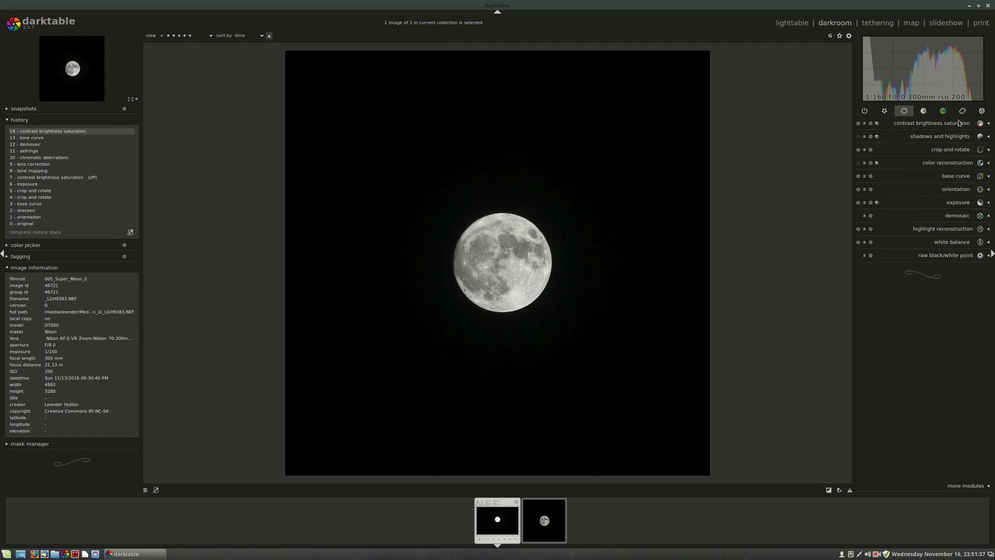
- Raise color correction saturation, shift the toning point, and set saturation near 2.27
left_click(942, 111)
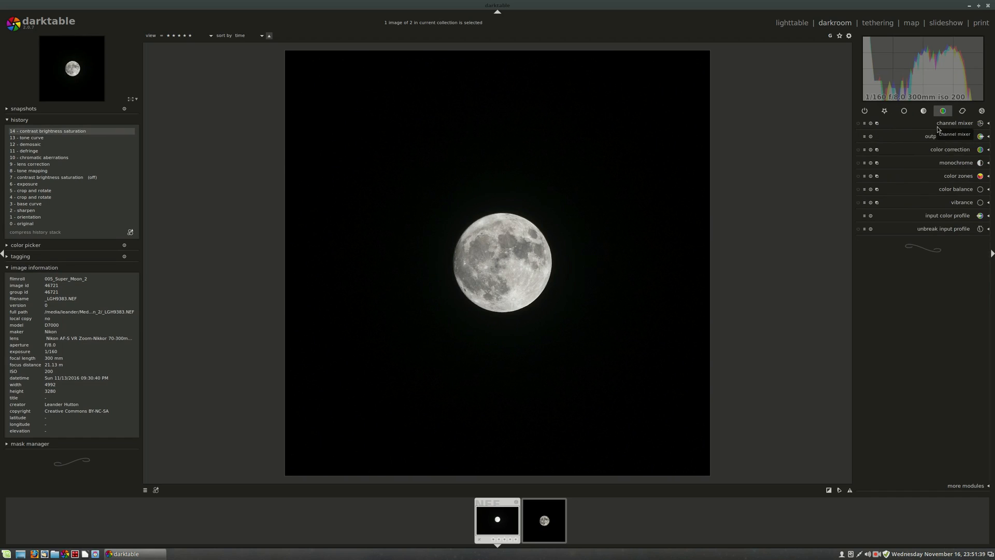
left_click(950, 149)
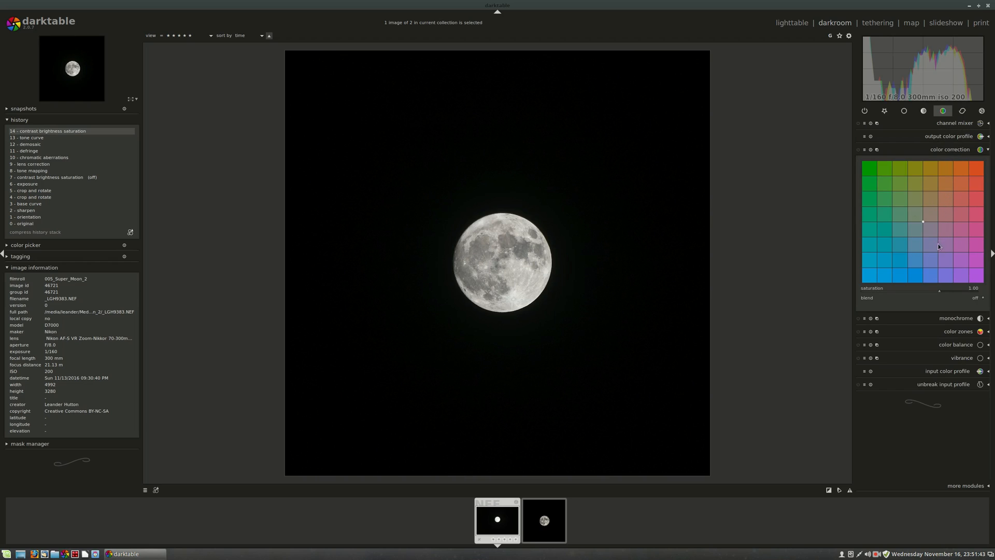
left_click_drag(939, 289, 970, 289)
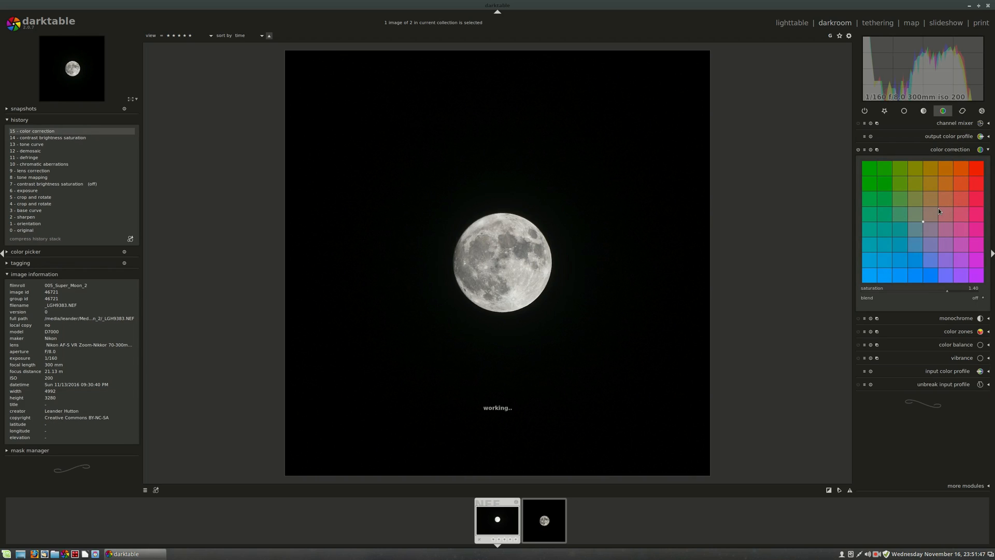
mouse_move(931, 221)
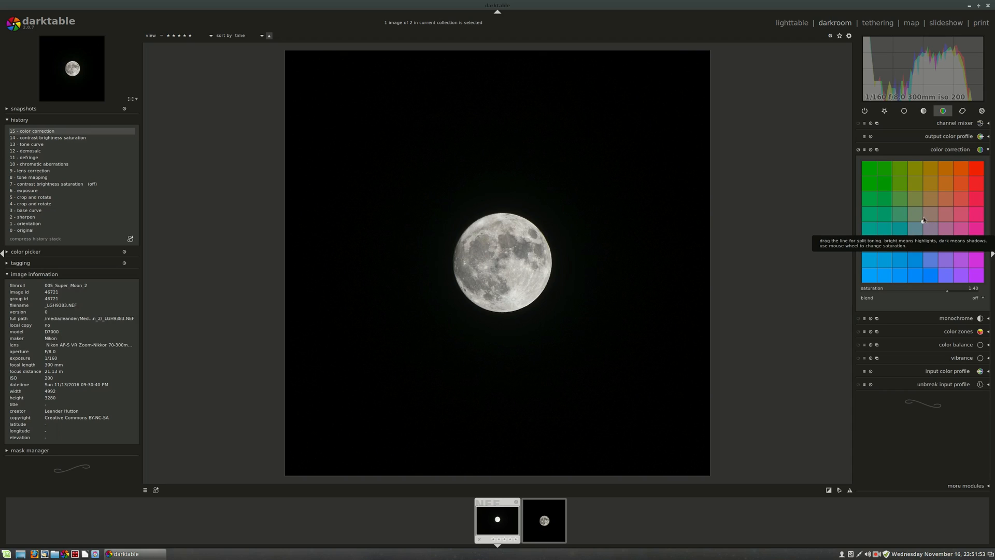
left_click_drag(923, 220, 917, 240)
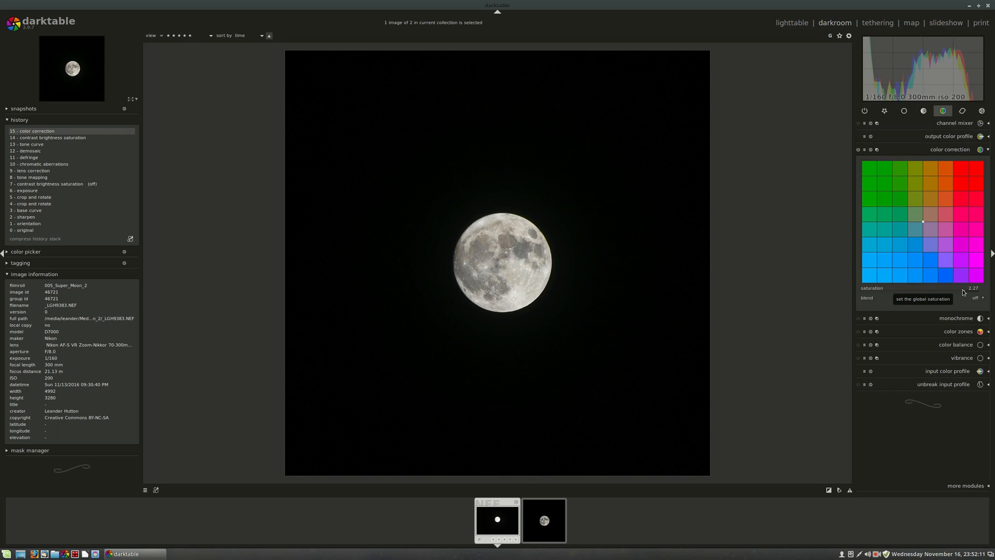
left_click_drag(945, 292, 932, 292)
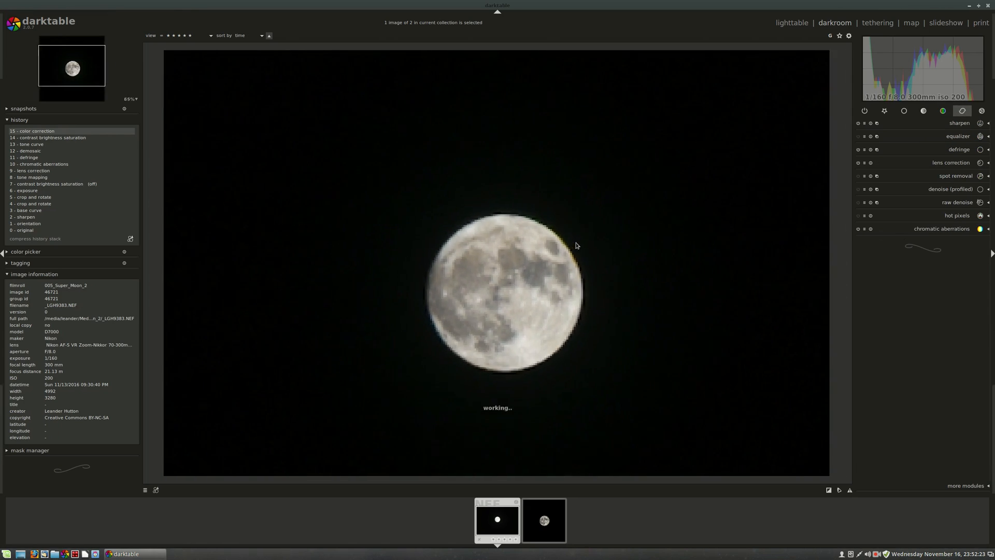
- Enable profiled denoise in wavelets mode with HSV color blending at strength 0.633
left_click(950, 189)
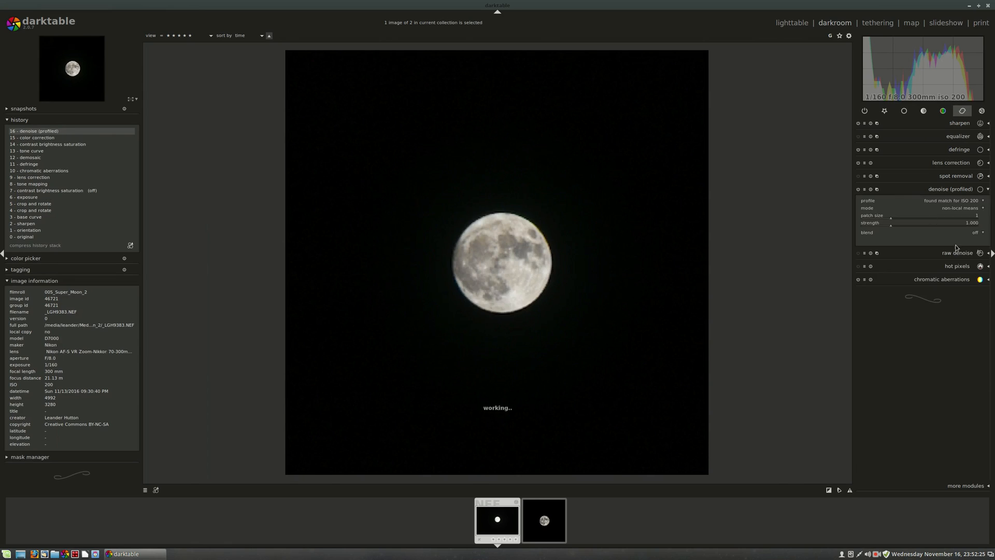
left_click(964, 207)
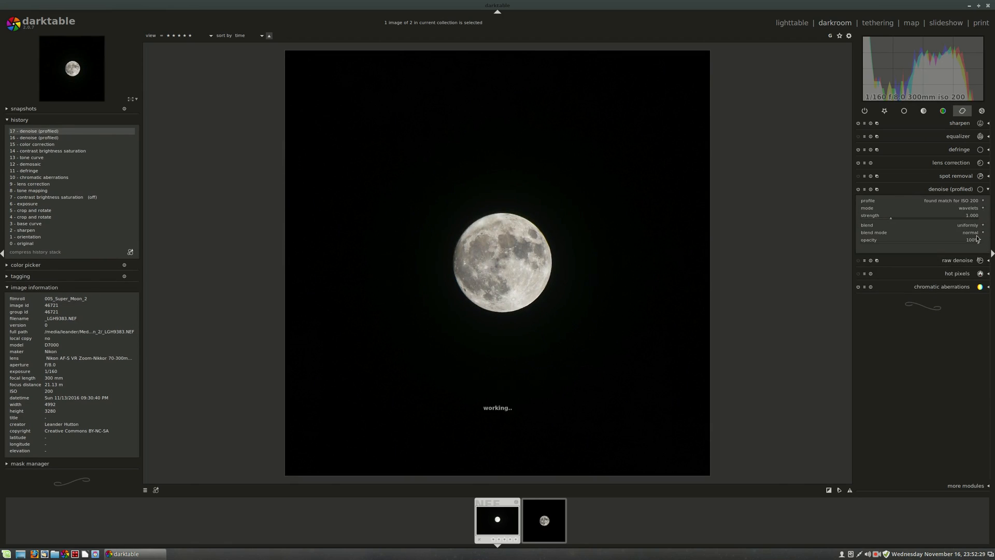
left_click(970, 232)
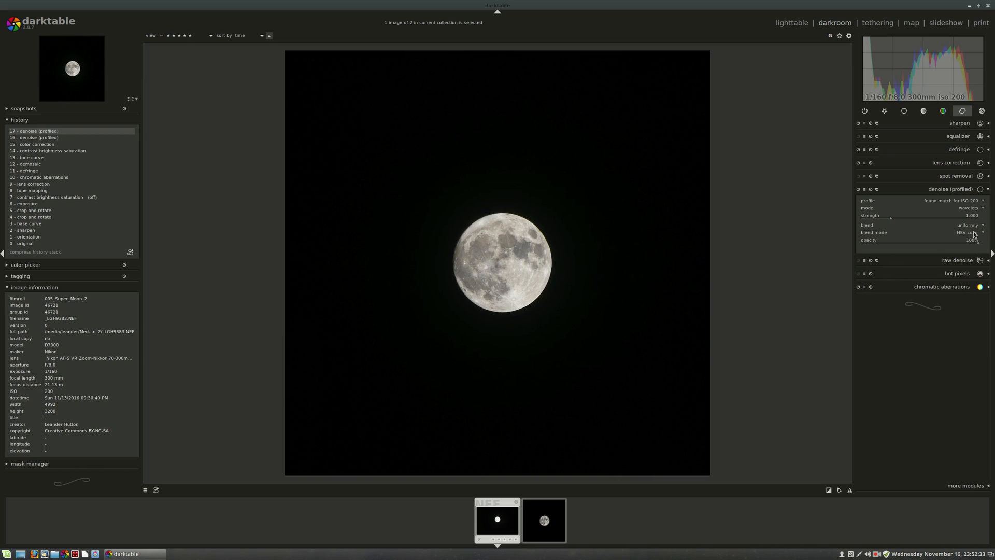
mouse_move(876, 220)
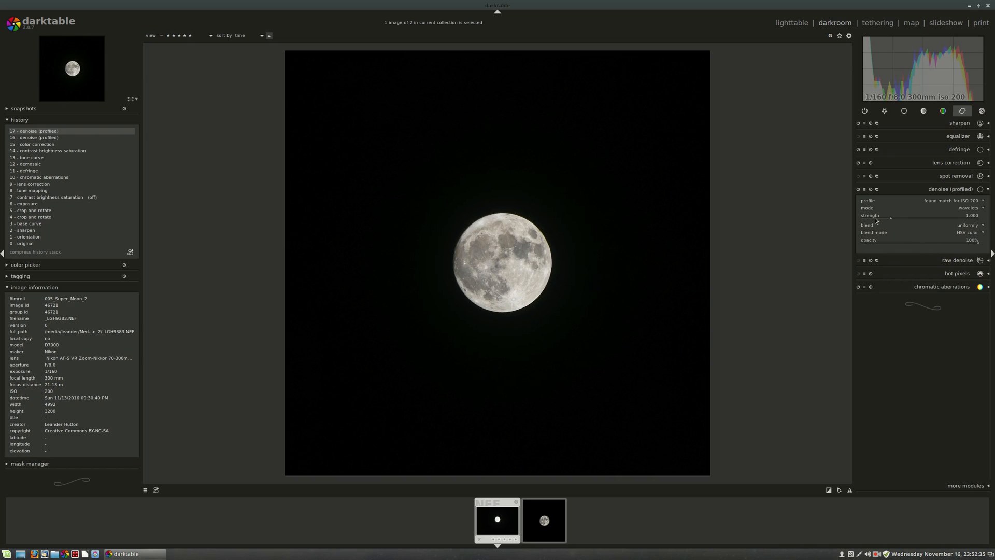
mouse_move(924, 289)
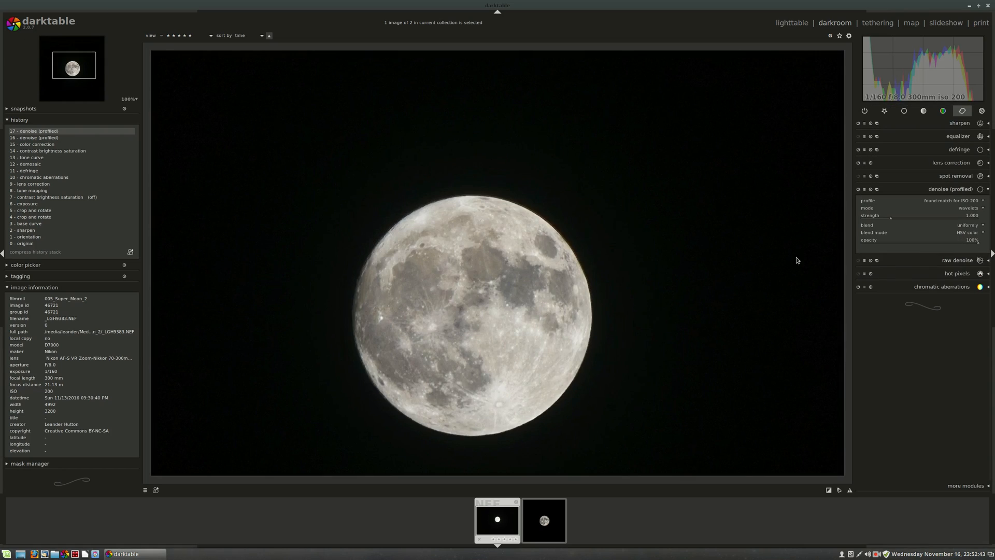
mouse_move(887, 220)
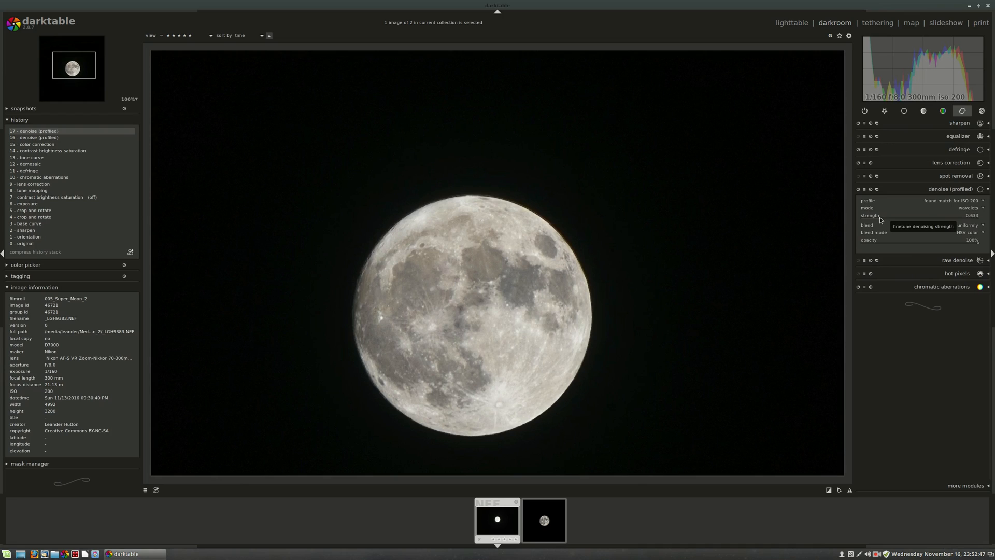
mouse_move(591, 234)
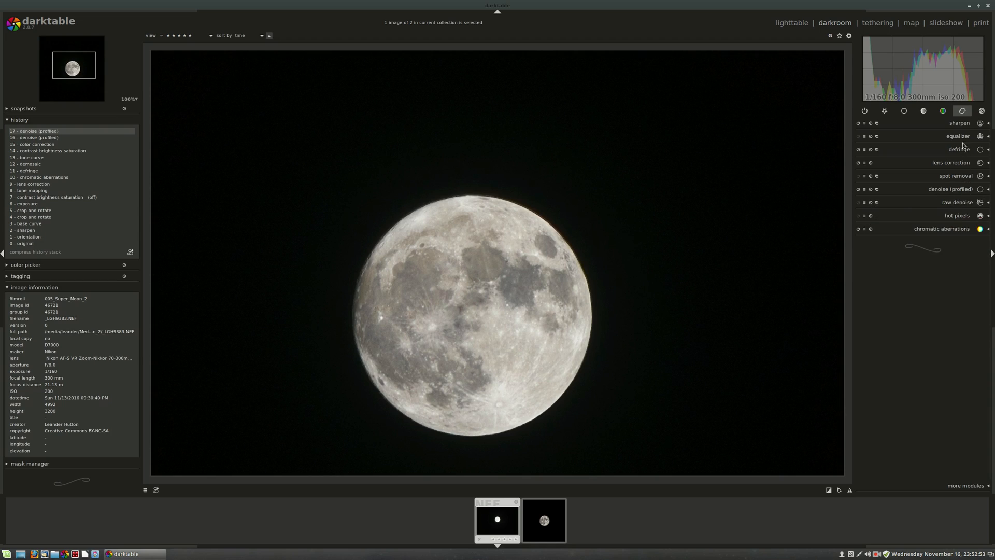
- Expand the equalizer and raise the luma curve in the mid and finest detail bands
left_click(957, 136)
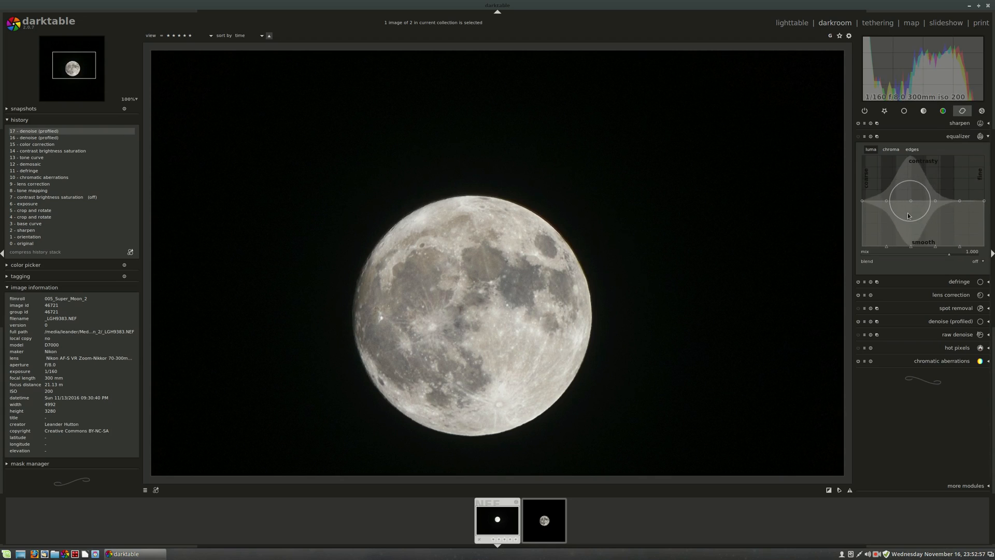
left_click_drag(908, 200, 949, 201)
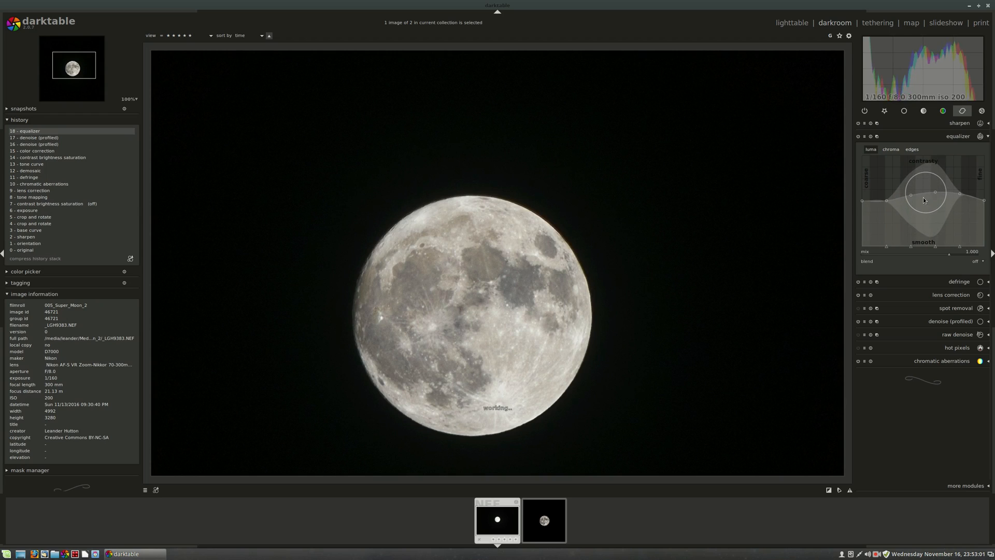
left_click_drag(924, 200, 959, 209)
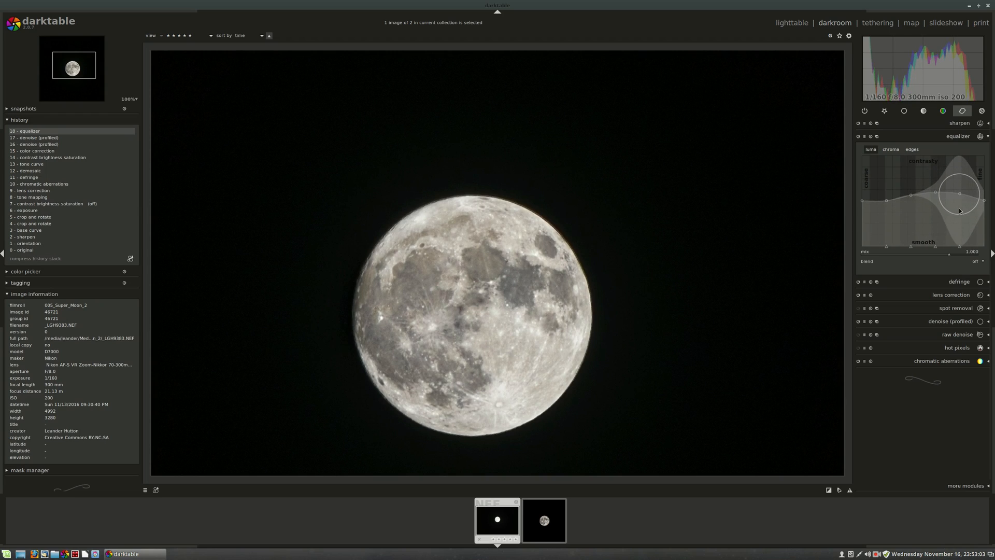
left_click_drag(959, 195, 959, 216)
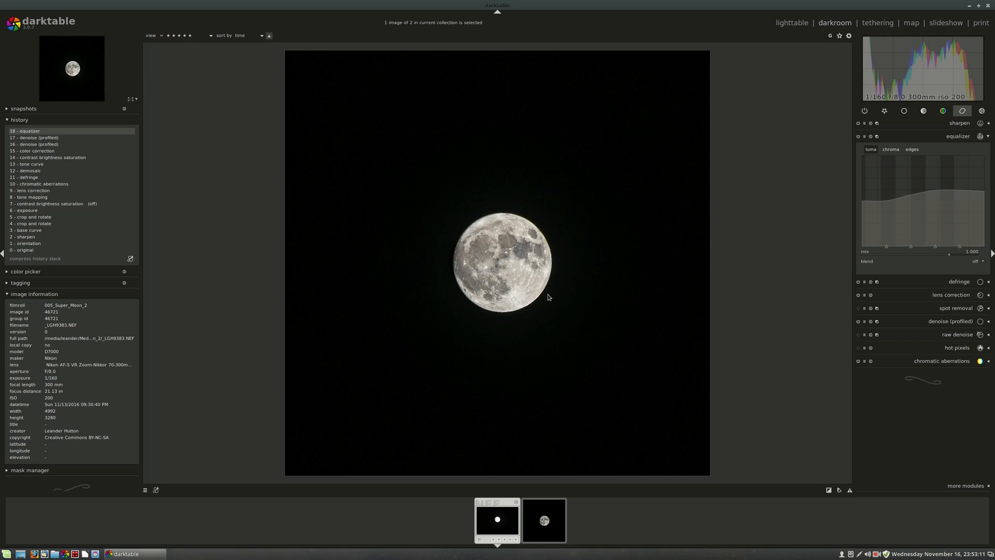
mouse_move(937, 147)
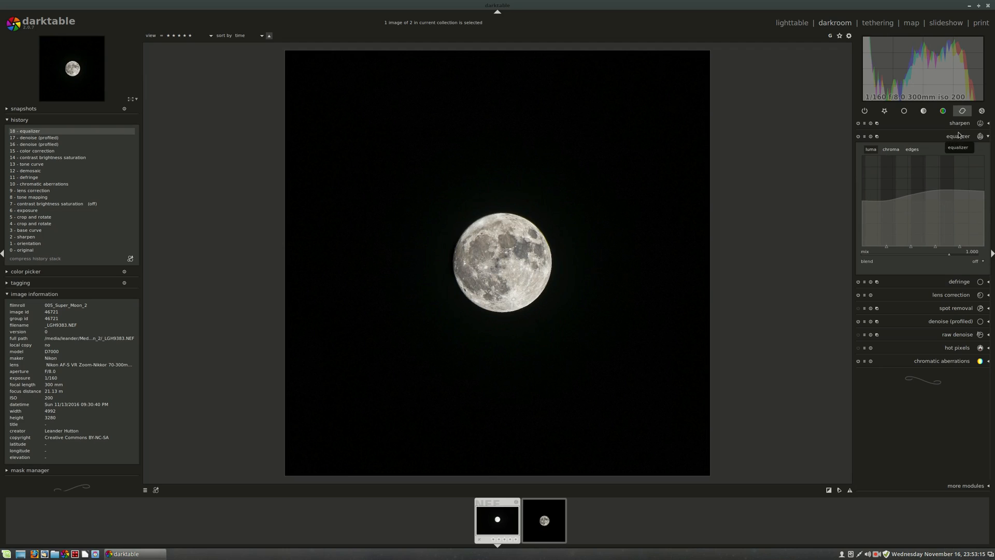
mouse_move(965, 146)
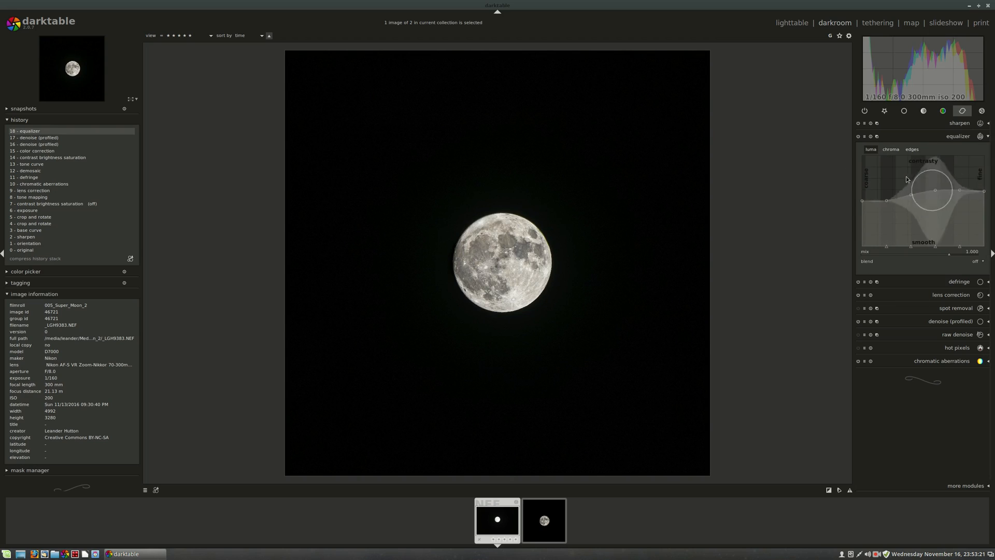
- Check the equalizer chroma curve, then push coarse, mid and fine luma bands and fine smoothing higher
left_click(890, 149)
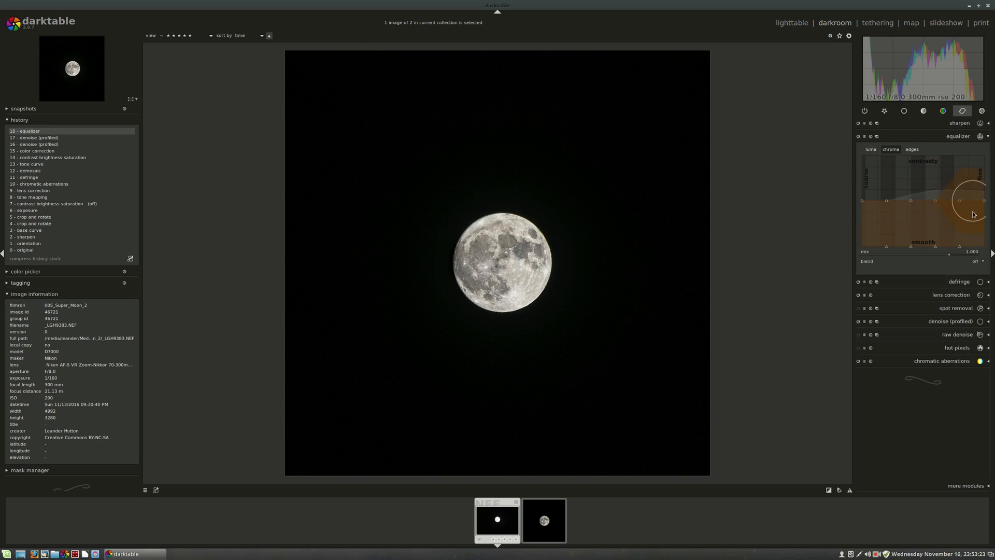
mouse_move(880, 210)
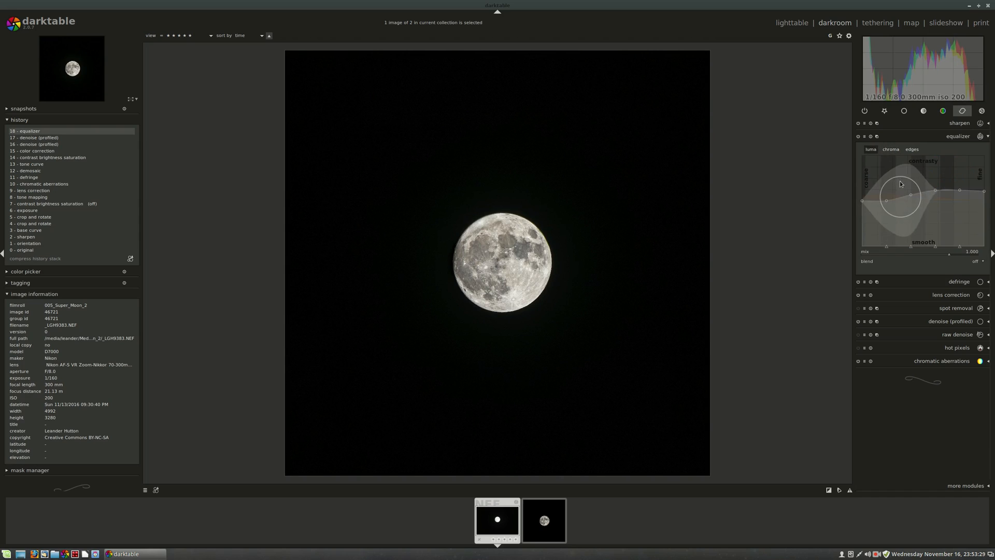
left_click_drag(900, 183, 941, 206)
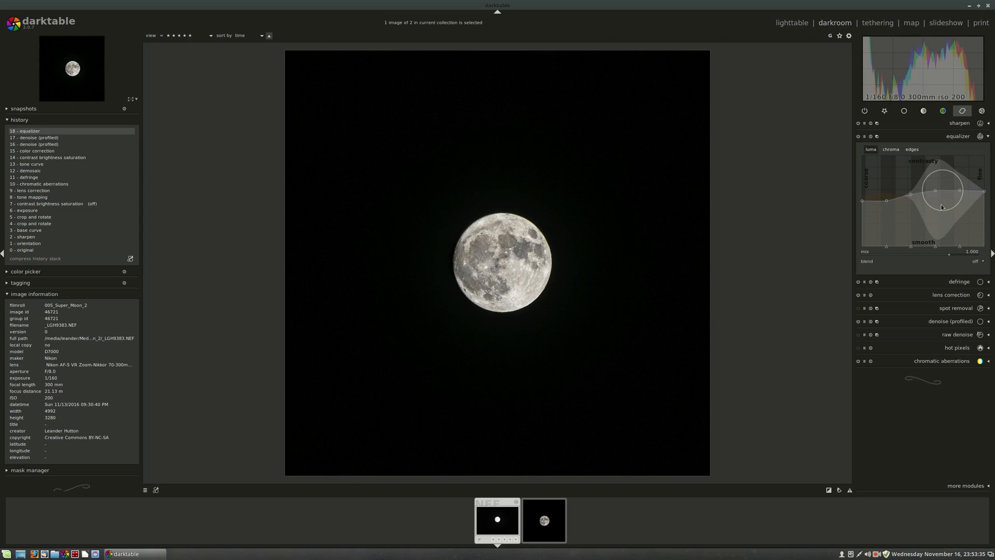
left_click_drag(942, 207, 972, 246)
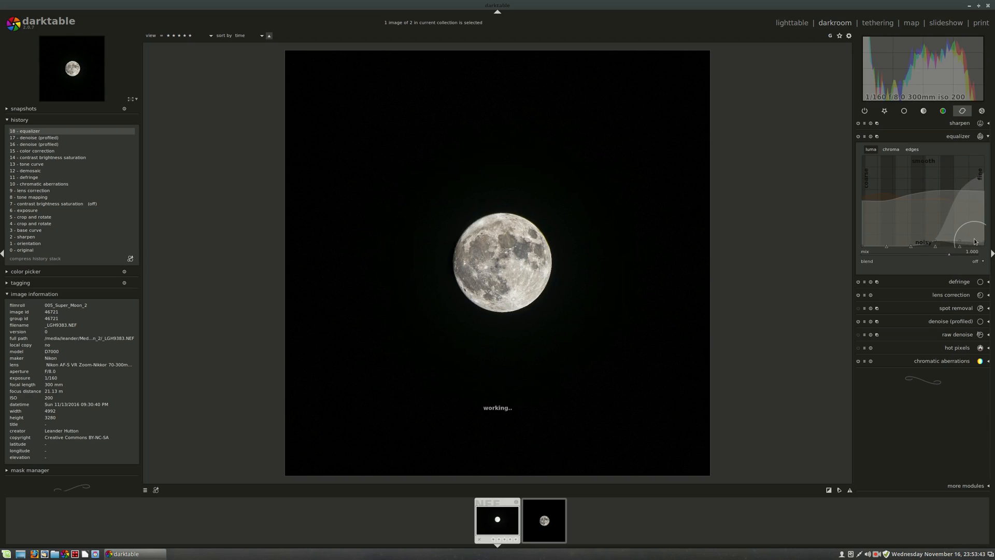
left_click_drag(964, 238, 964, 248)
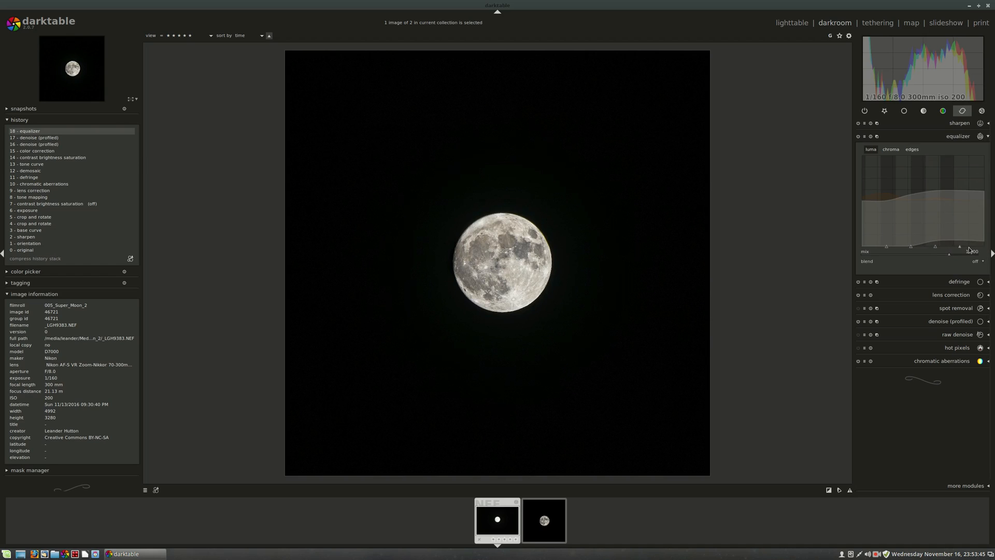
mouse_move(969, 237)
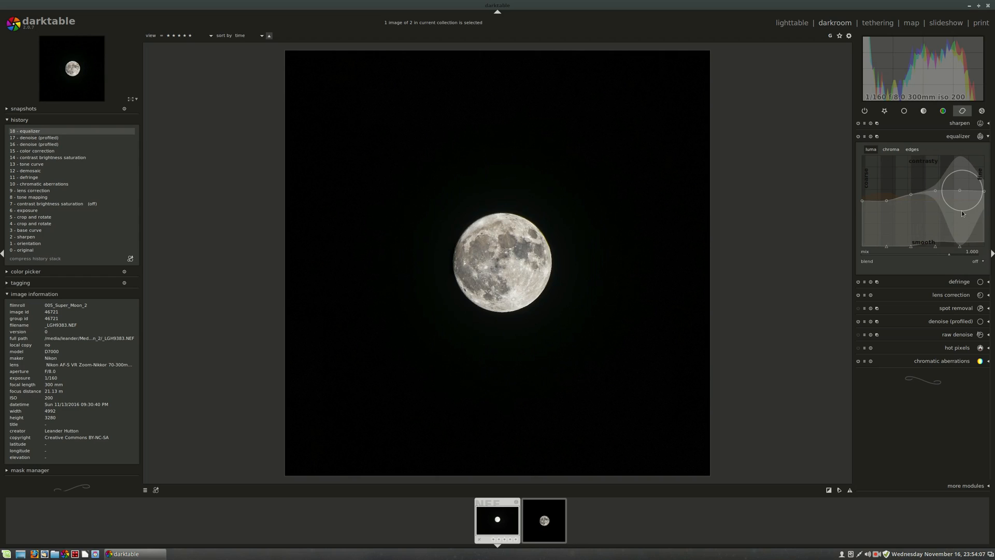
left_click_drag(934, 214, 947, 207)
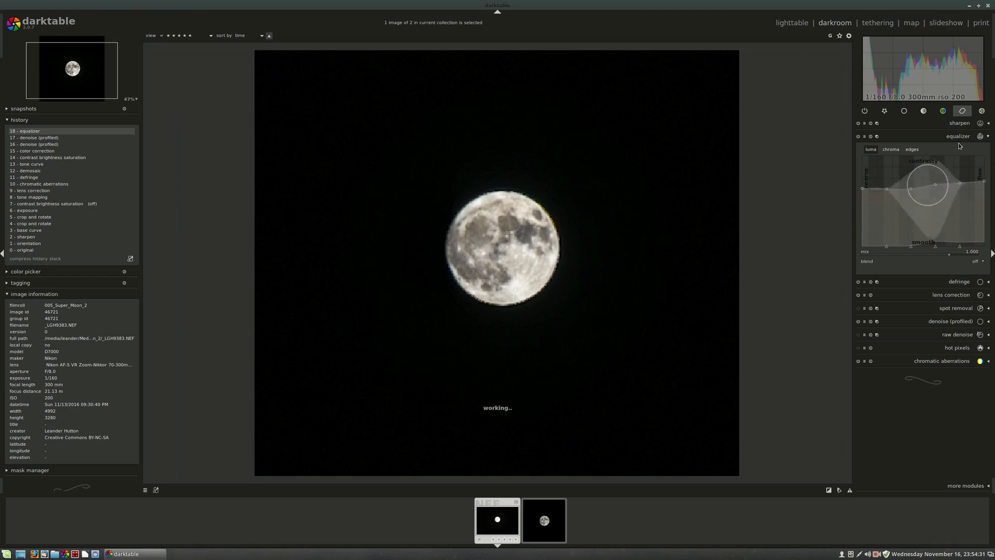
- Raise equalizer colour strength across the detail bands, then fold the equalizer module closed
left_click(958, 136)
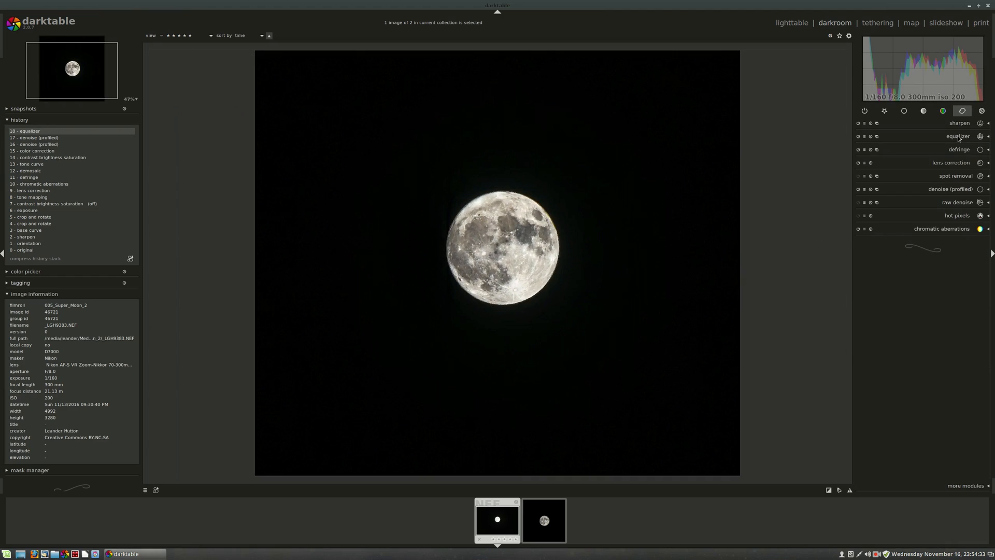
left_click(958, 136)
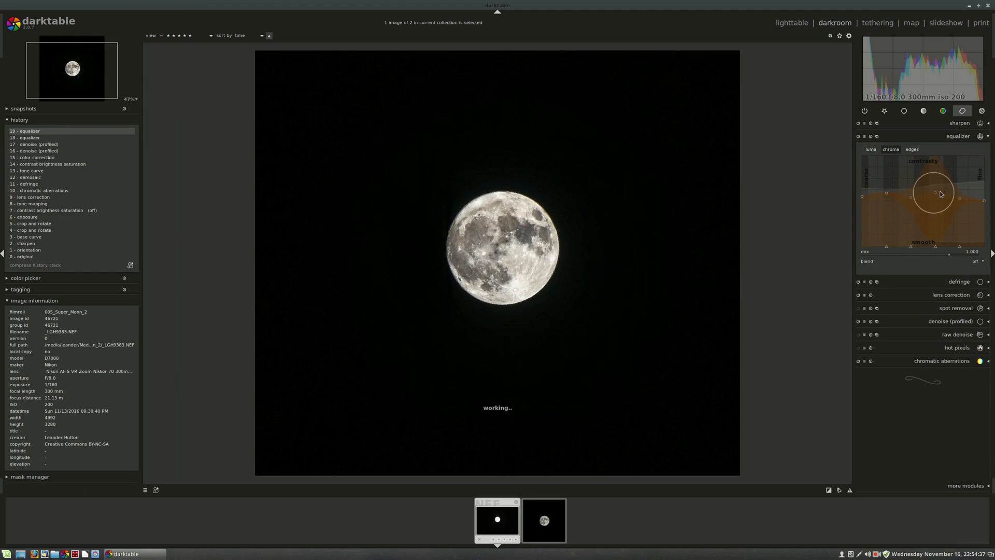
left_click_drag(941, 194, 904, 204)
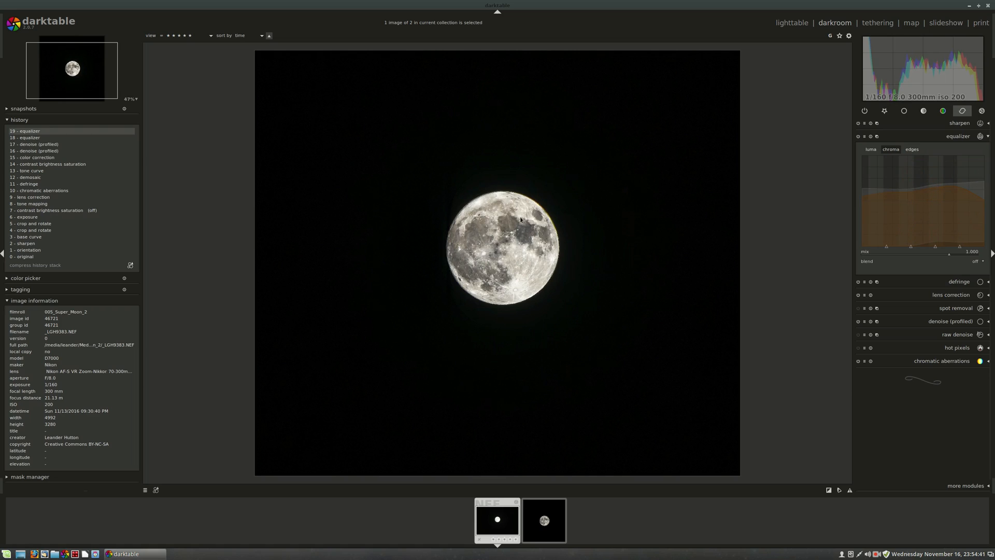
mouse_move(887, 195)
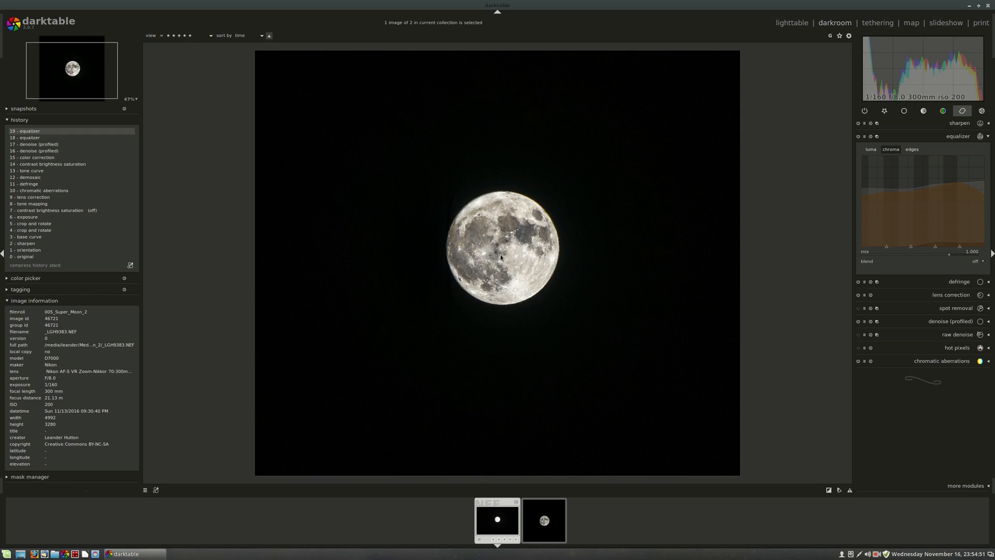
mouse_move(579, 231)
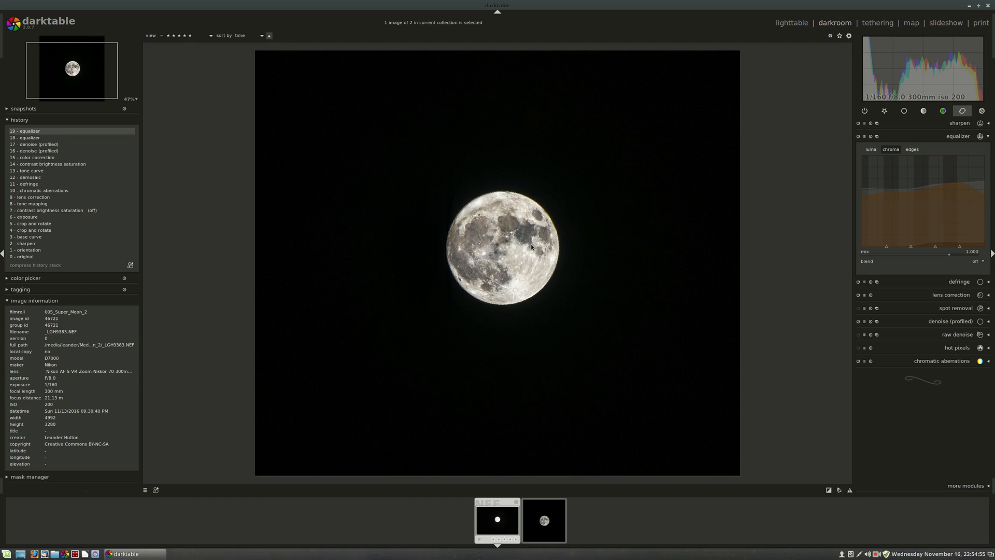
mouse_move(515, 268)
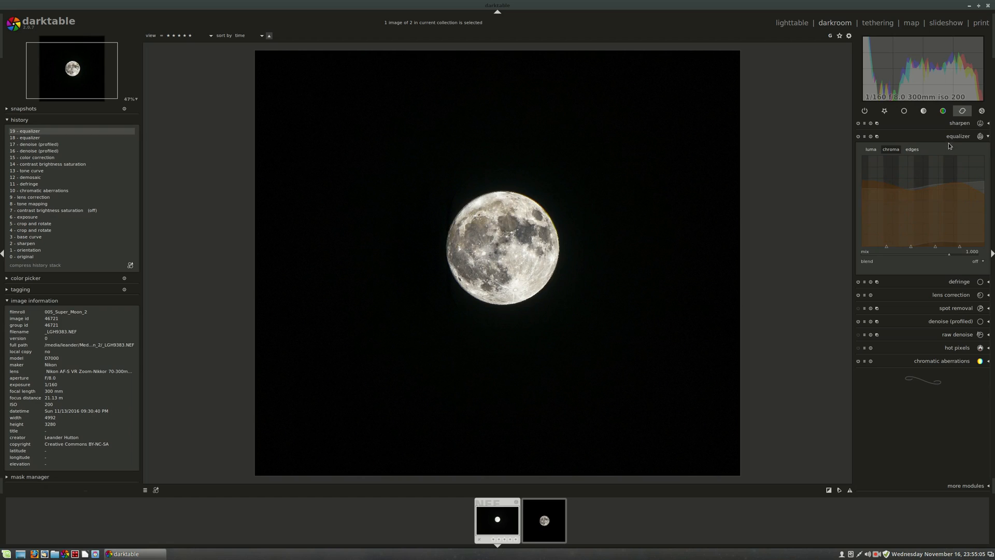
left_click(957, 135)
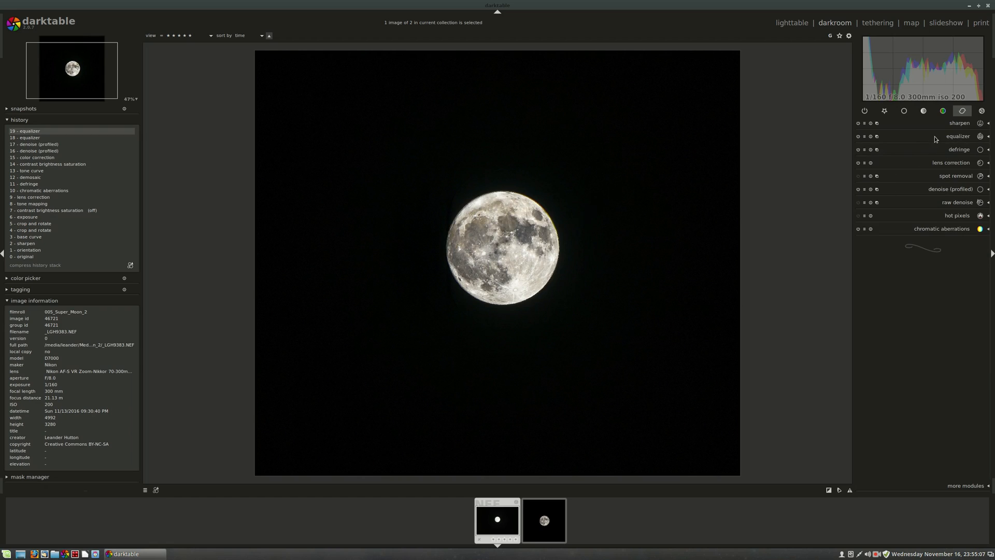
mouse_move(535, 252)
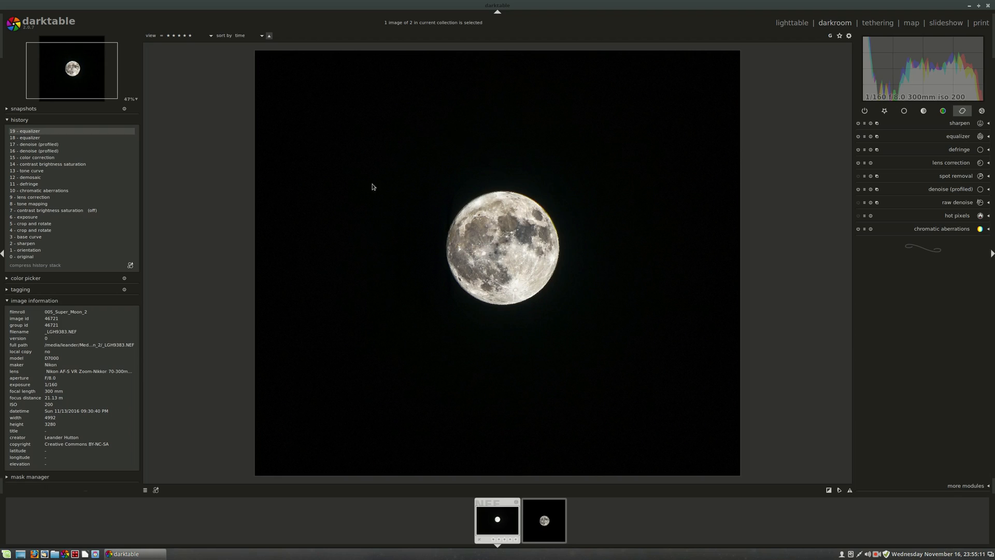
mouse_move(944, 128)
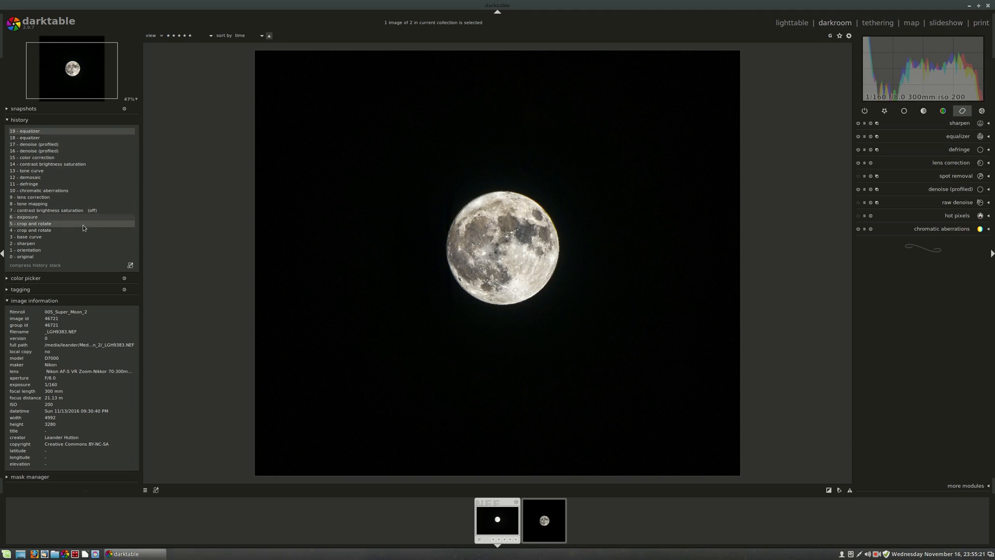
- Switch the module group bar from tone to basic modules like white balance and exposure
left_click(25, 131)
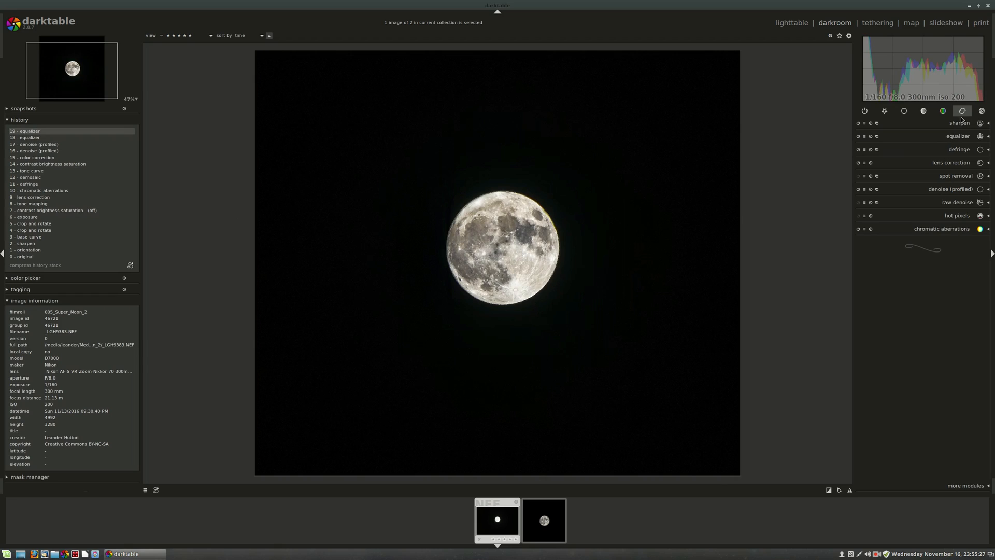
mouse_move(933, 119)
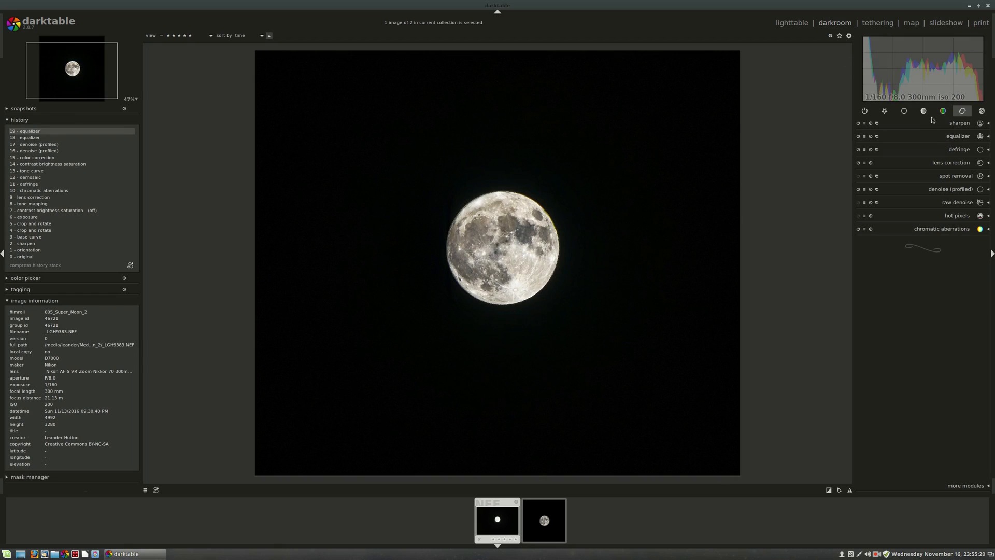
left_click(923, 111)
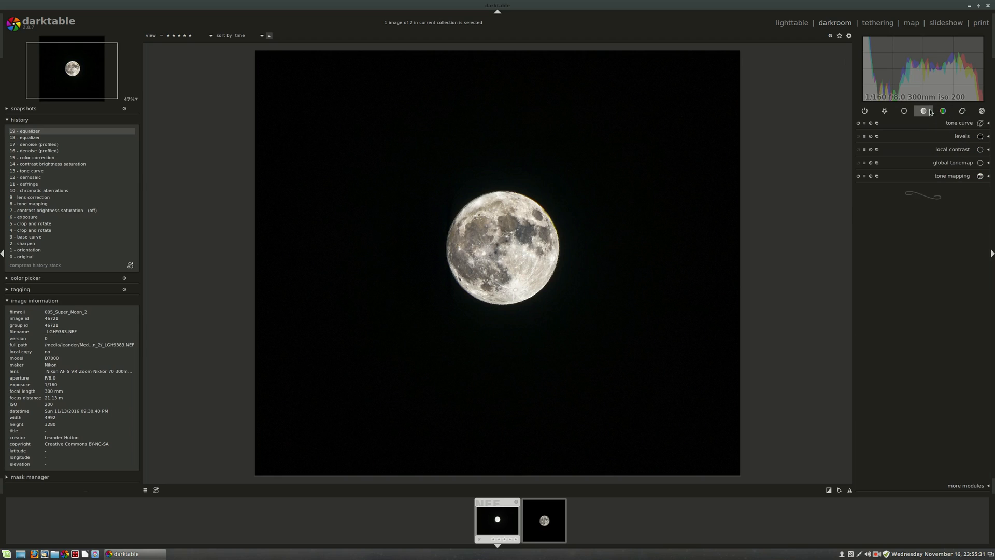
left_click(903, 111)
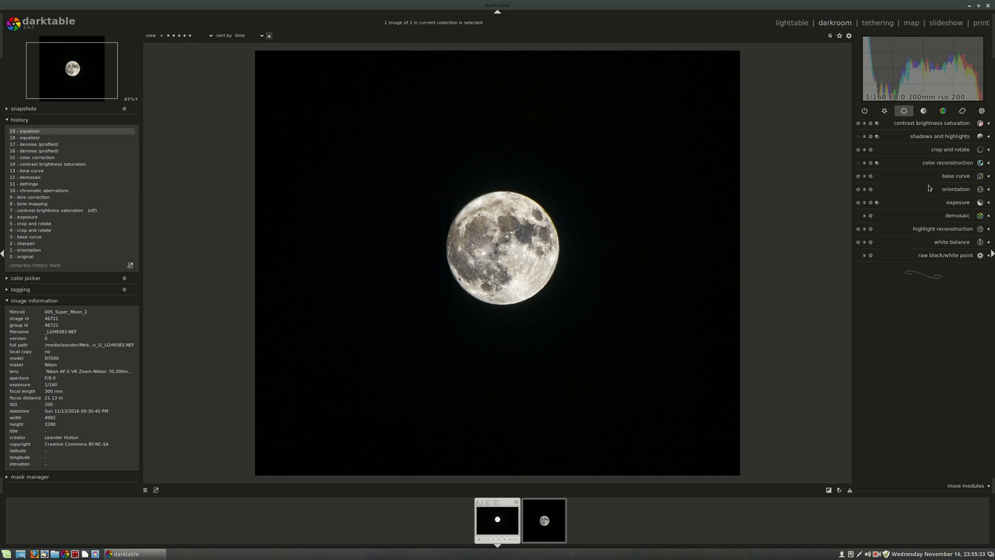
- Adjust the white balance temperature back and forth, settling near 4543K, then collapse the module
left_click(951, 242)
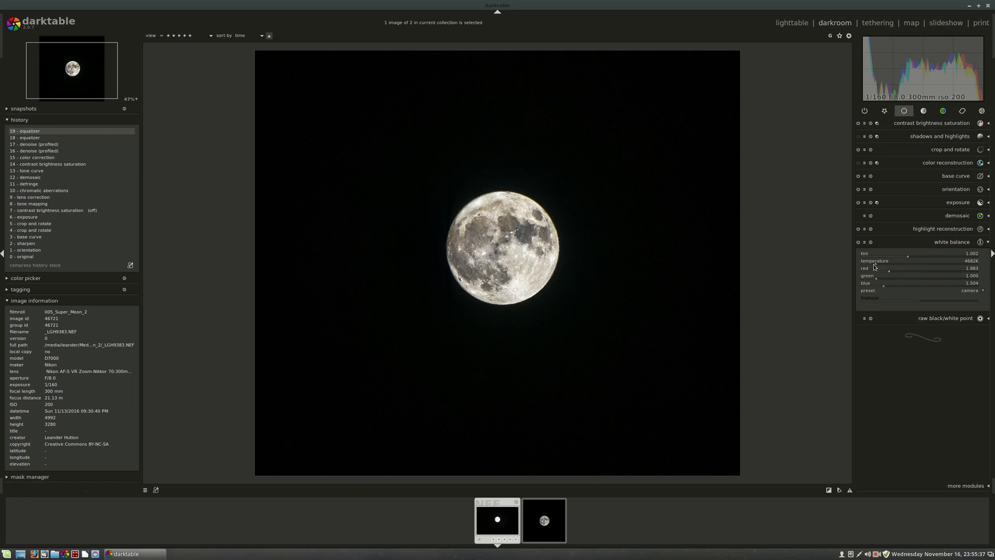
left_click_drag(920, 260, 901, 260)
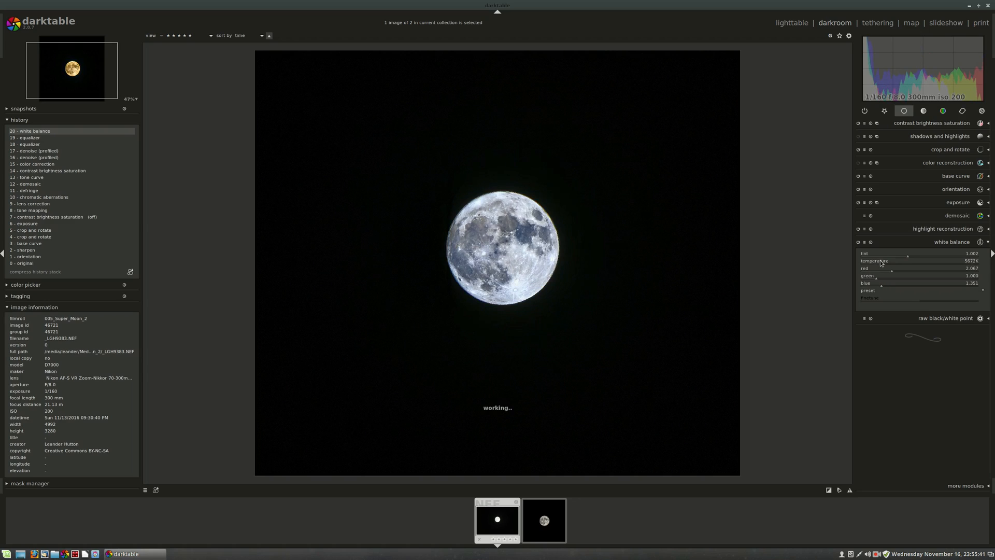
left_click_drag(888, 263, 895, 263)
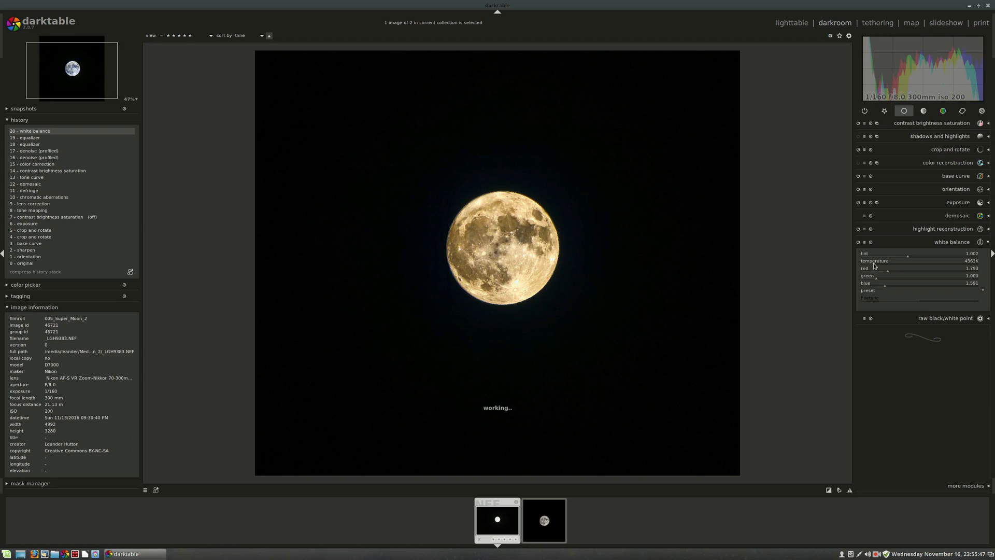
left_click_drag(907, 260, 910, 260)
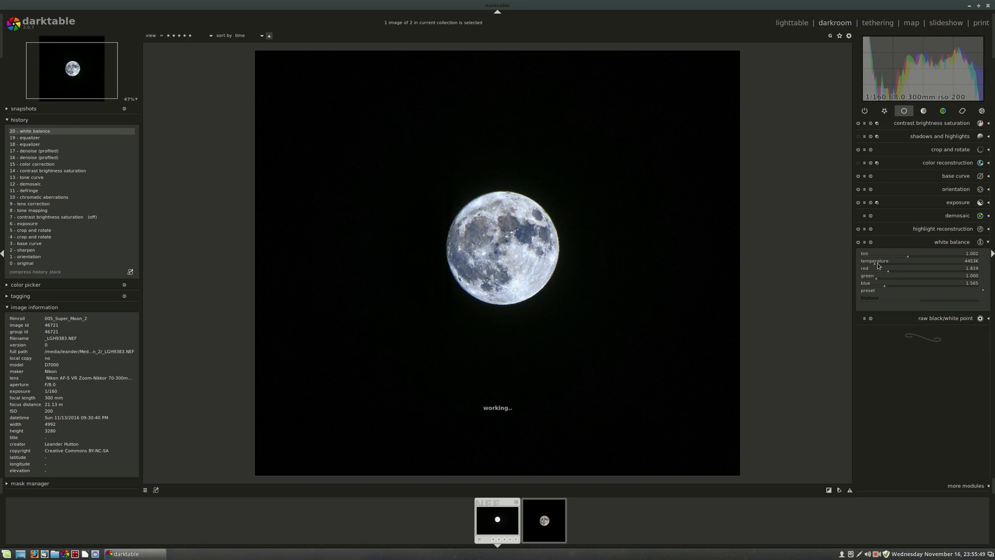
left_click_drag(888, 260, 895, 260)
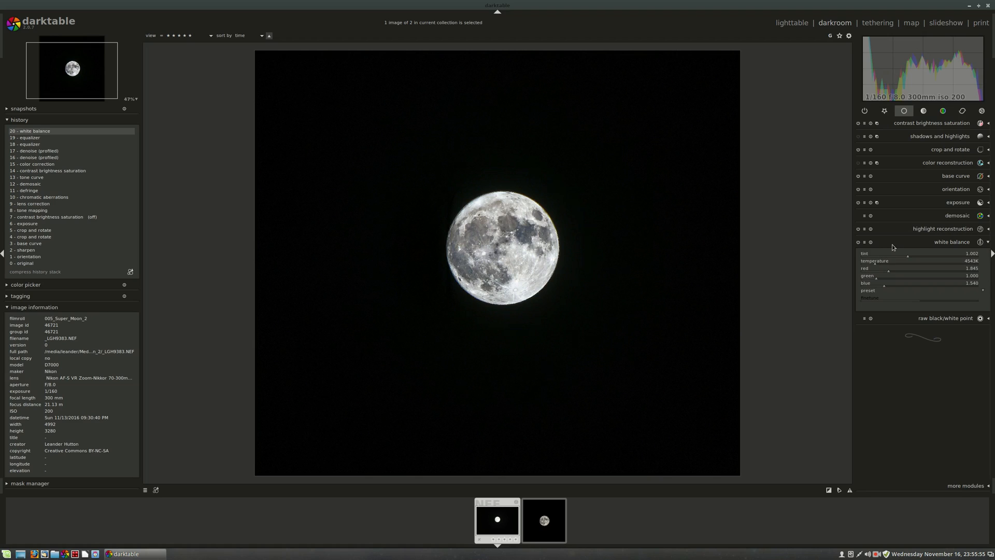
left_click(952, 242)
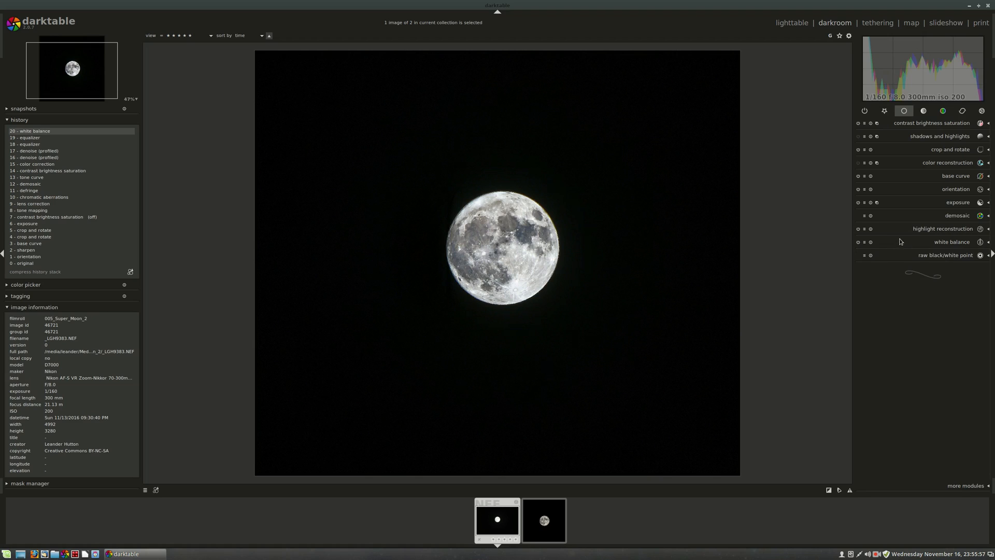
left_click(951, 242)
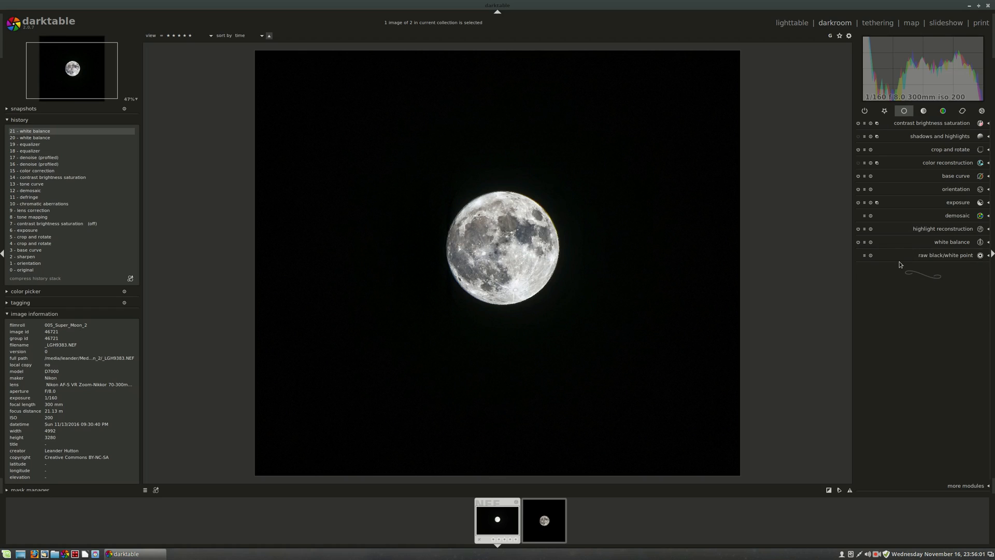
mouse_move(962, 201)
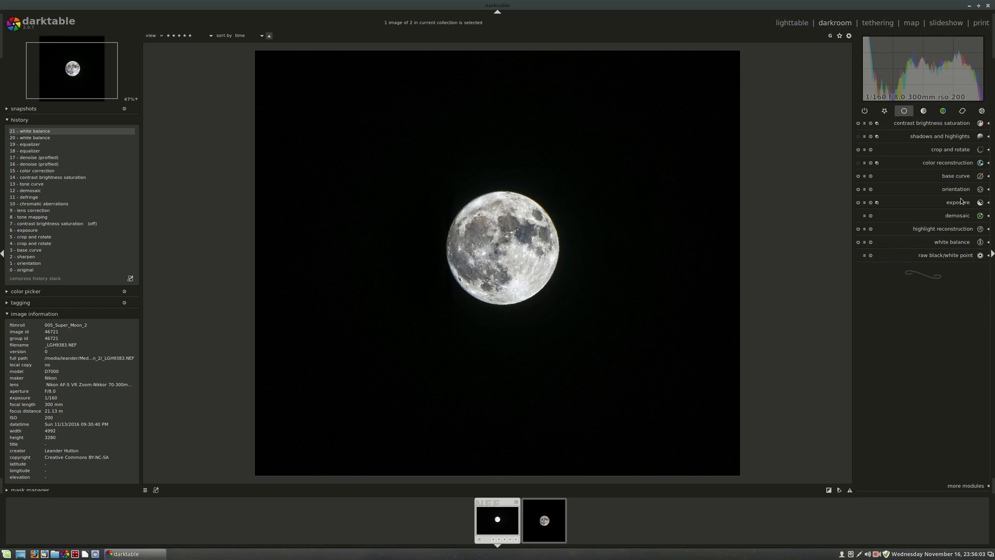
- Expand and collapse the exposure module, checking exposure at about 0.64 EV
left_click(958, 202)
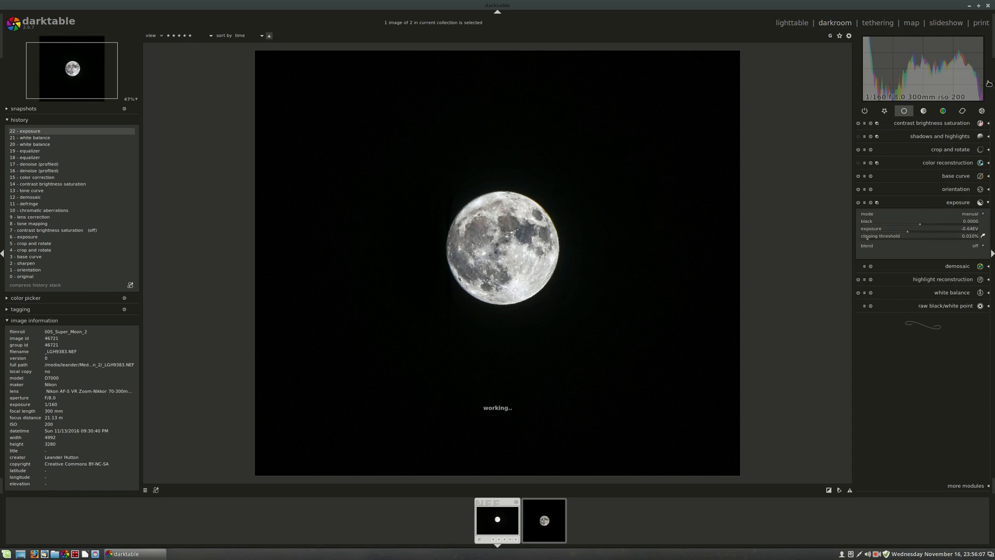
left_click(957, 202)
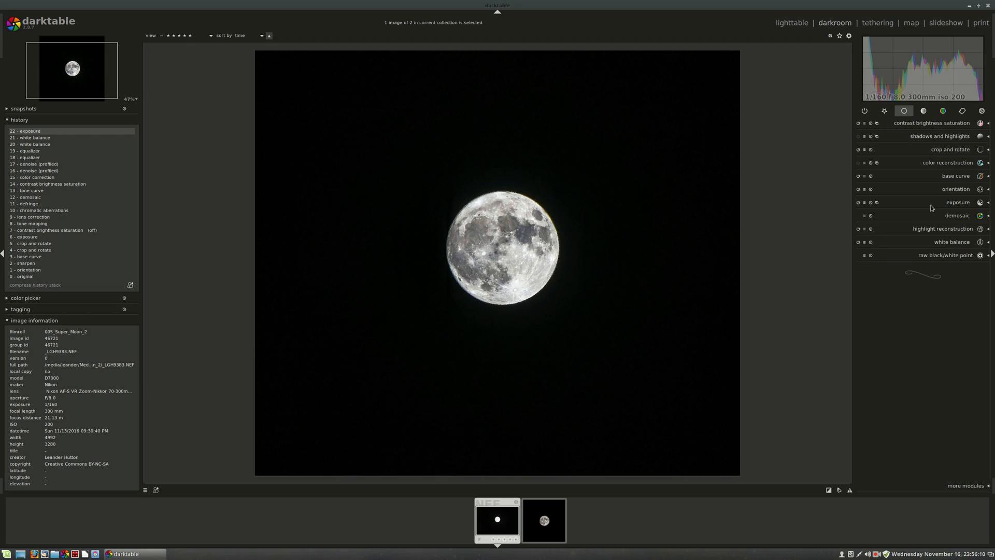
mouse_move(702, 367)
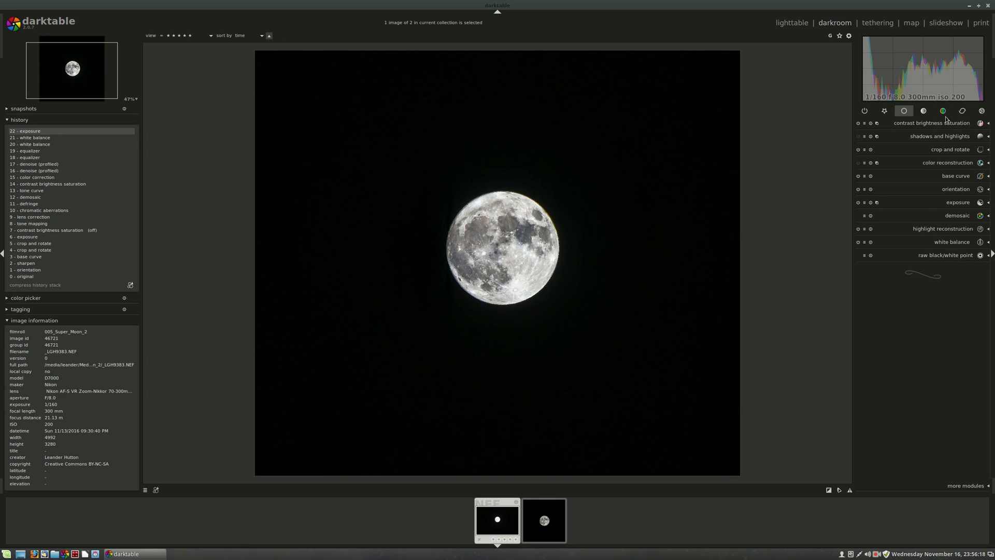
- In the color group, raise color correction saturation to about 1.58, then collapse it
left_click(942, 111)
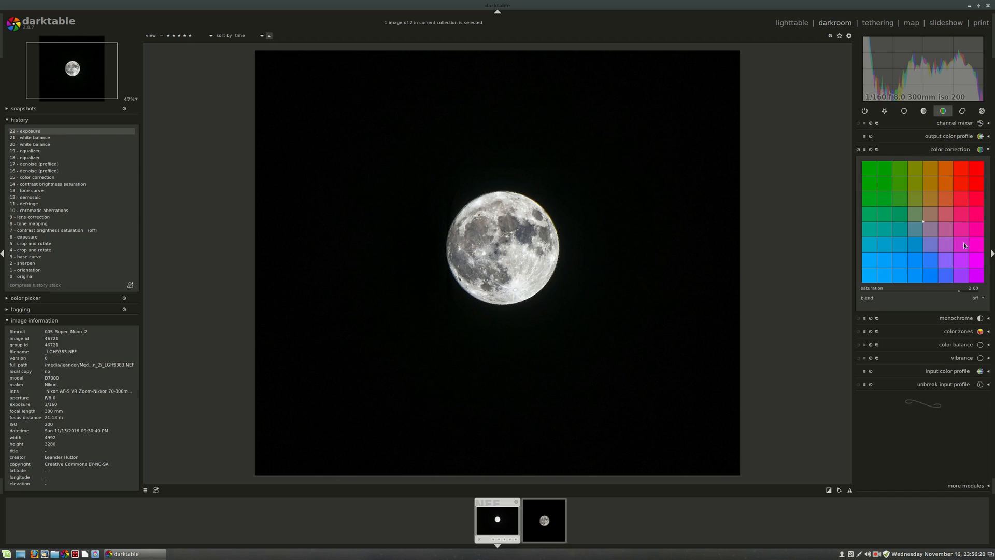
left_click_drag(957, 292, 967, 293)
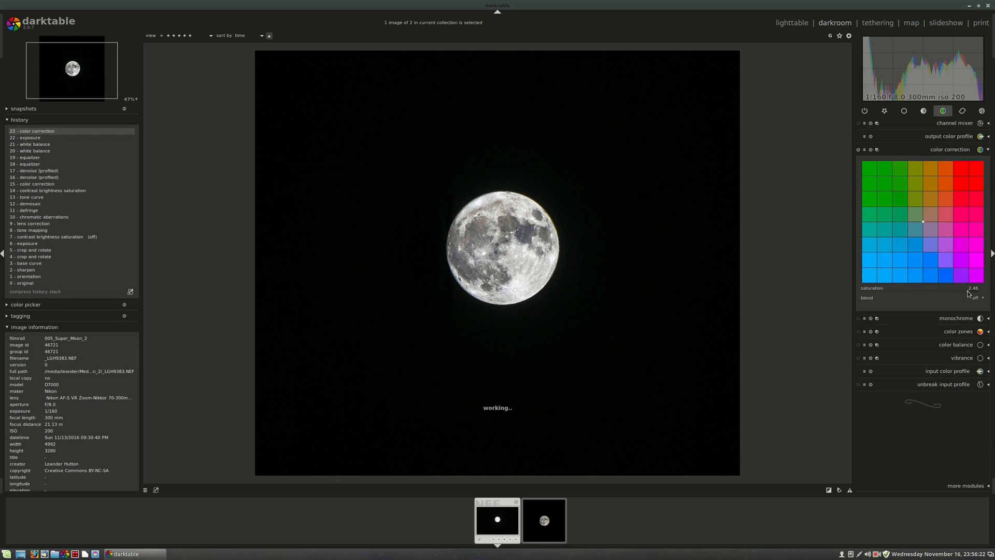
mouse_move(967, 293)
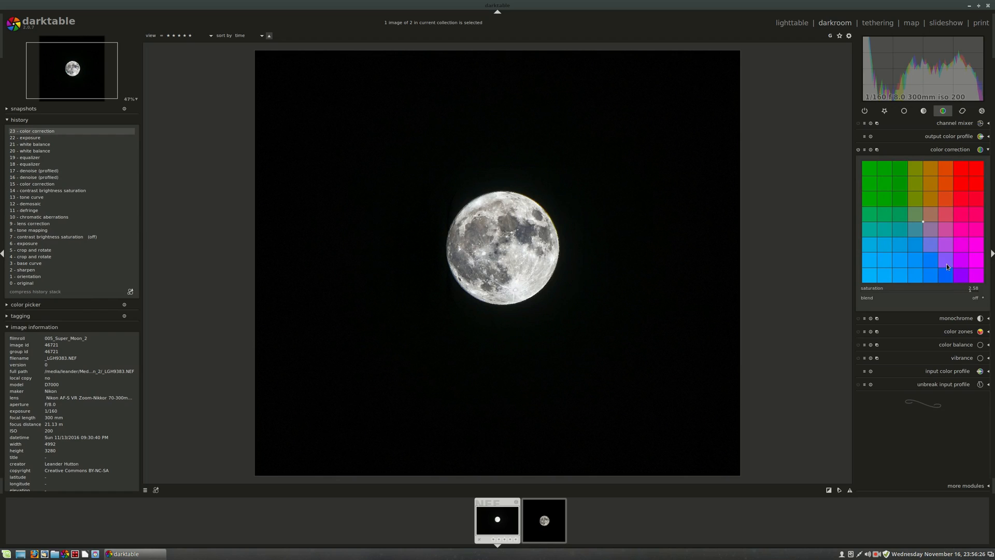
left_click(950, 150)
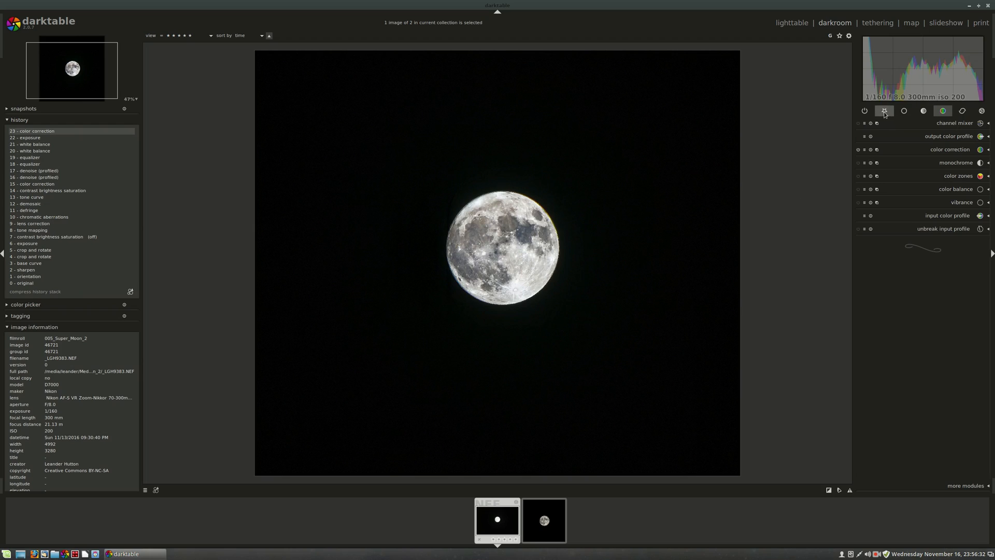
- Show the active modules group, from sharpen to raw black/white point
left_click(864, 110)
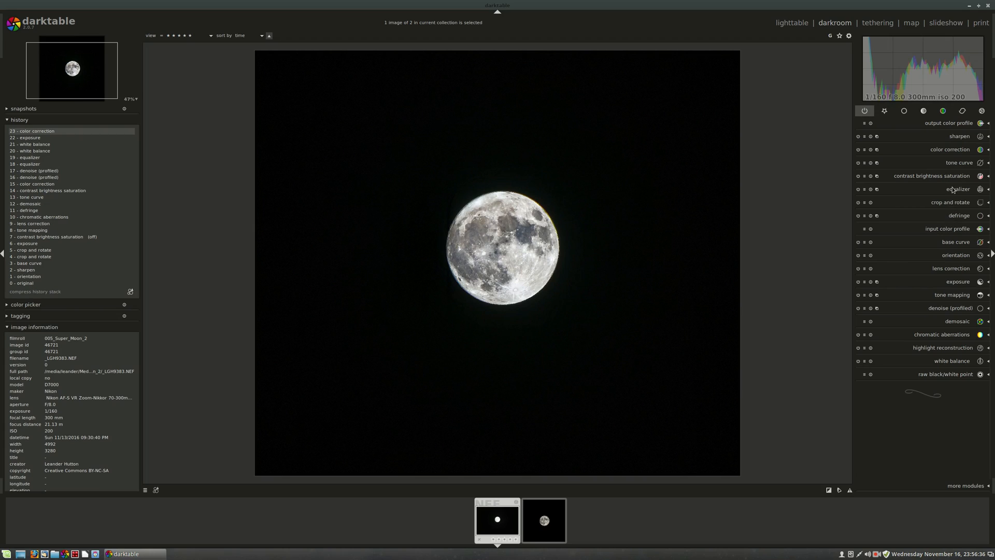
mouse_move(974, 156)
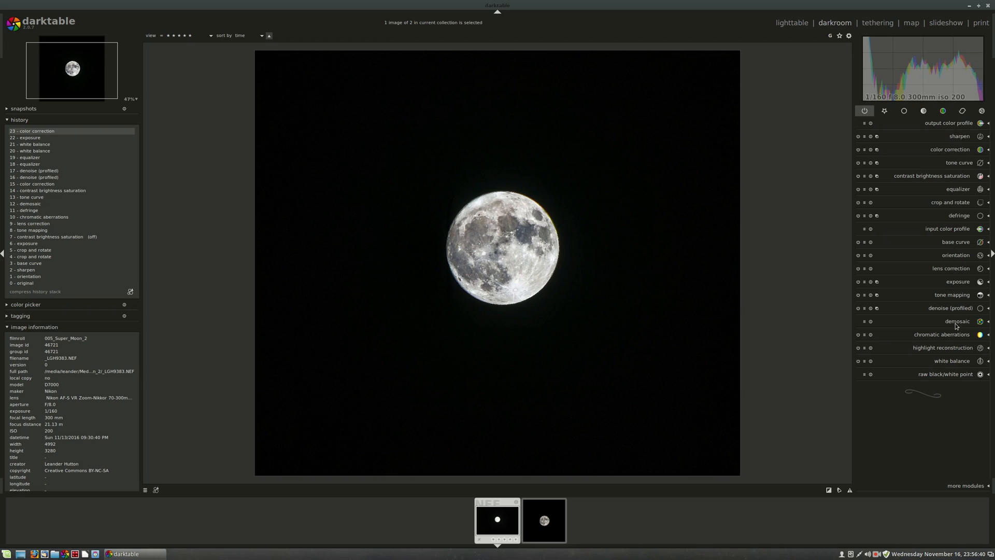
mouse_move(955, 357)
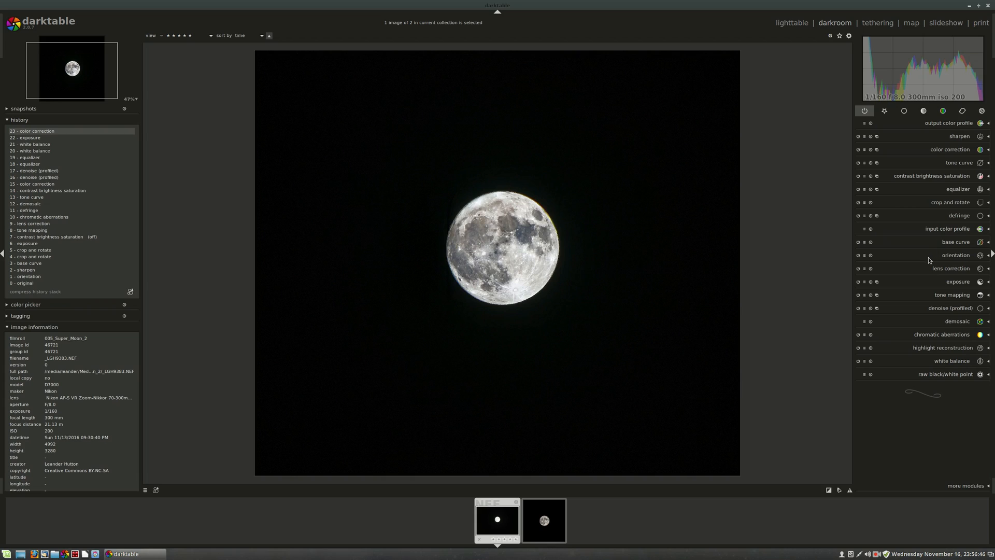
mouse_move(542, 238)
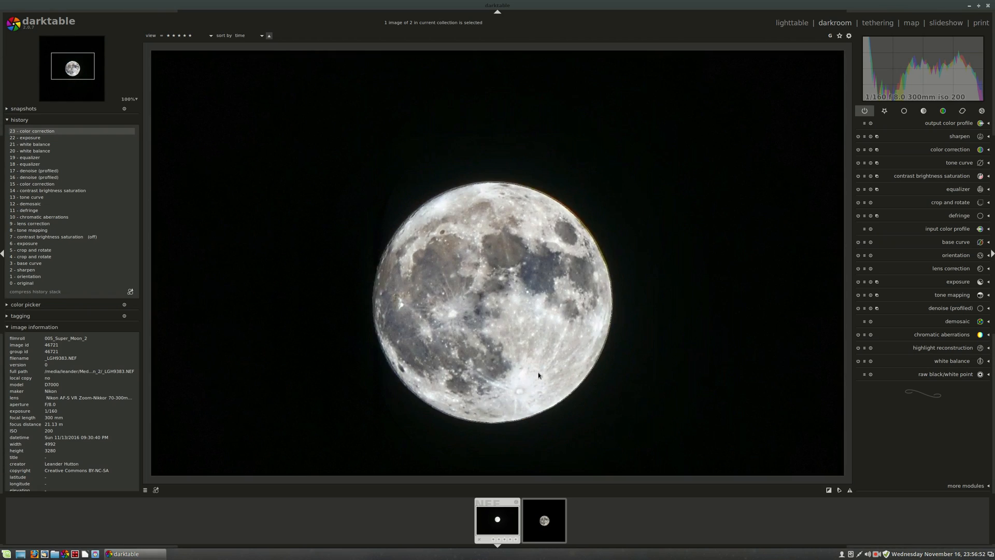
mouse_move(549, 293)
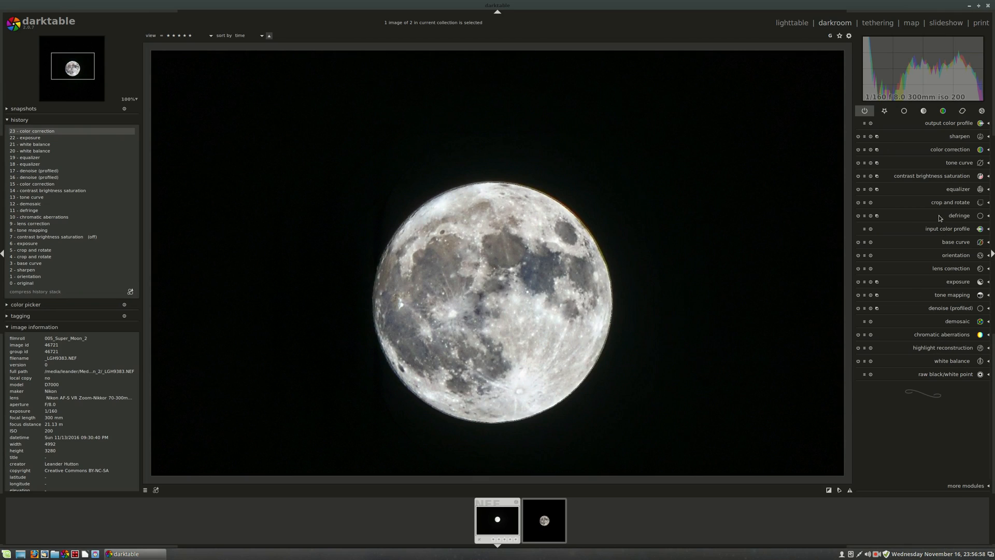
- Enable tone mapping on the moon photo with 2% spatial extent
left_click(950, 149)
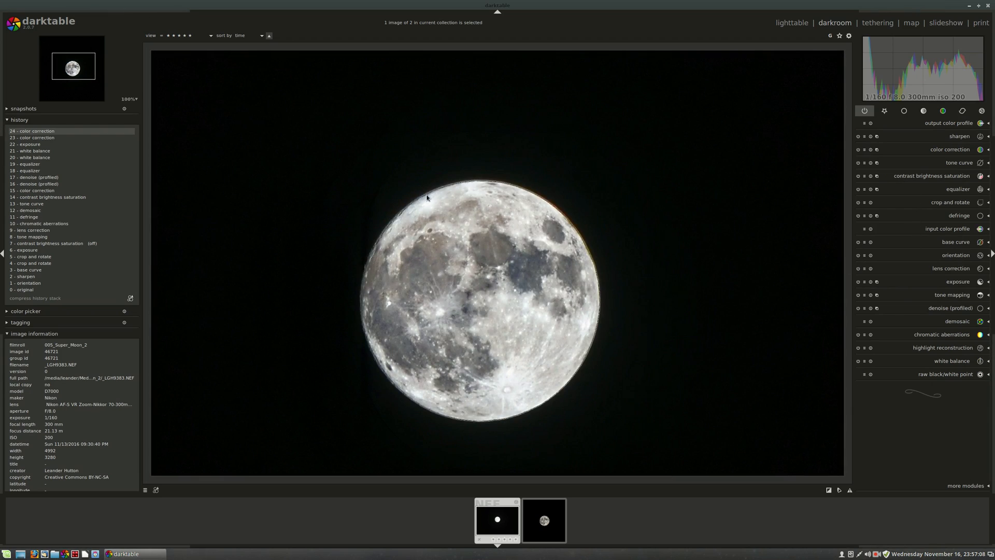
left_click(952, 294)
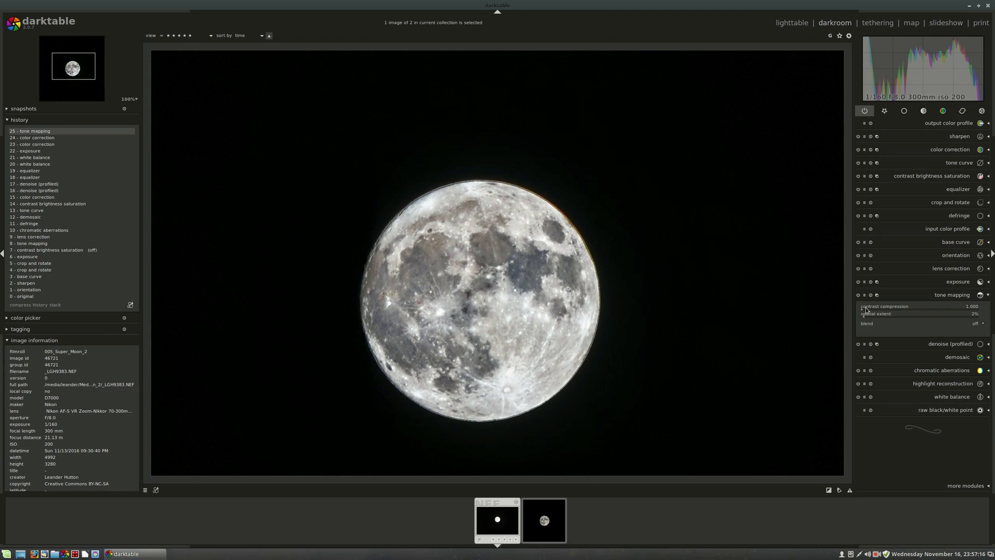
- Drag the tone mapping spatial extent slider up to 12%
left_click(951, 294)
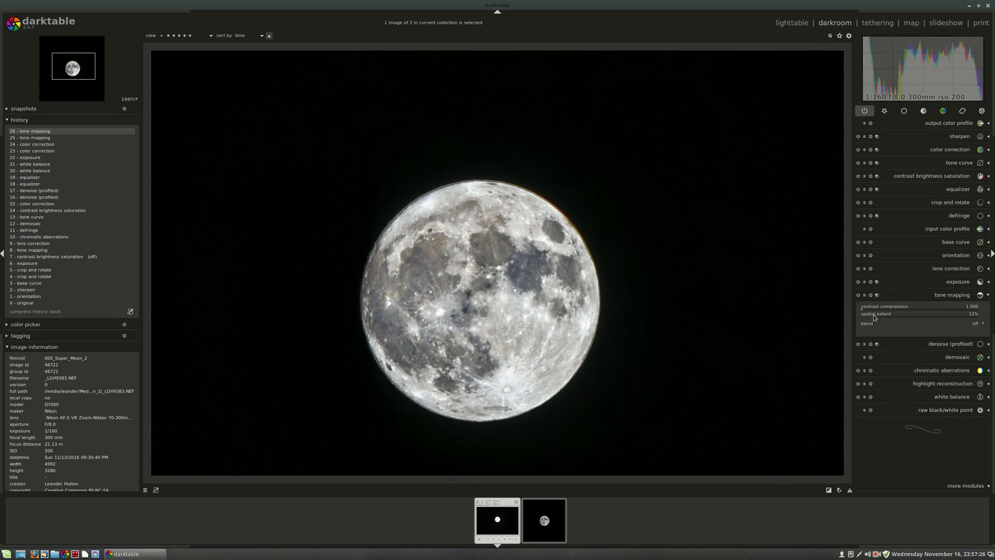
left_click_drag(876, 313, 860, 314)
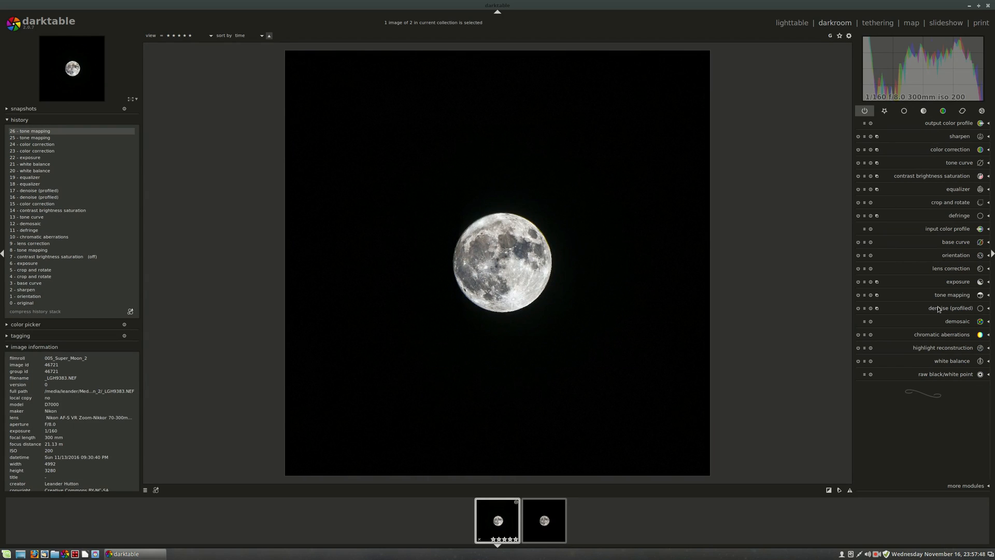
- Set white balance to about 4590K with red 1.858, green 1.000, blue 1.528
left_click(942, 361)
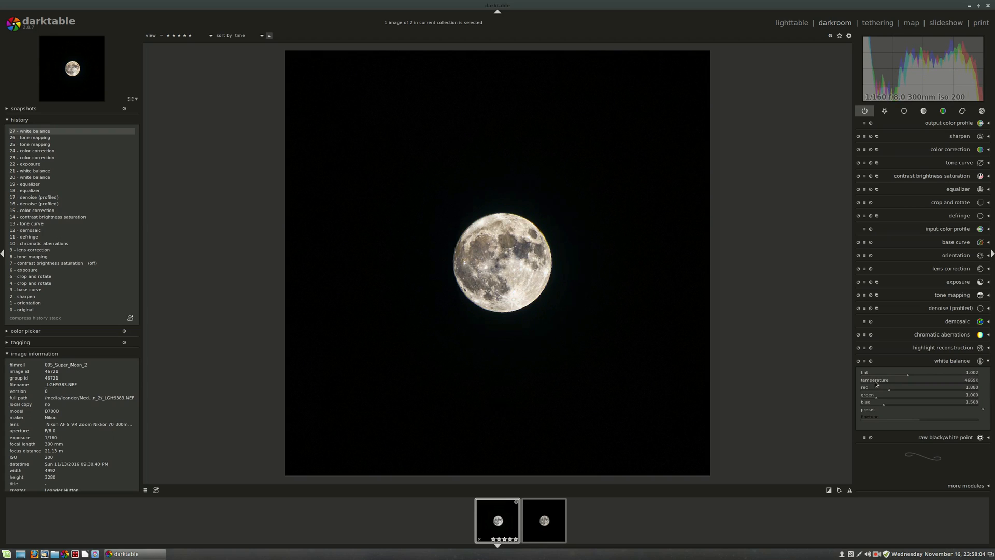
left_click(952, 361)
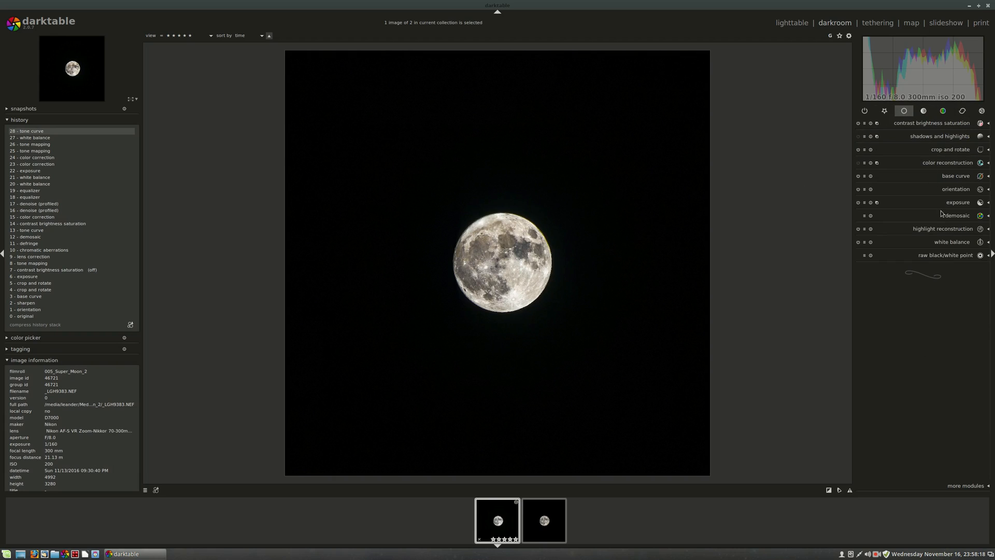
left_click(952, 241)
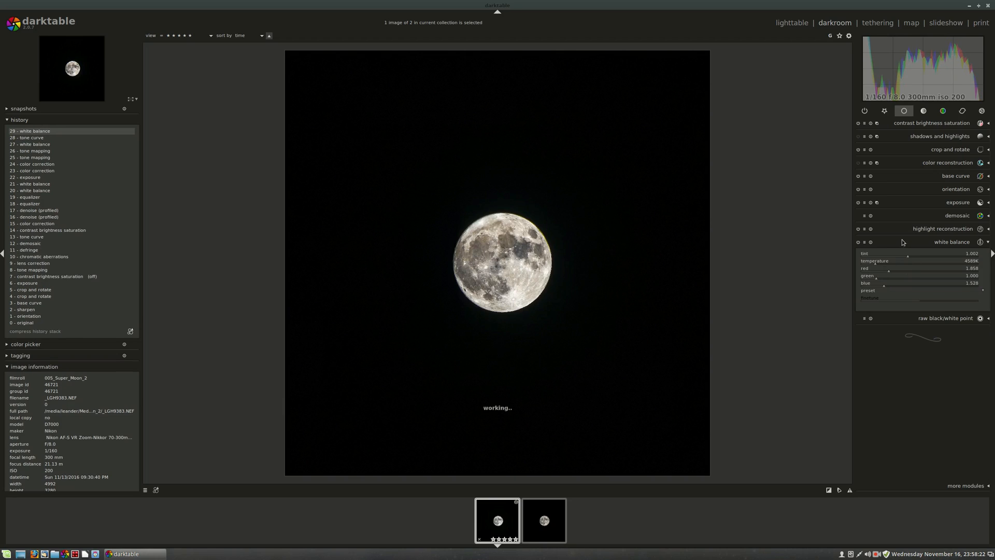
left_click(951, 242)
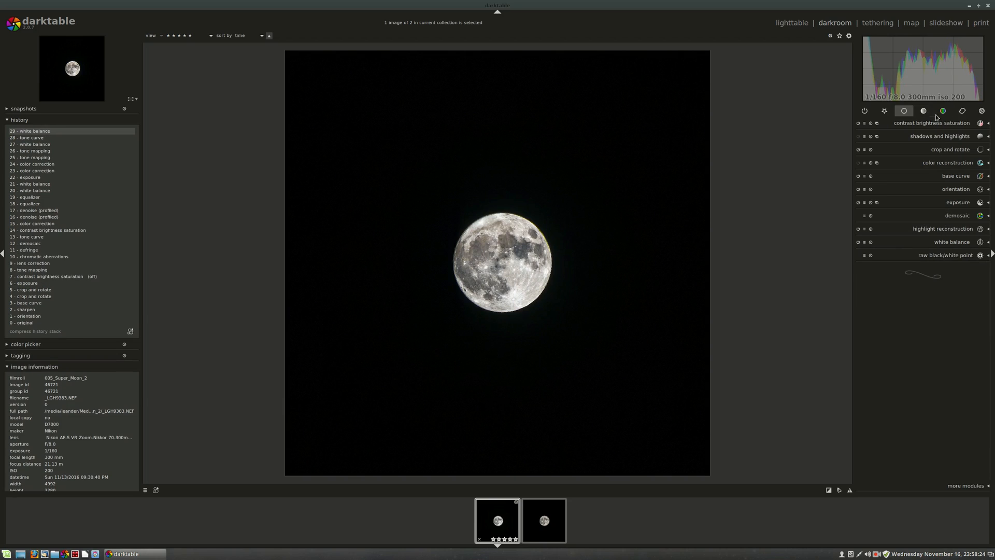
left_click(961, 111)
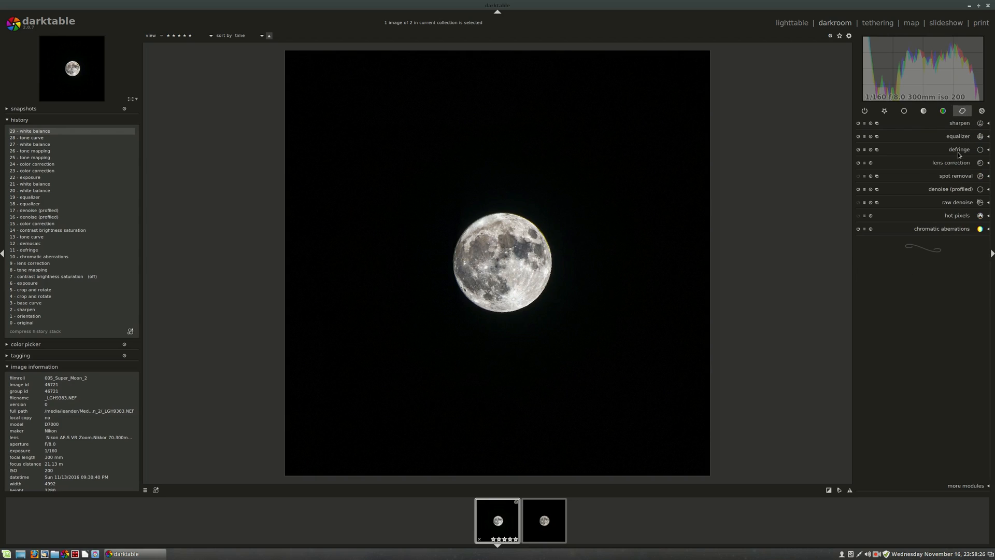
- Drag the equalizer's chroma curve upward to boost colour detail across all detail levels
left_click(958, 136)
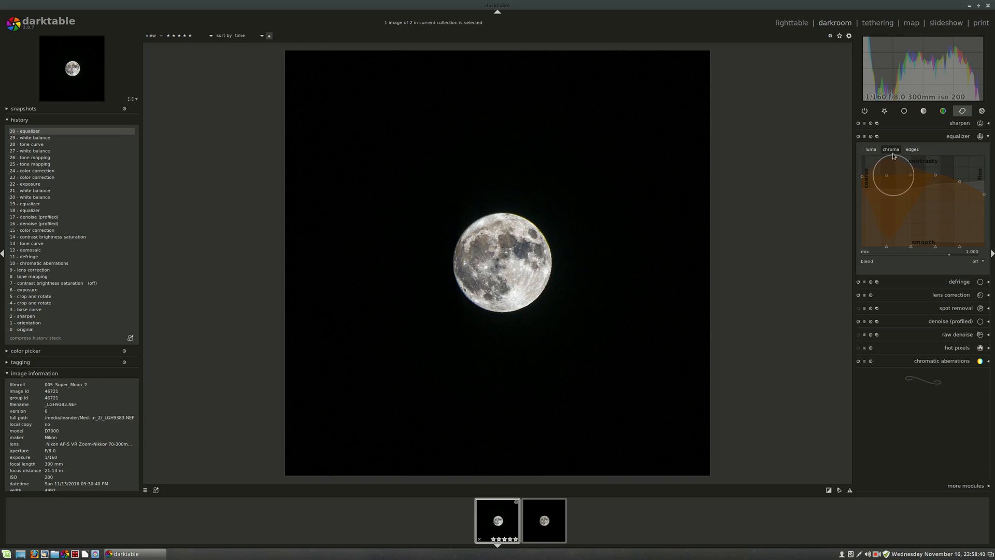
mouse_move(891, 149)
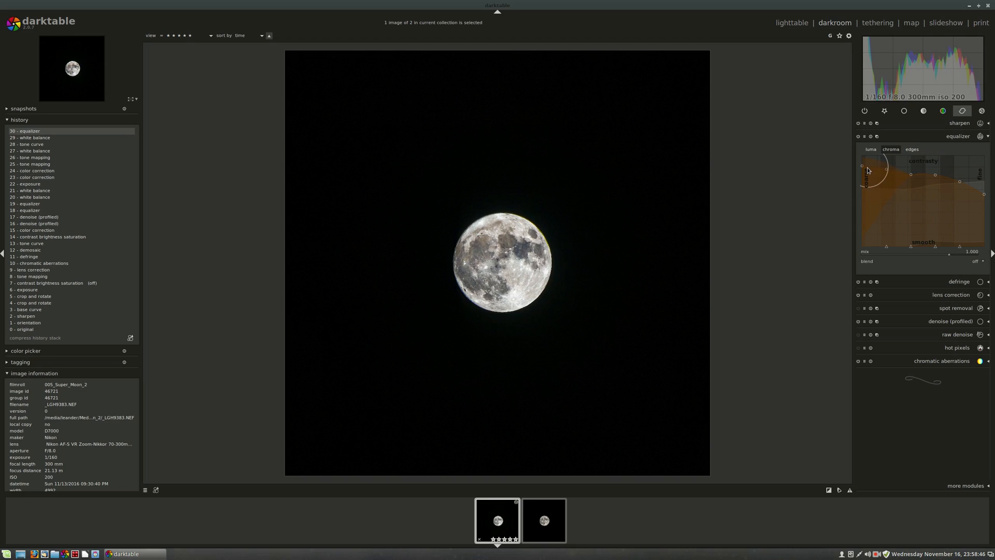
left_click_drag(867, 170, 958, 184)
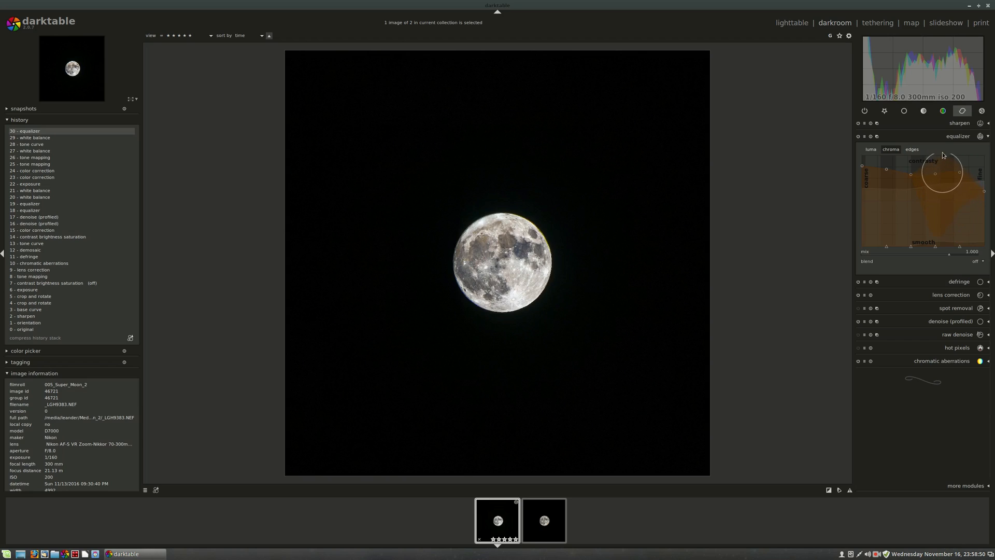
left_click(958, 135)
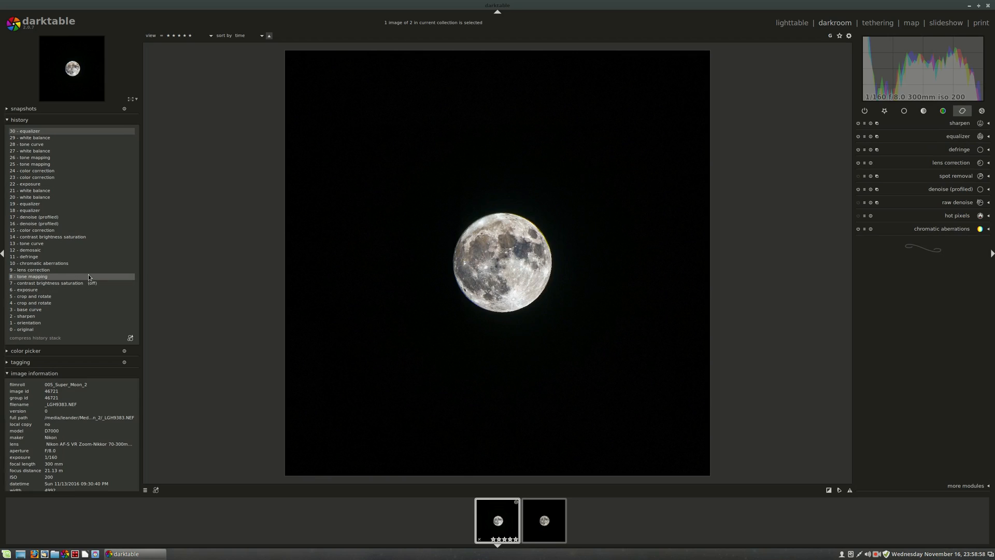
left_click(42, 263)
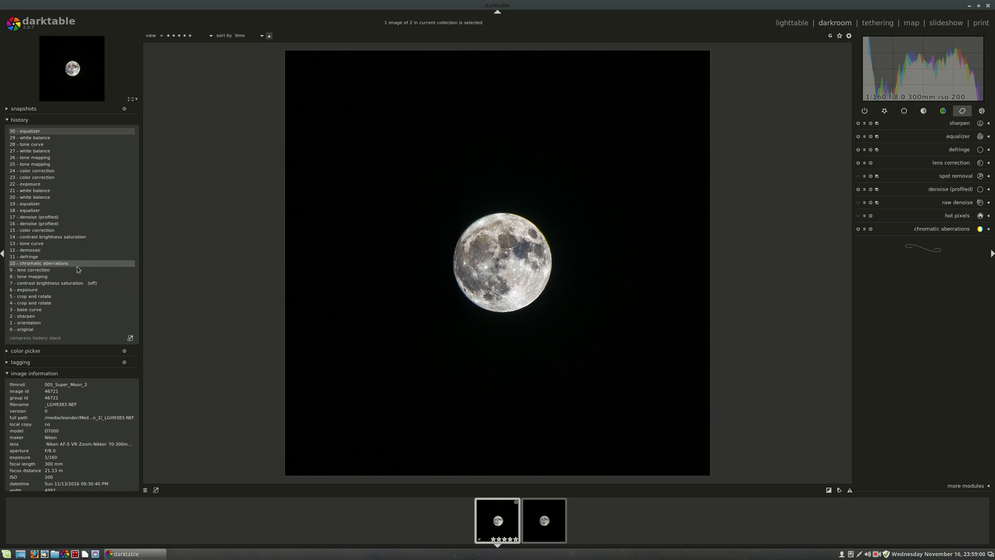
left_click(26, 309)
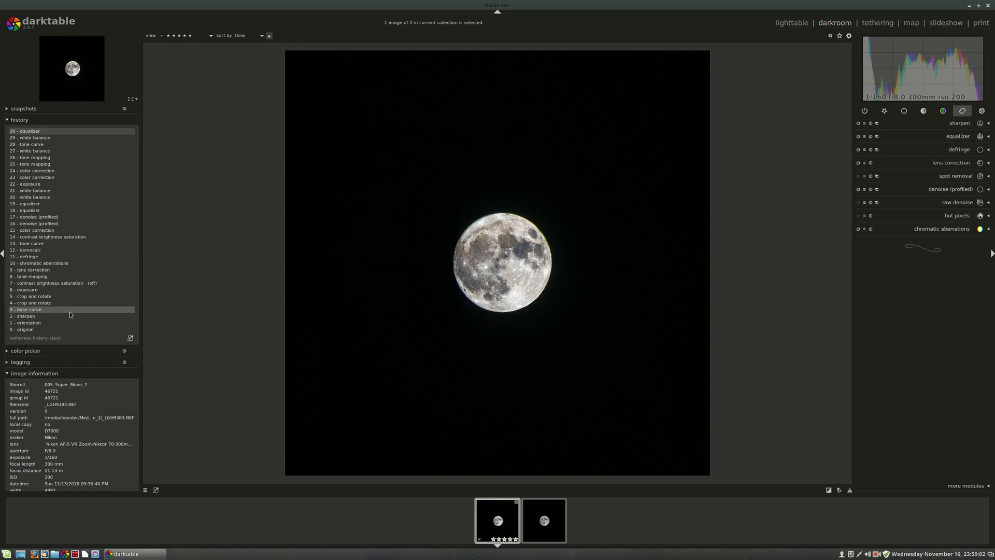
left_click(29, 131)
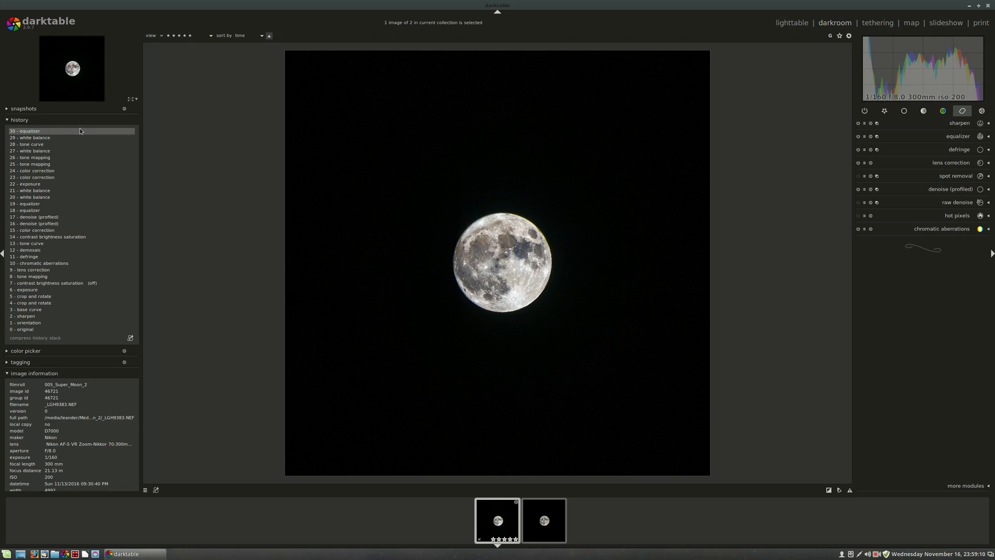
mouse_move(478, 177)
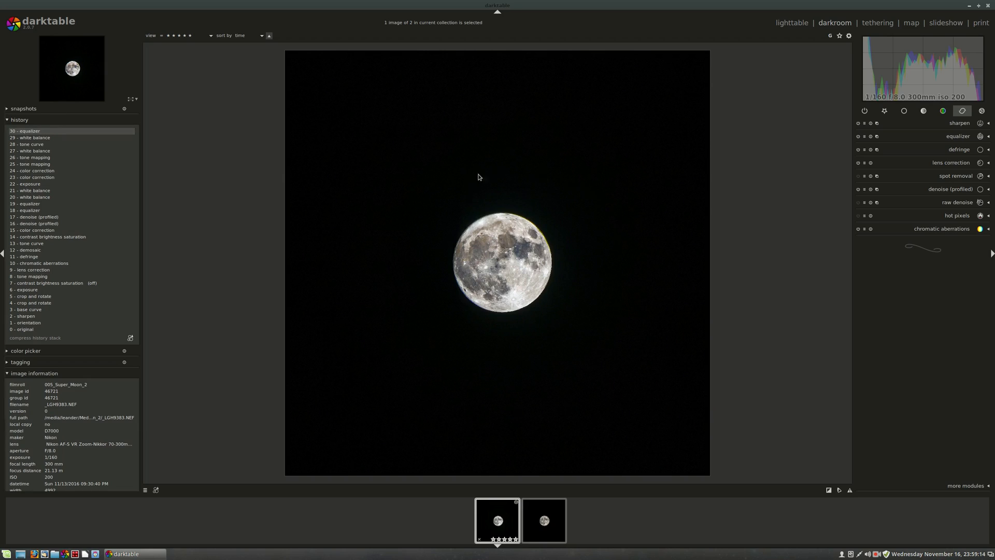
mouse_move(584, 249)
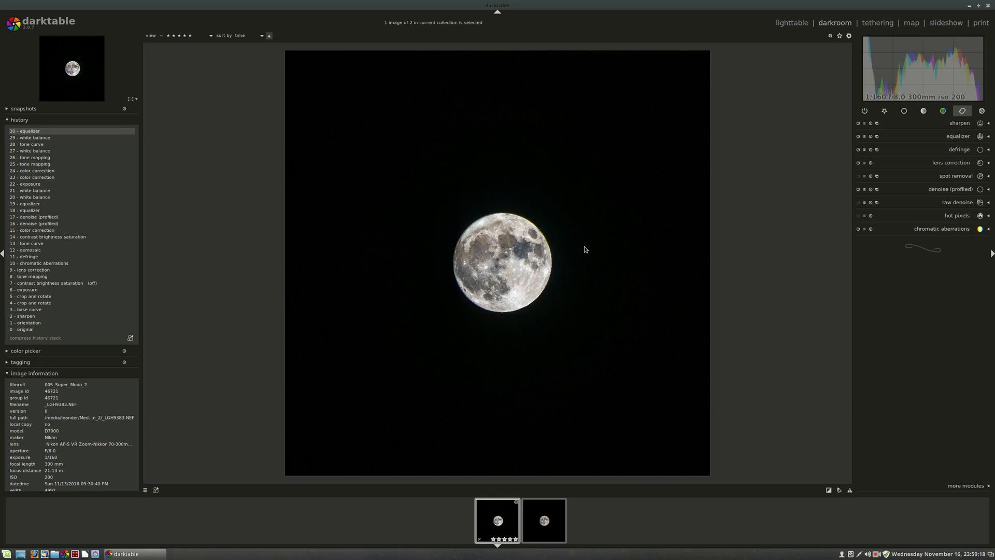
mouse_move(762, 296)
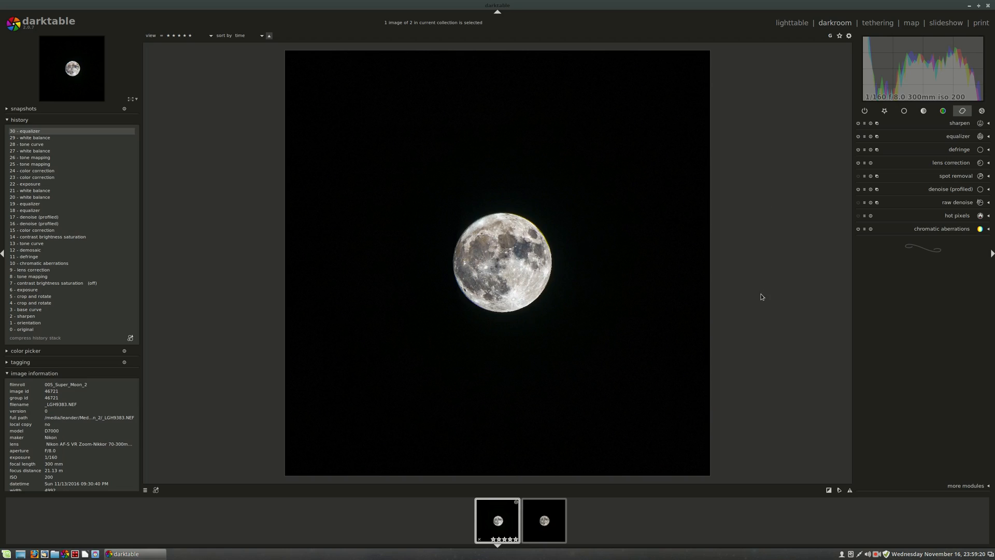
mouse_move(740, 258)
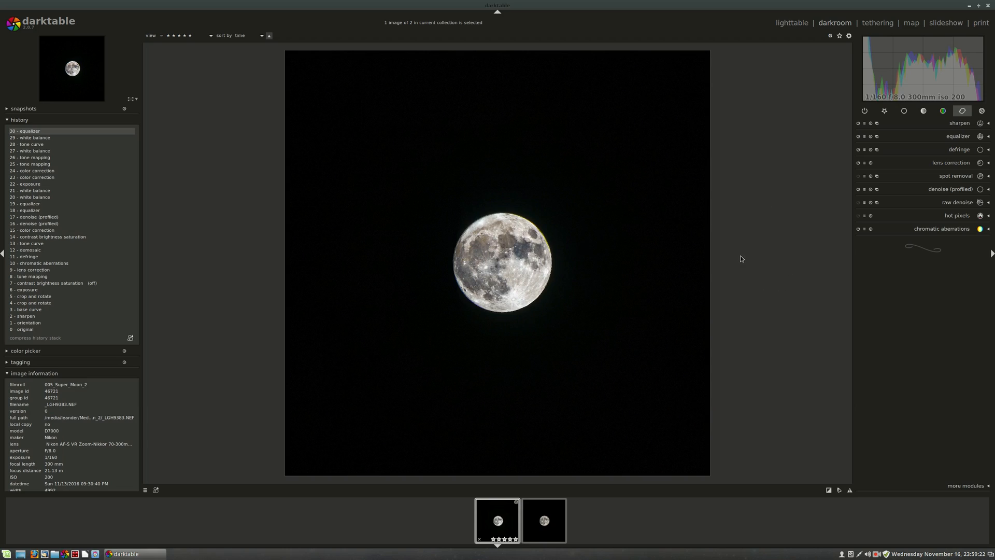
mouse_move(586, 209)
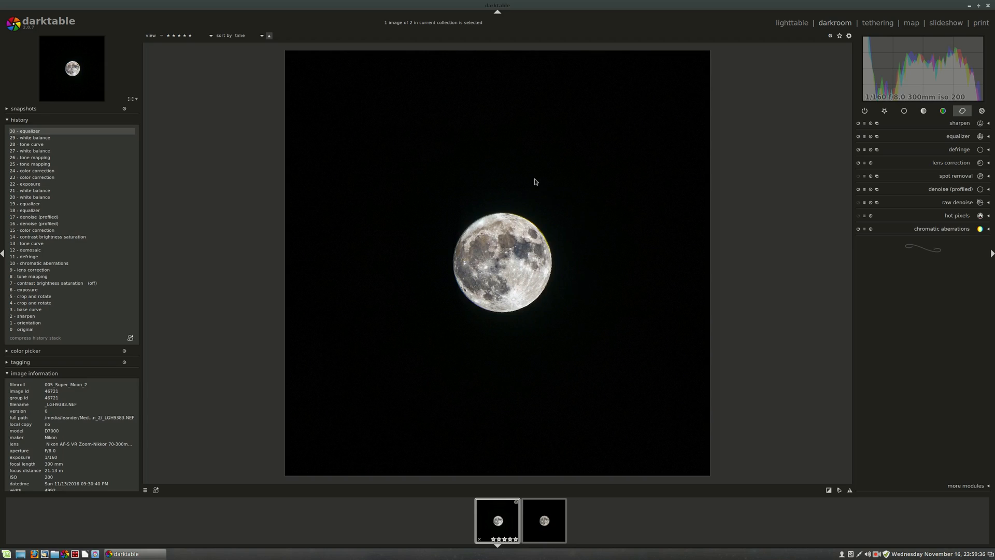
mouse_move(557, 300)
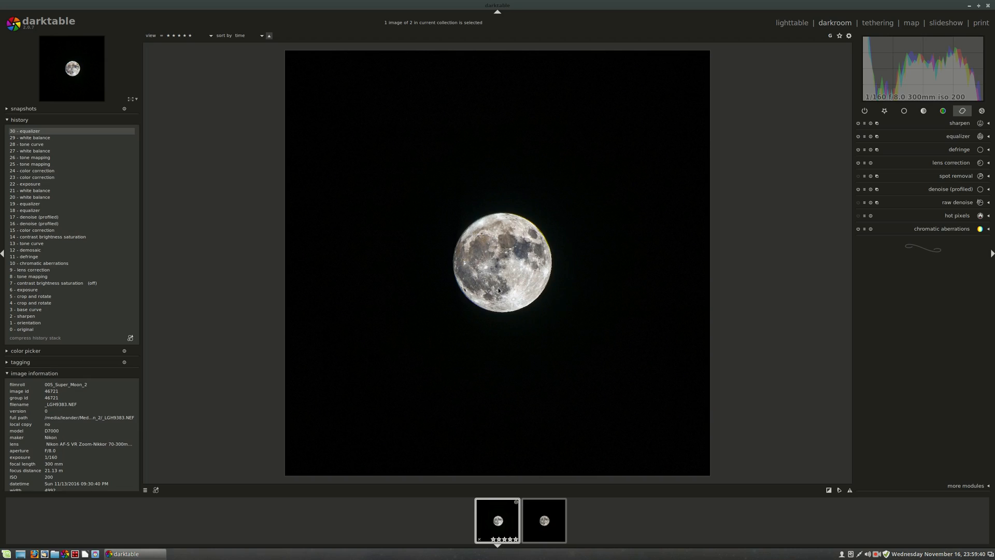
mouse_move(500, 205)
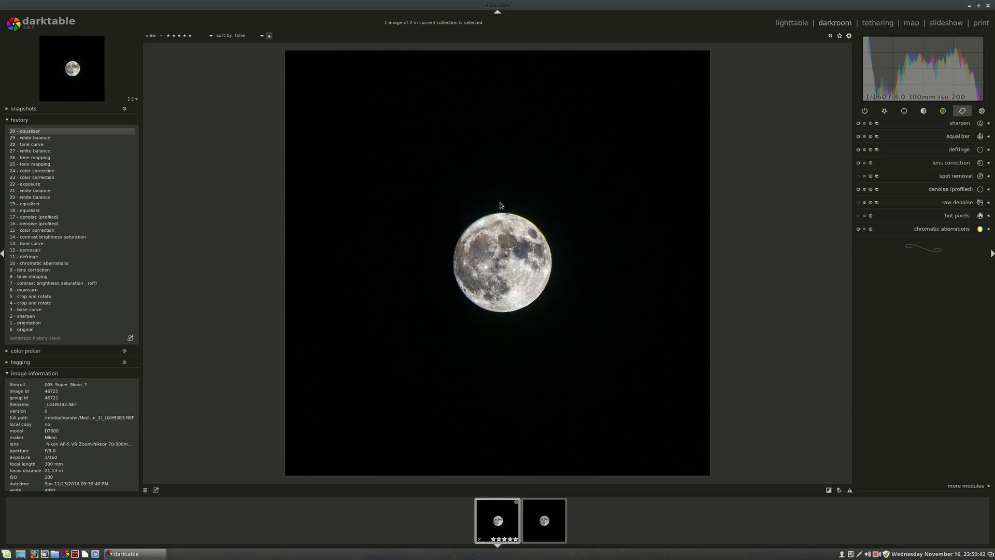
mouse_move(538, 249)
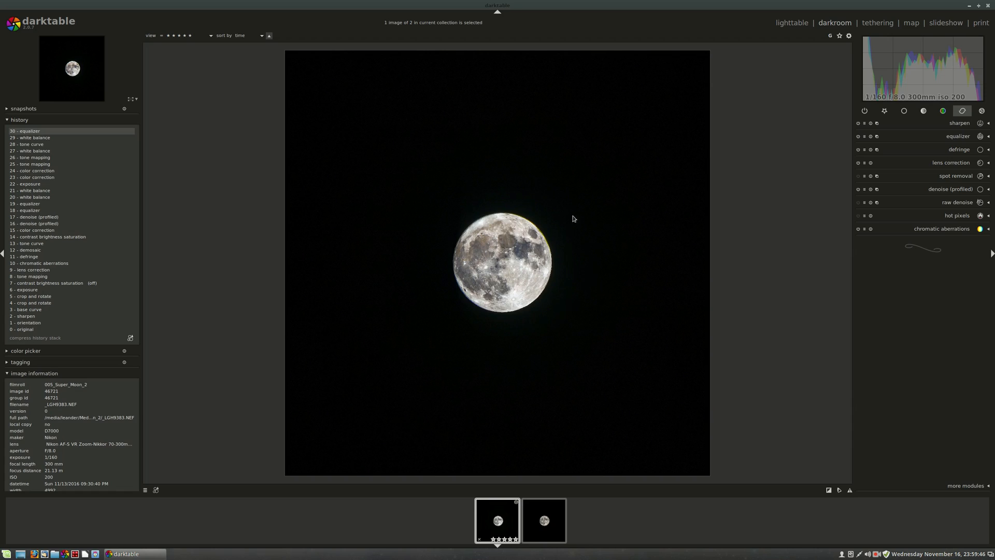
mouse_move(522, 211)
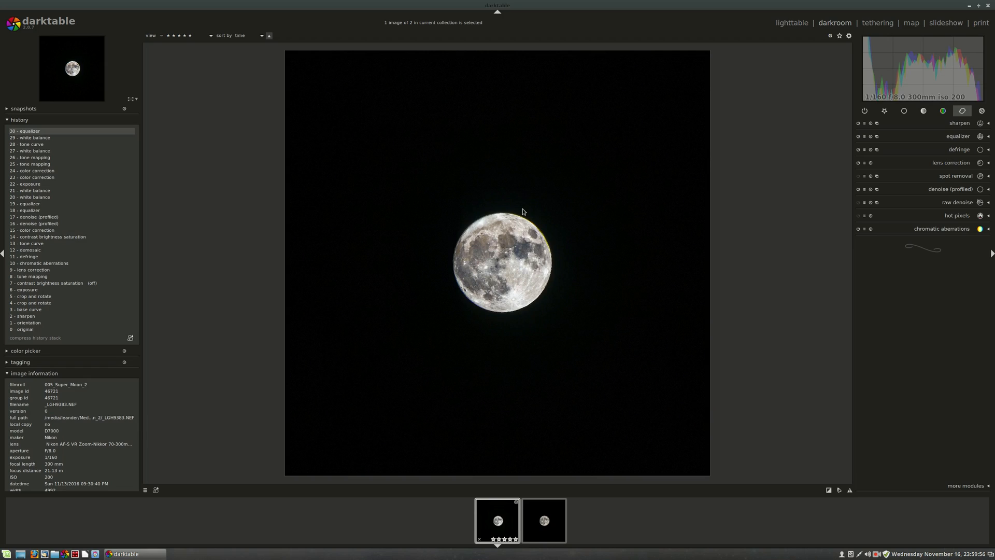
mouse_move(808, 54)
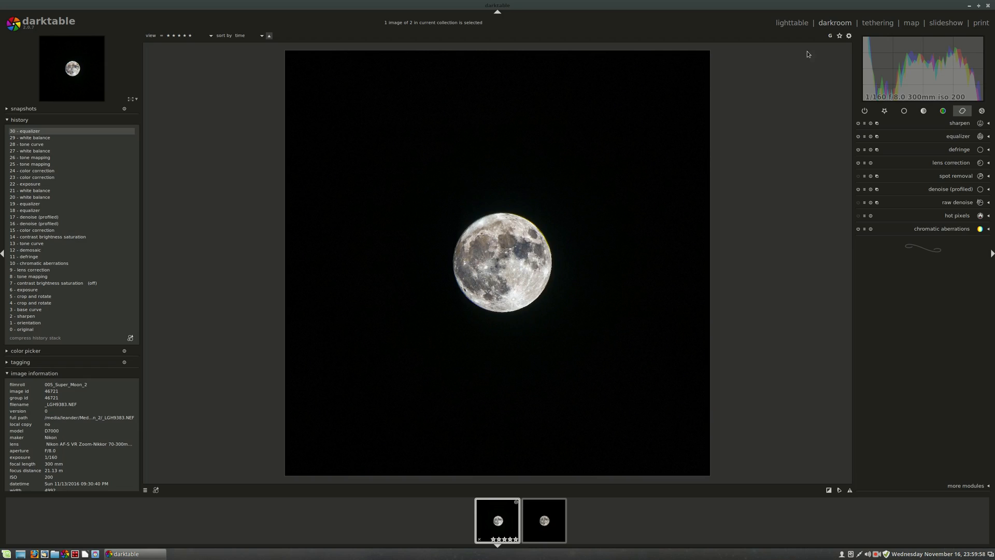
mouse_move(738, 131)
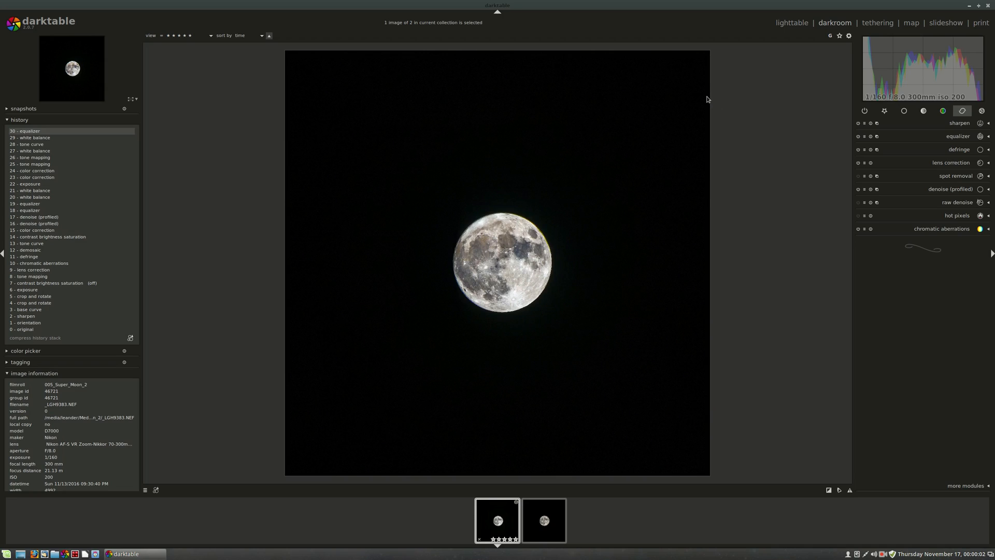
mouse_move(593, 171)
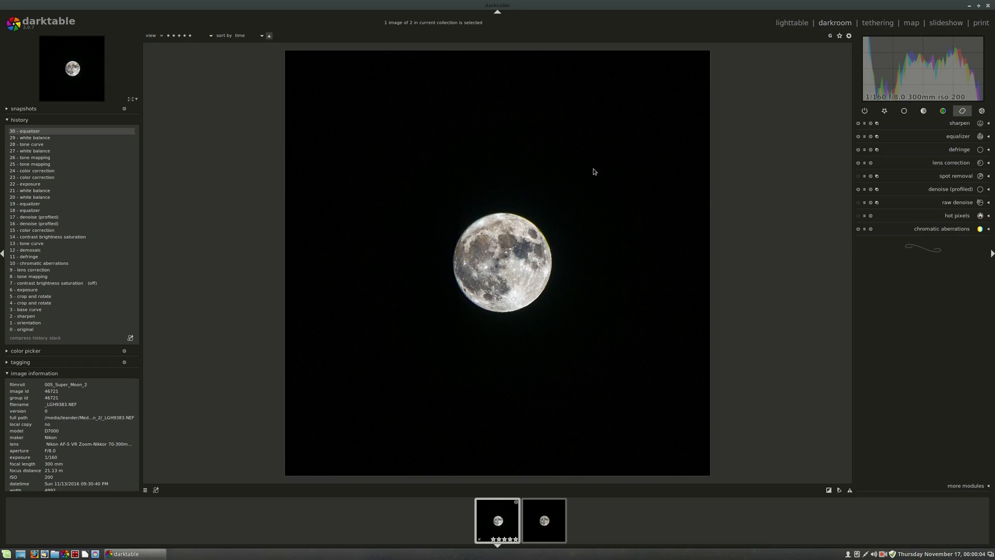